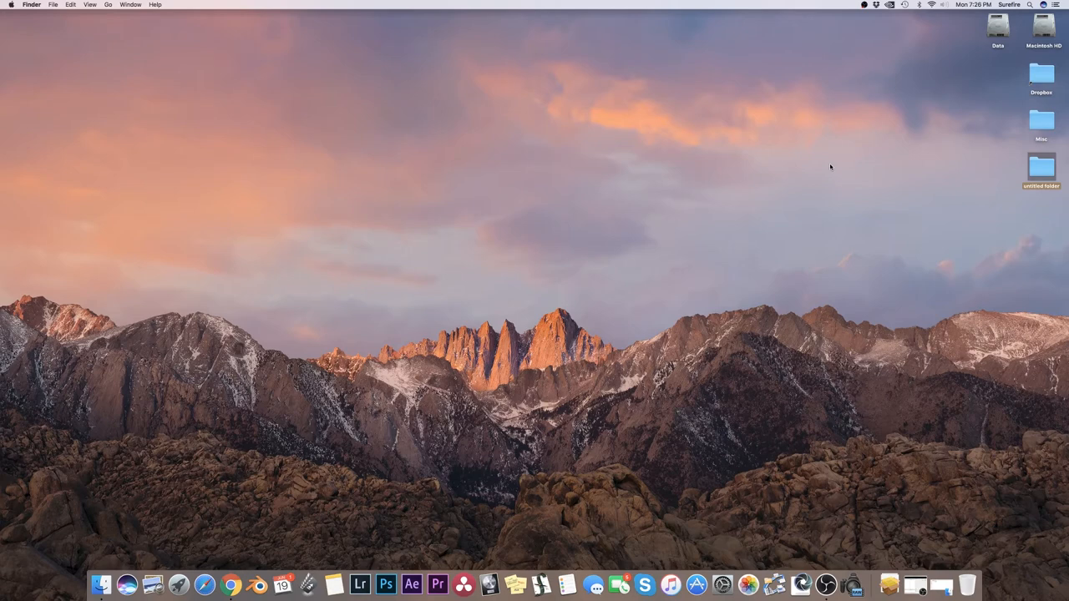
mouse_move(937, 184)
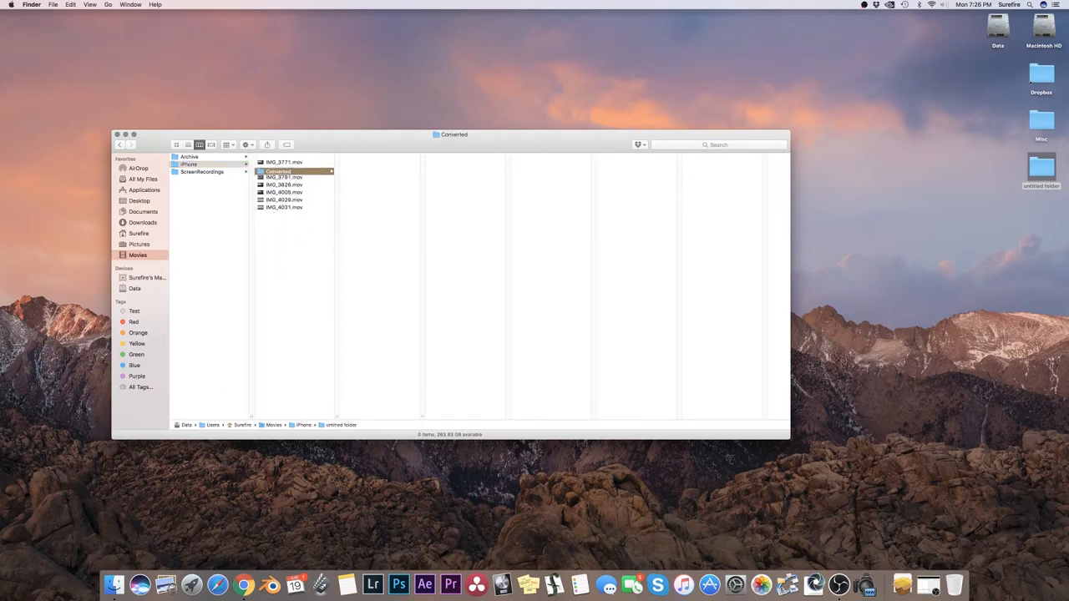
Name the new folder 'Converted' beside the iPhone clips, then return to the iPhone folder.
click(278, 157)
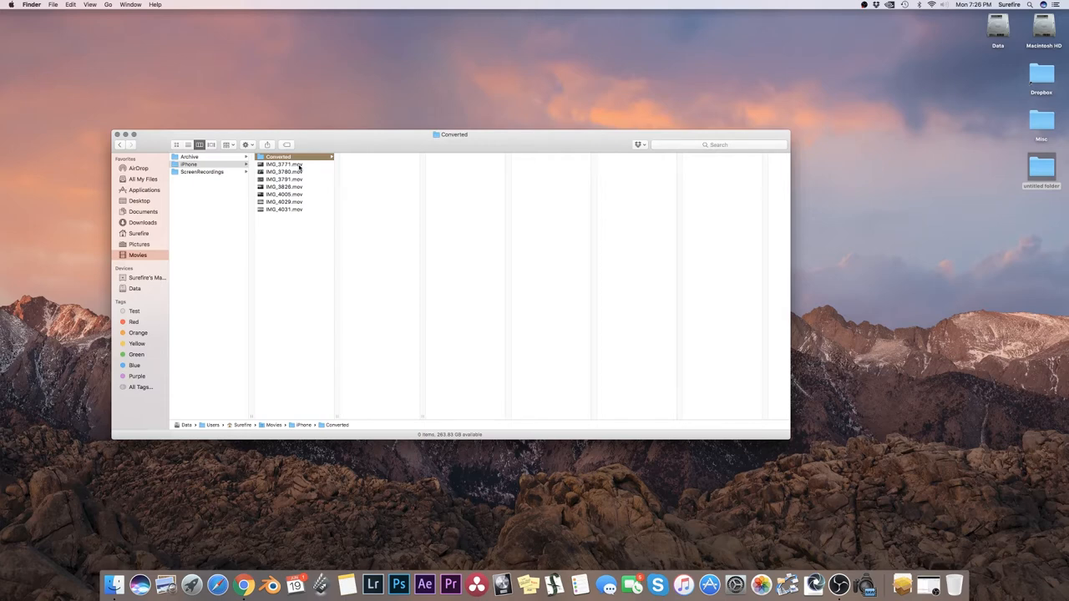
mouse_move(301, 256)
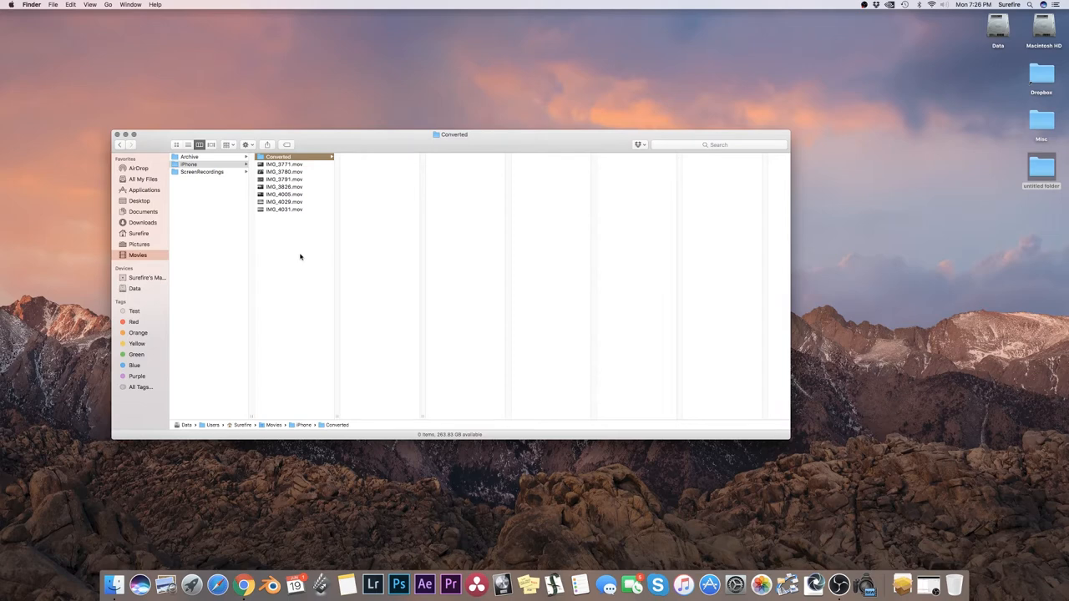
click(189, 164)
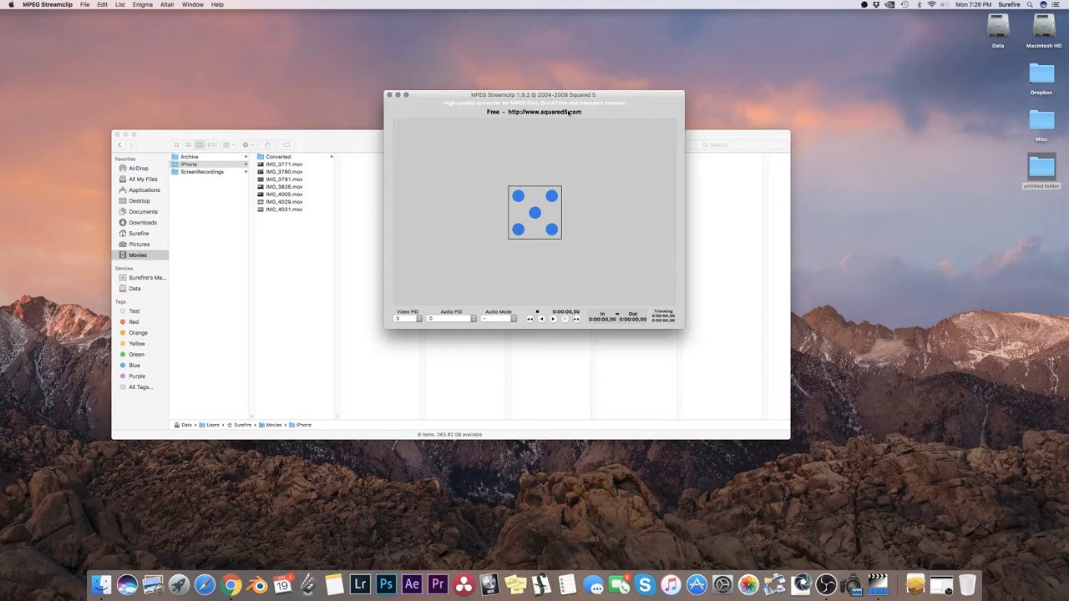
Open MPEG Streamclip's Batch List and add files from Movies > iPhone.
drag(532, 94, 516, 116)
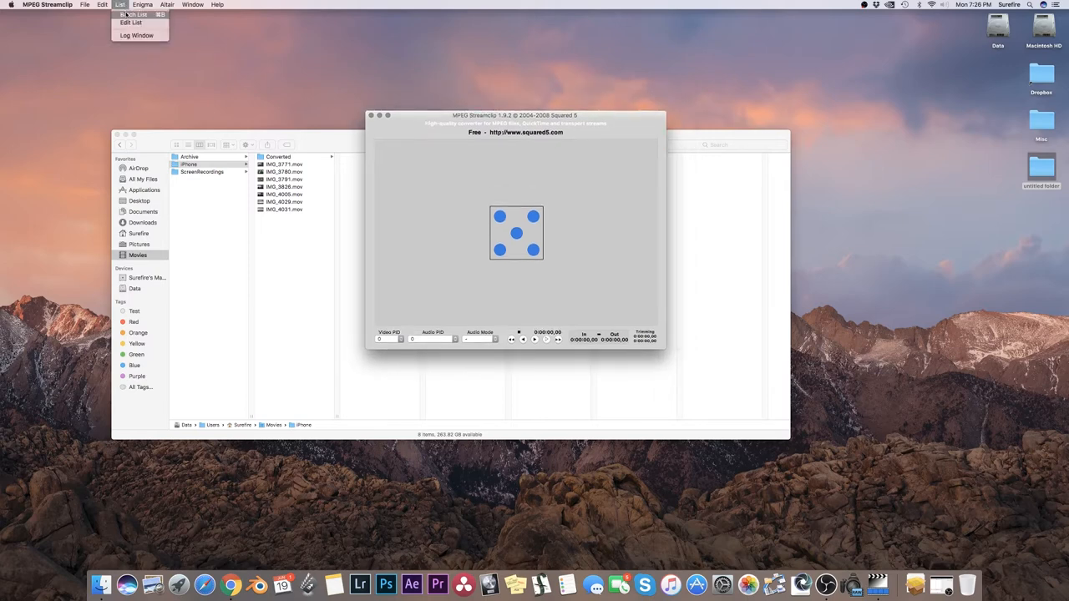
click(133, 14)
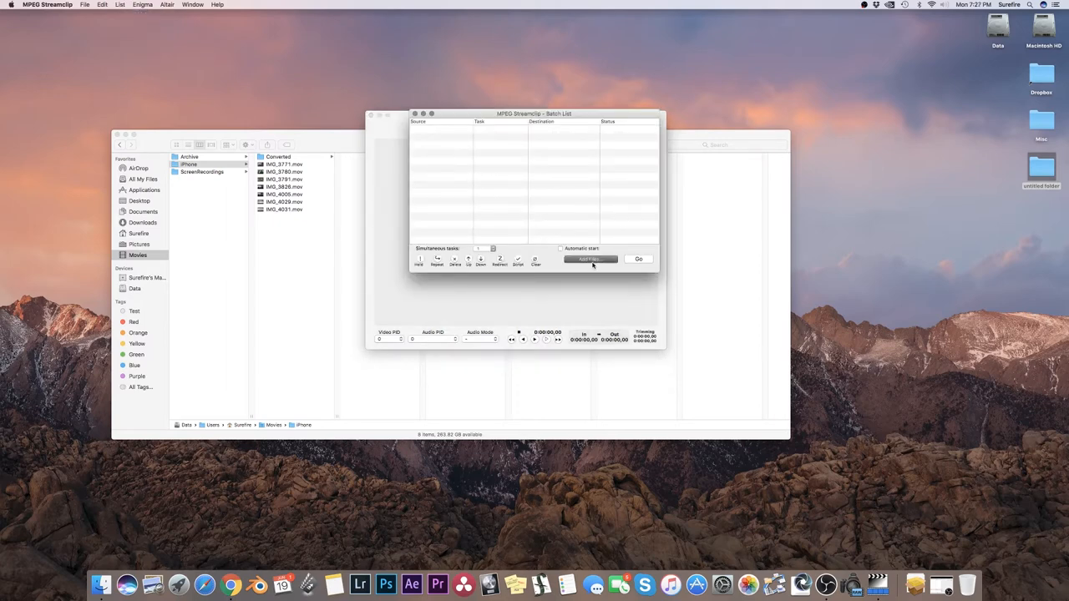
click(589, 259)
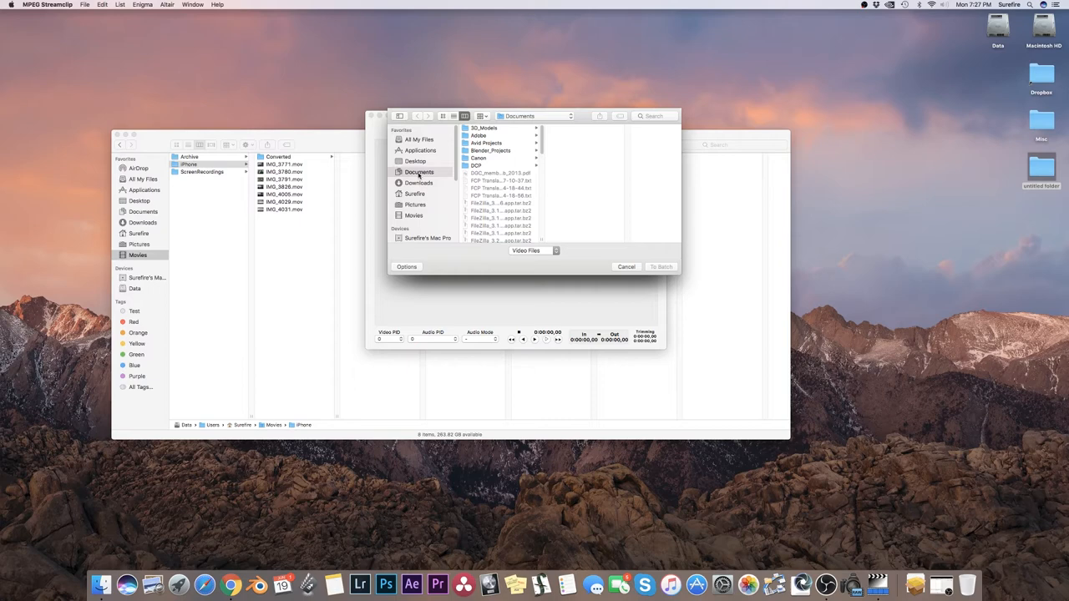
mouse_move(415, 205)
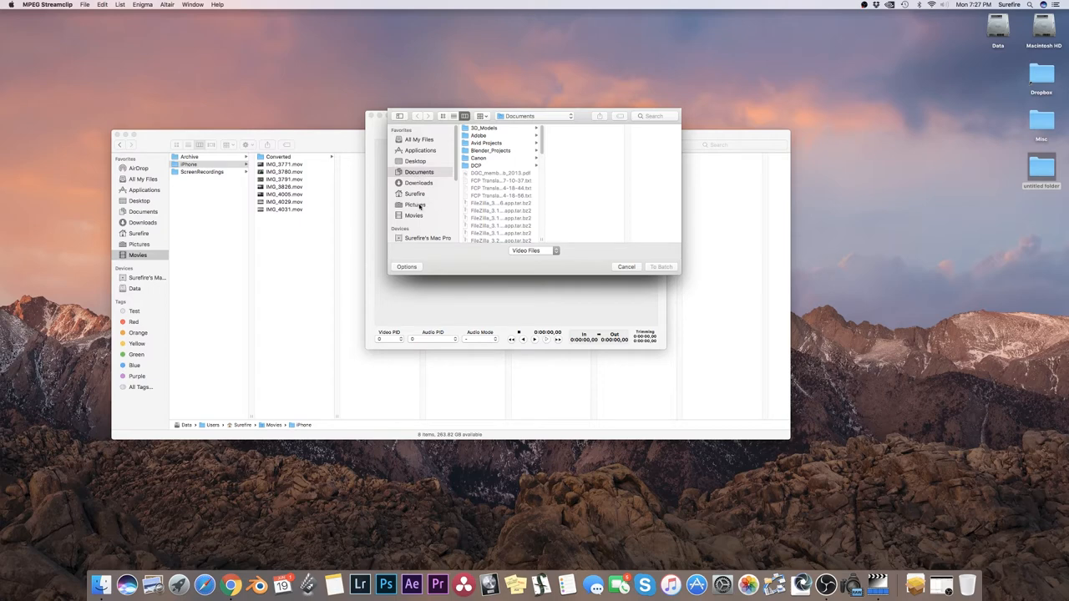
click(415, 216)
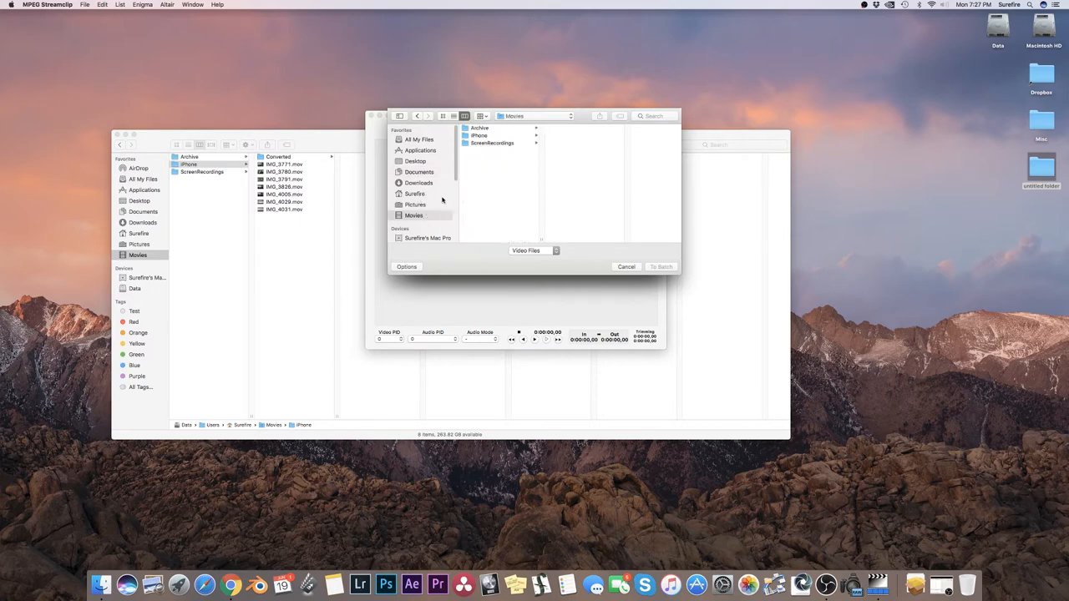
click(479, 135)
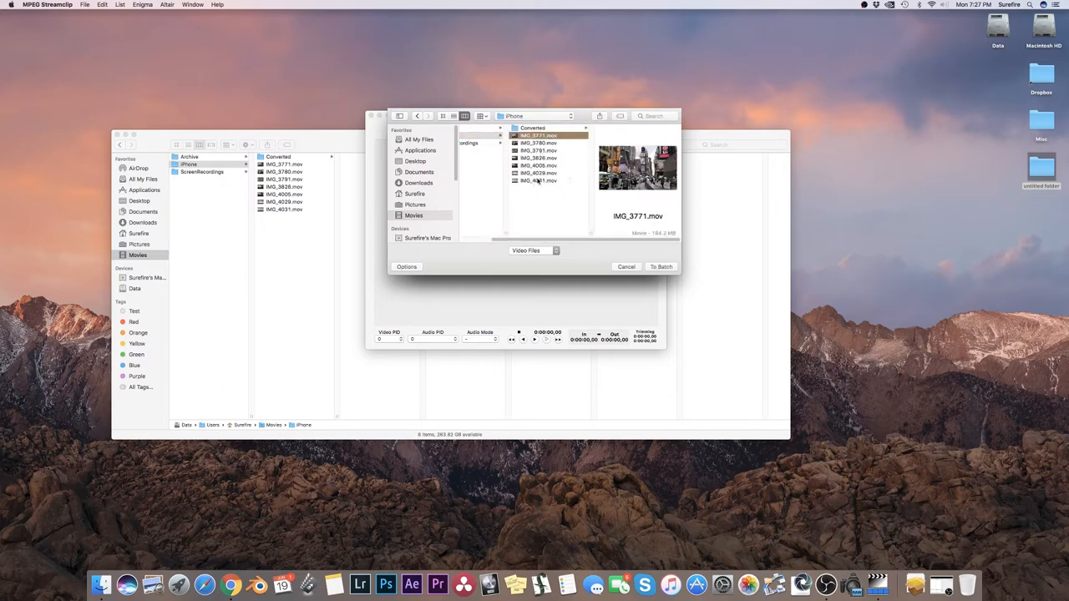
Queue the iPhone clips for Export to QuickTime with Converted as the destination.
click(660, 266)
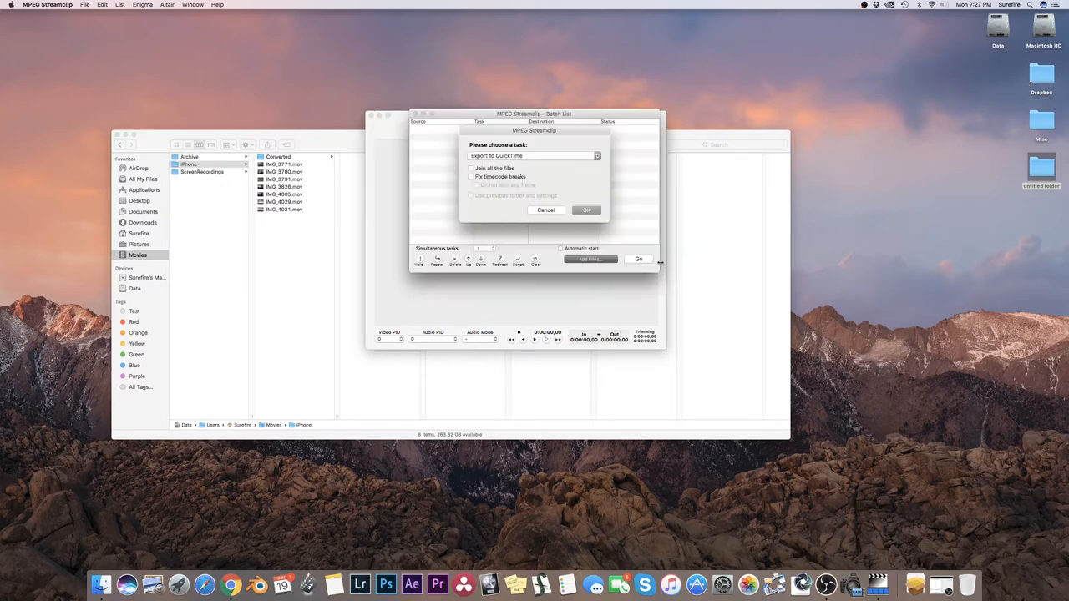
click(585, 210)
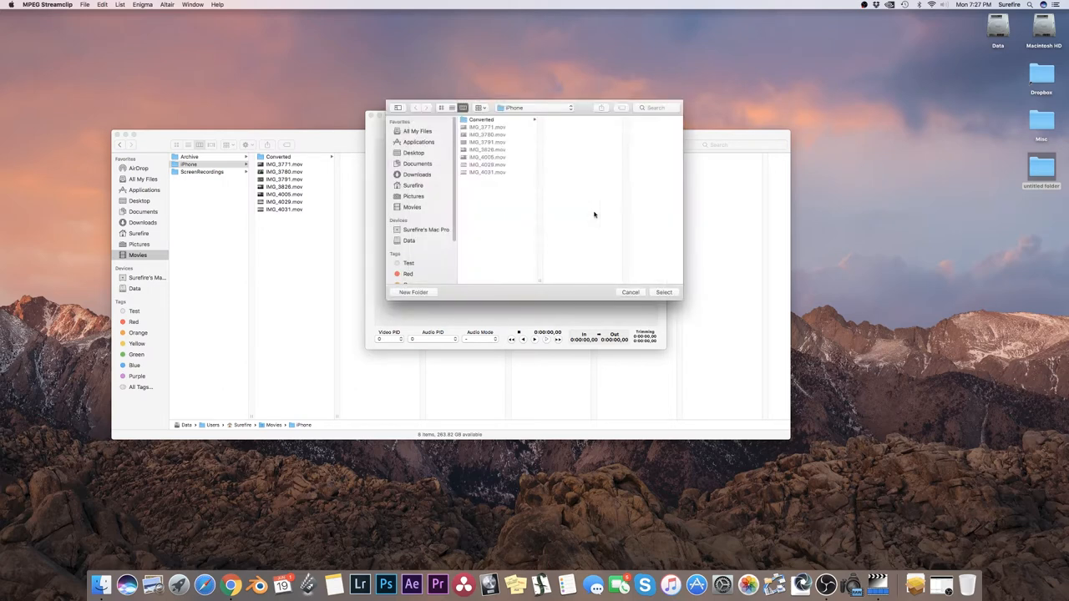
click(482, 119)
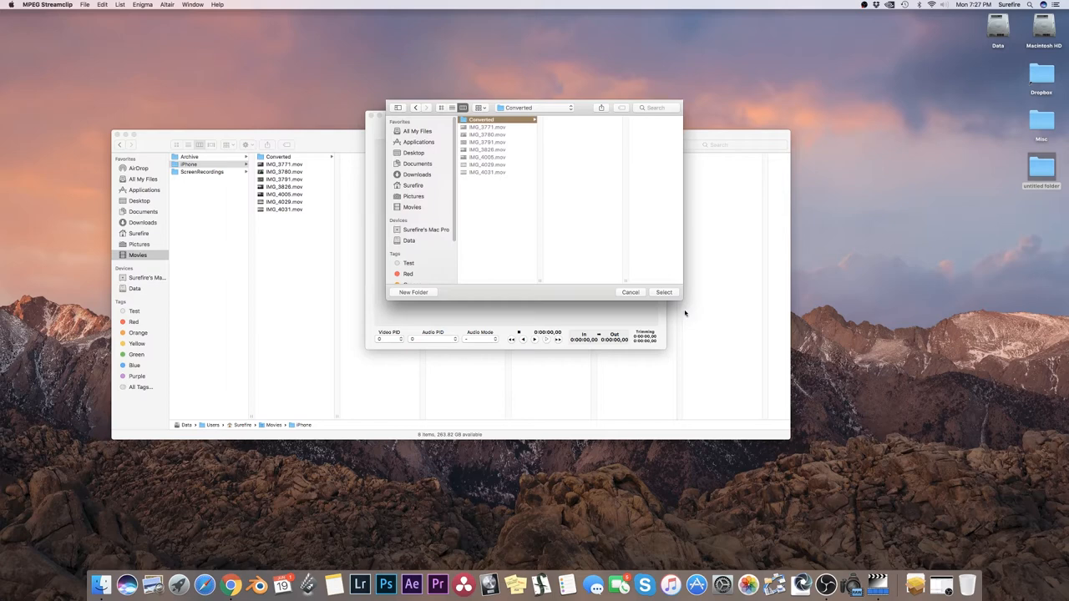
Export to Converted as Apple ProRes 422 (HQ) at 100% quality, adding clips to the batch.
click(663, 291)
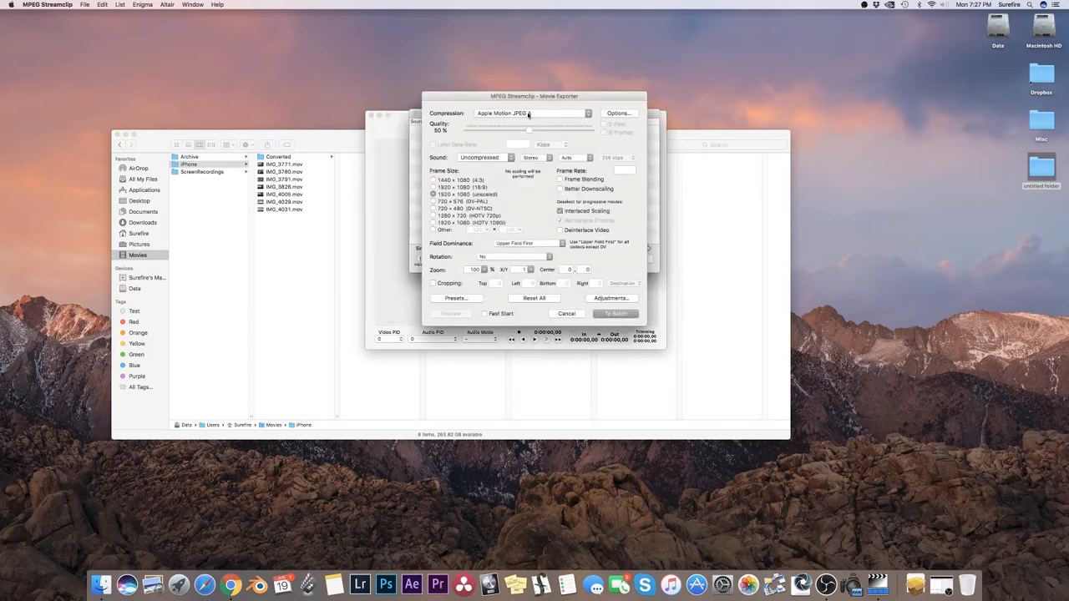
click(530, 112)
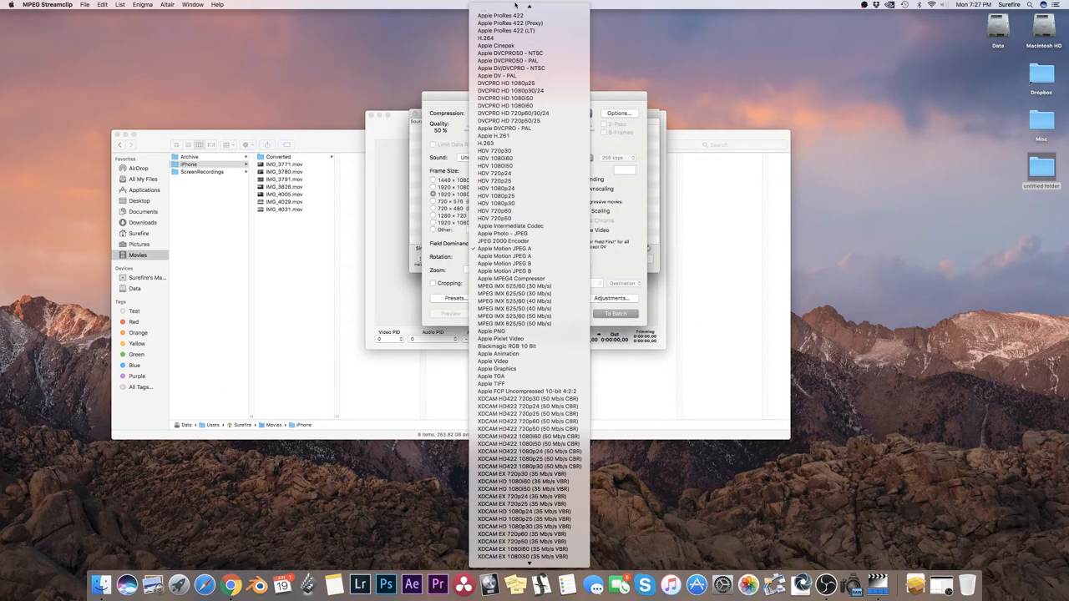
scroll(up, 3)
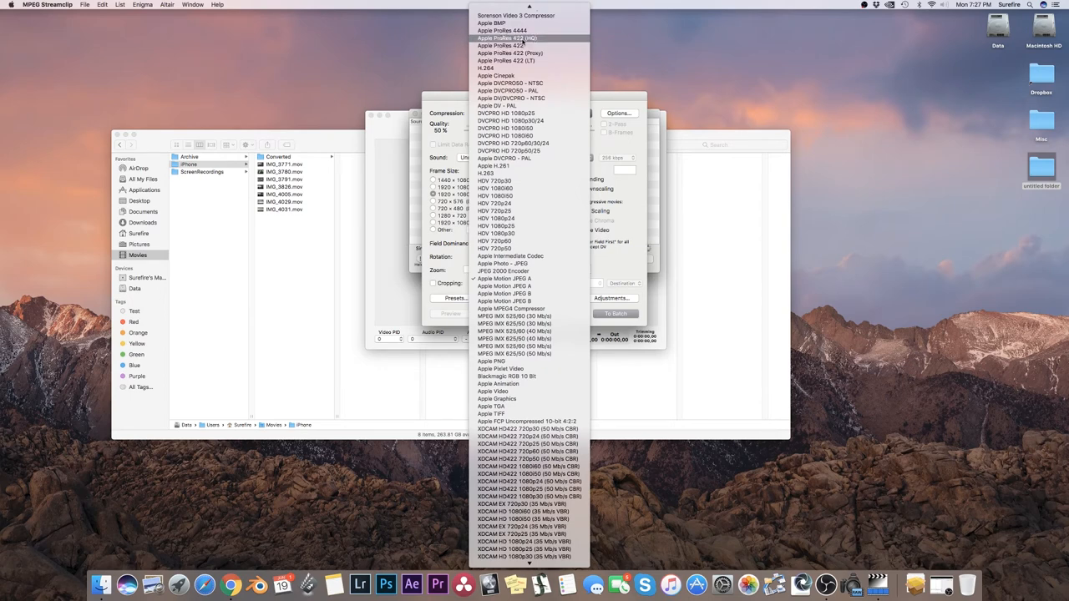
click(508, 37)
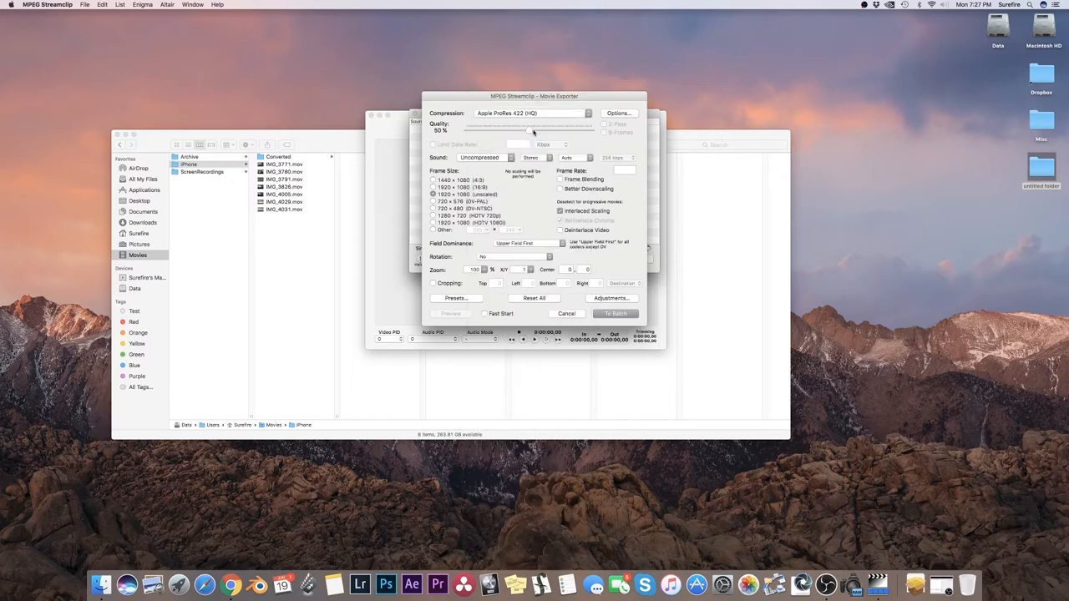
drag(533, 130, 610, 130)
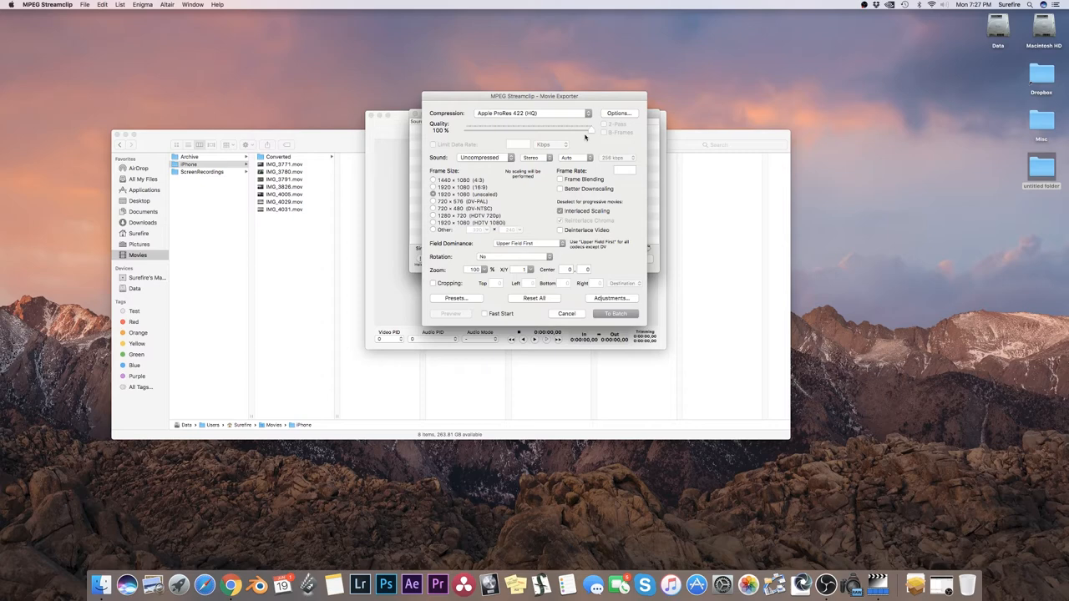
mouse_move(572, 134)
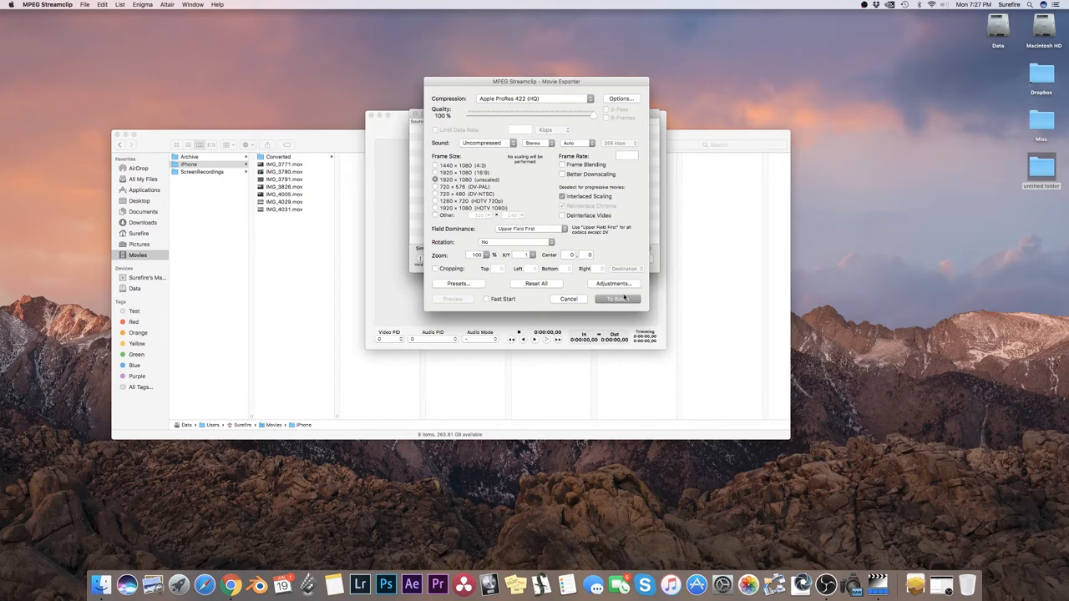
click(618, 299)
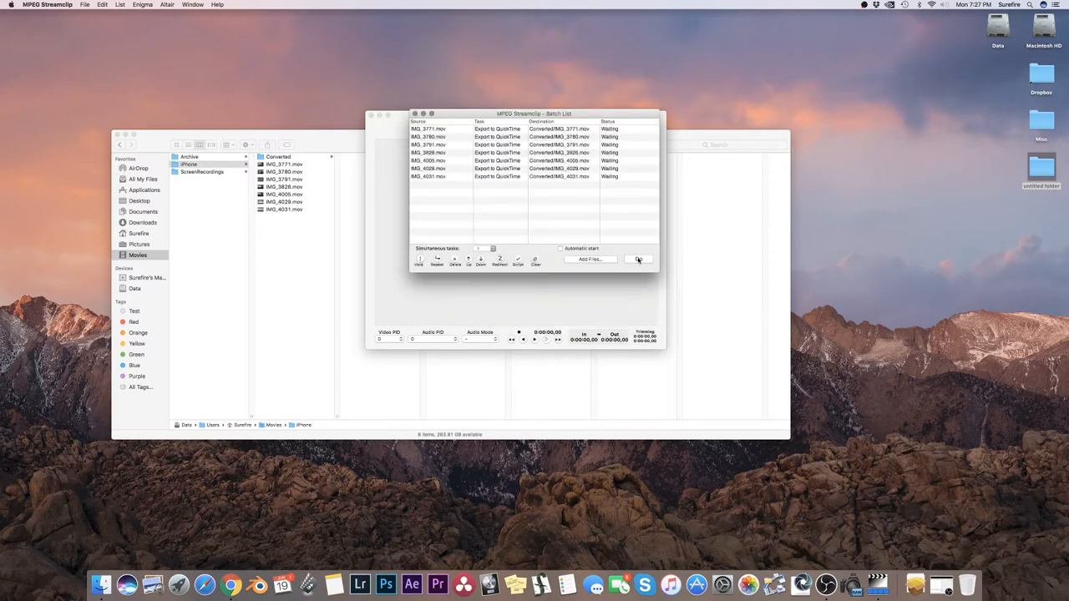
Run the batch export of all seven queued iPhone clips.
click(639, 258)
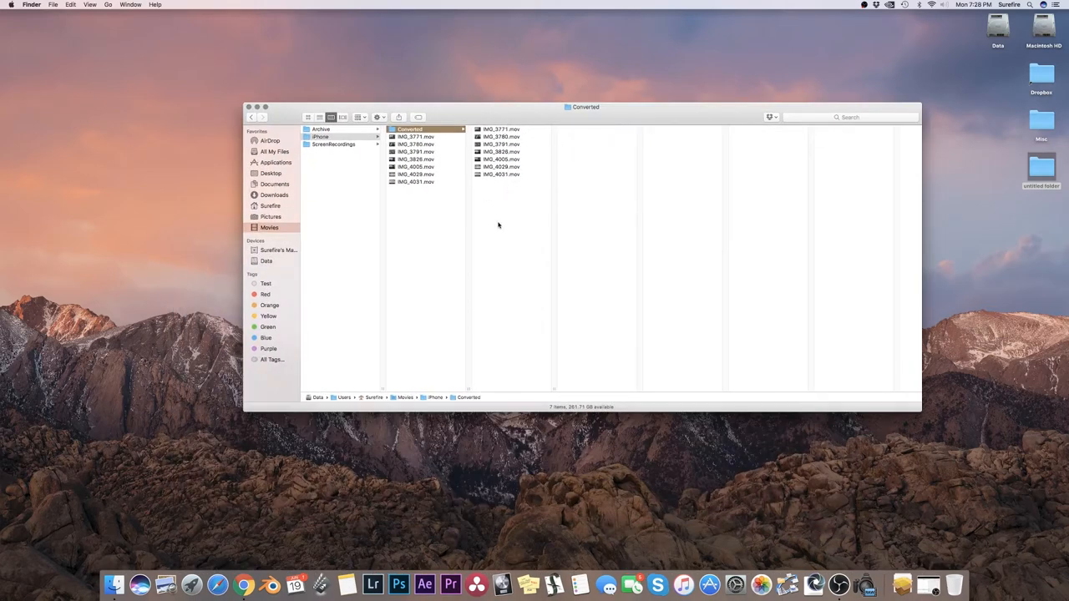
mouse_move(487, 201)
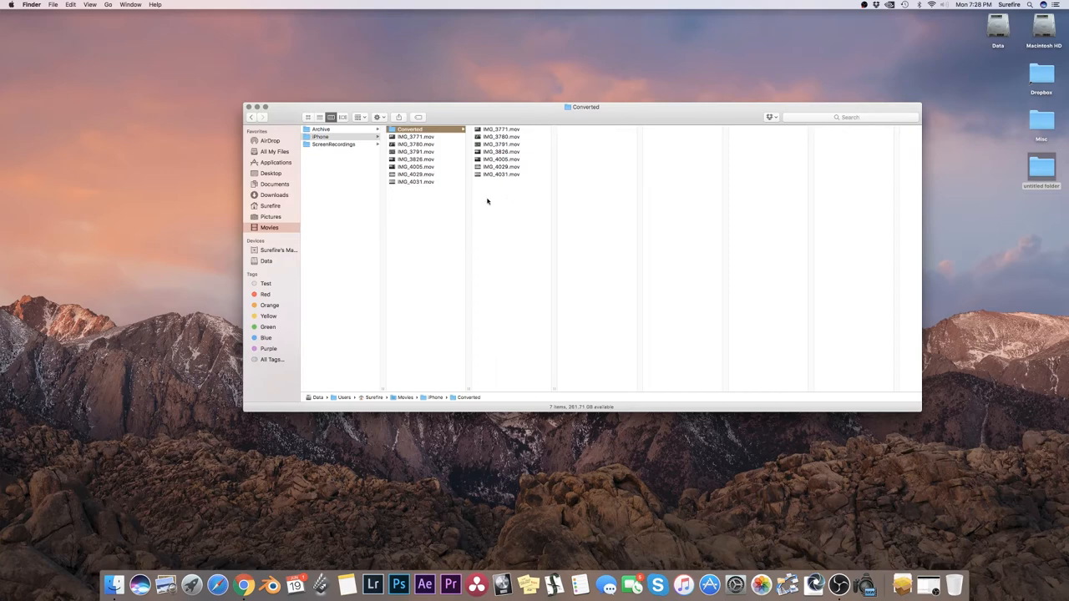
Create a 'CCd' folder beside Converted in the iPhone folder and close Finder.
click(321, 136)
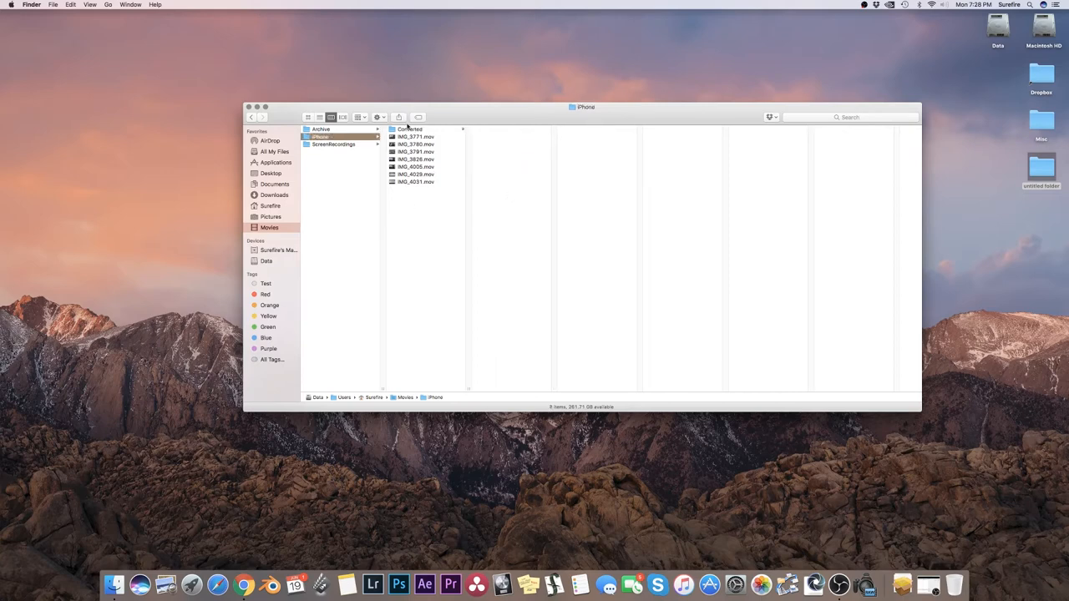
mouse_move(435, 204)
text(CCd)
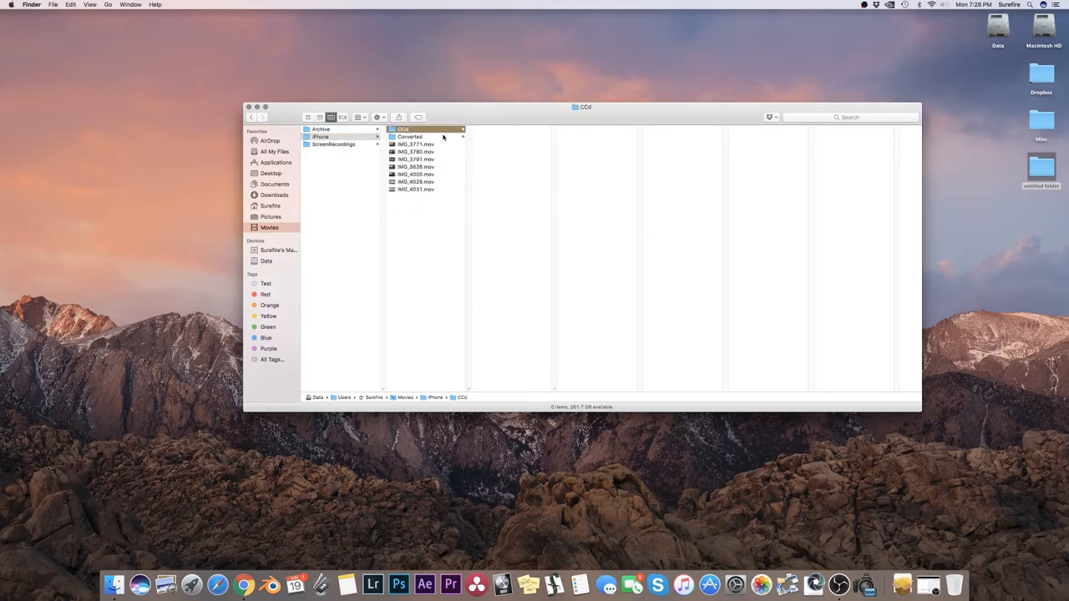
click(322, 136)
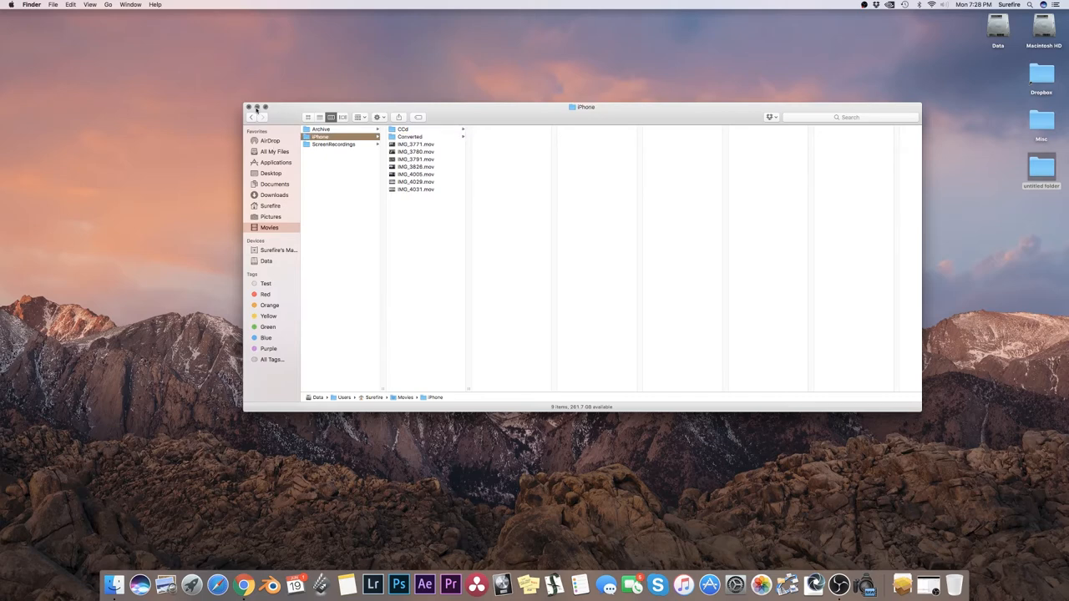
click(248, 107)
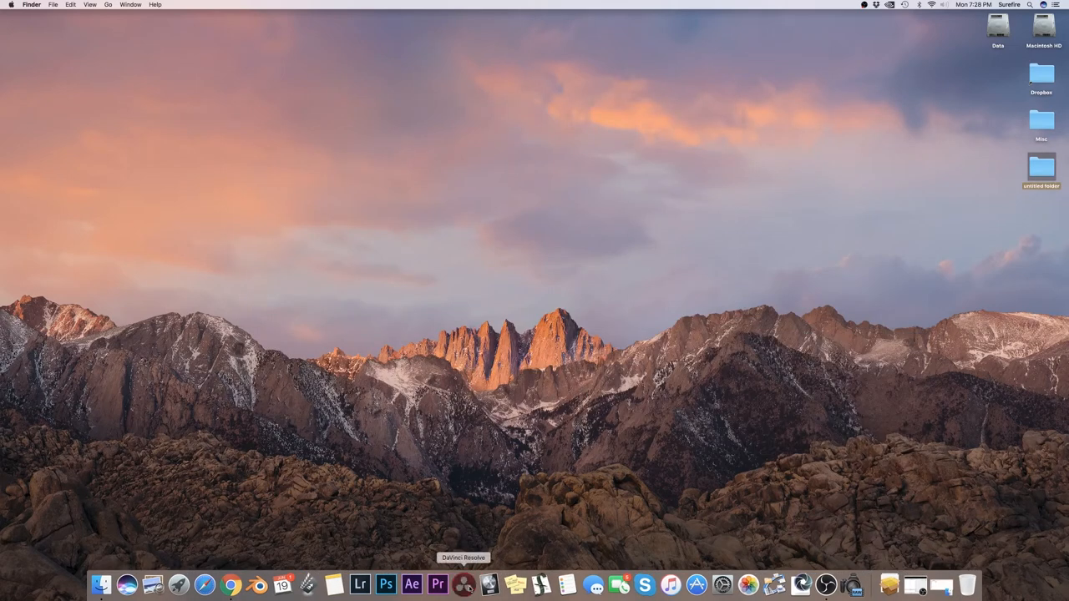
Launch DaVinci Resolve from the Dock and log in to an untitled project.
click(463, 585)
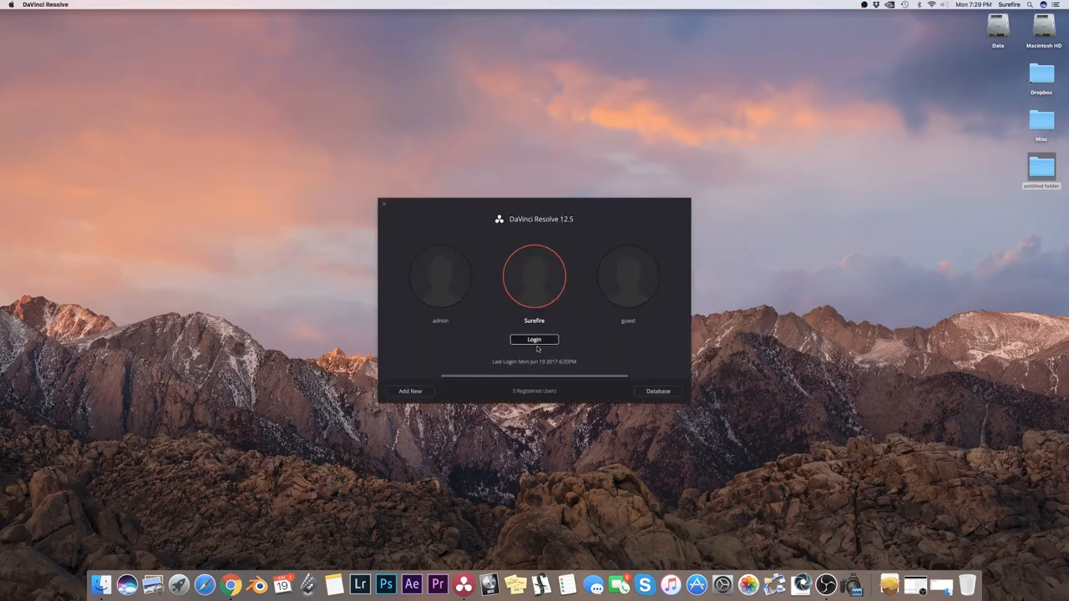
click(534, 339)
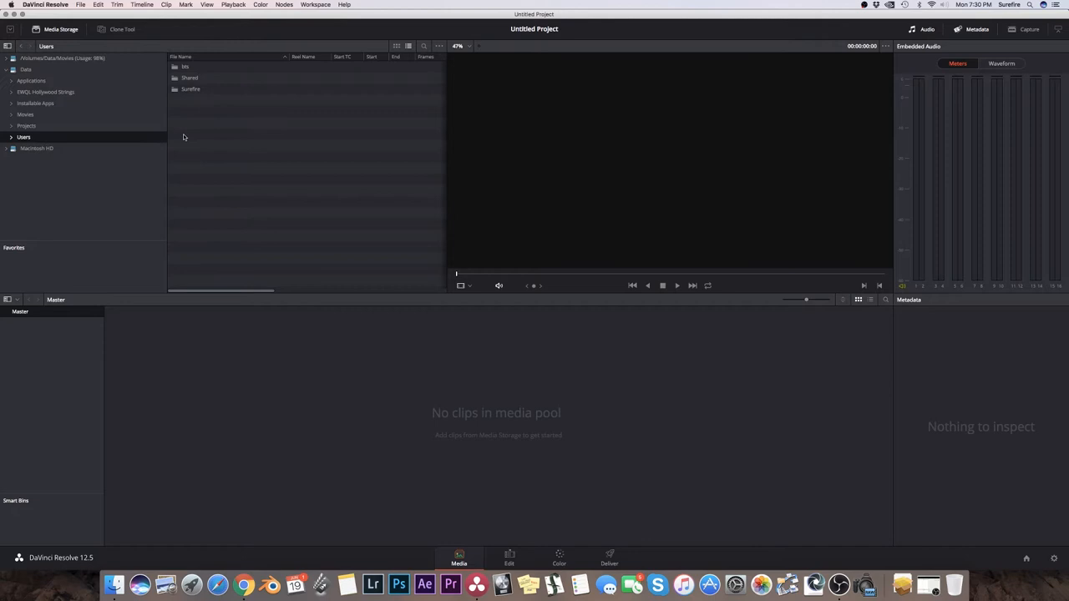
Add the seven clips from Movies > iPhone > Converted to the Media Pool in a 'Footage' bin.
click(190, 89)
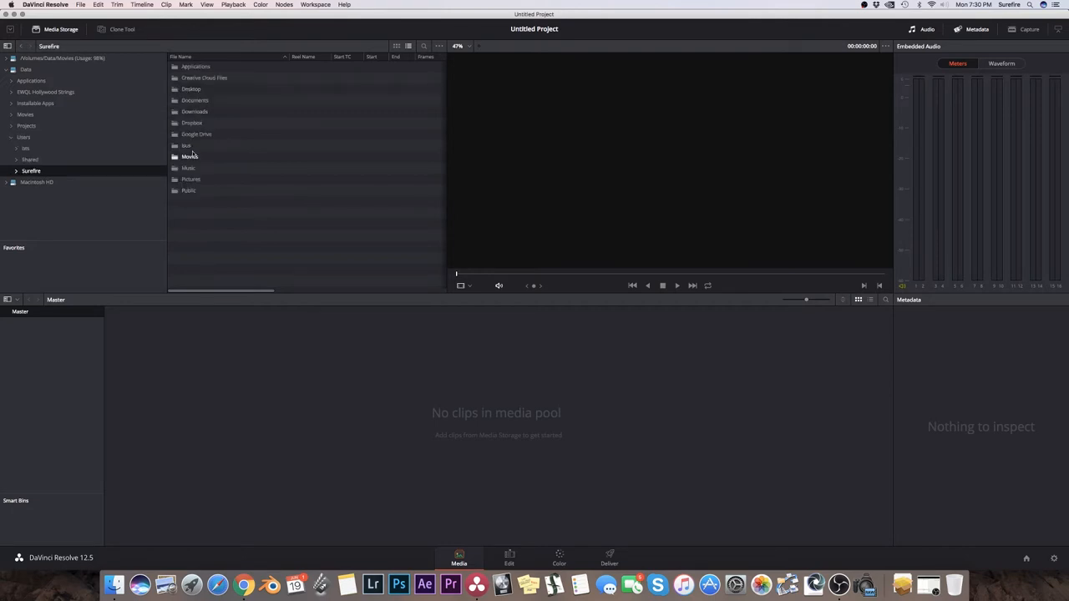
click(189, 156)
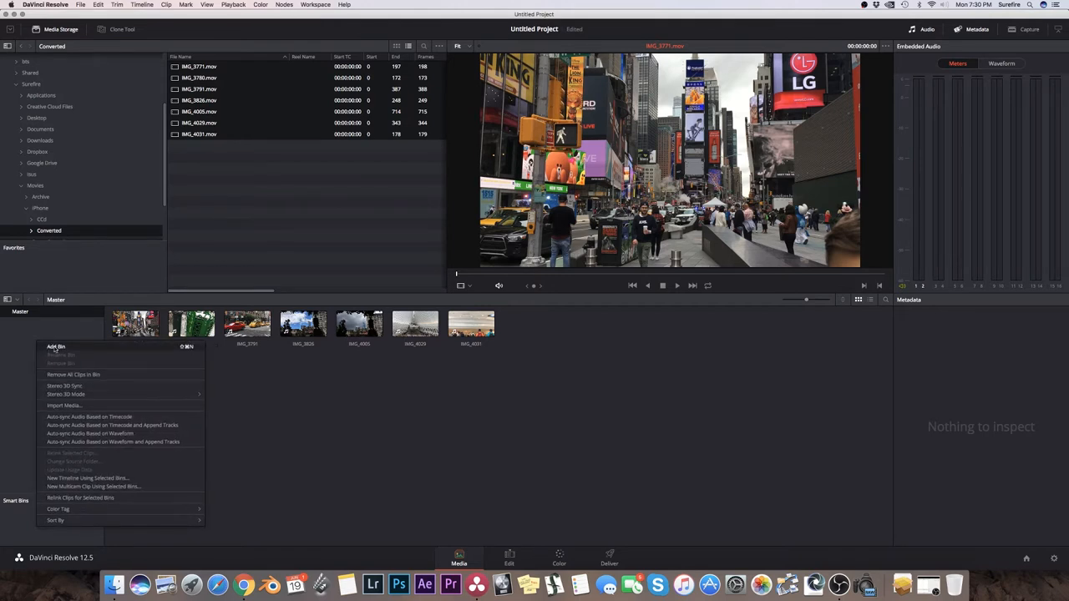
click(55, 346)
text(Footage)
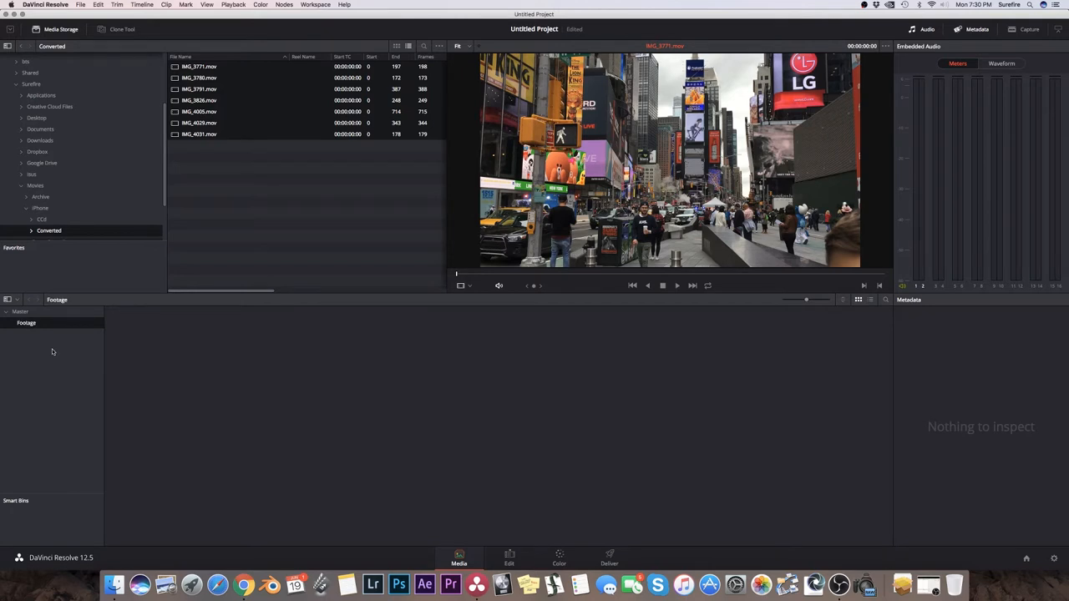
click(20, 311)
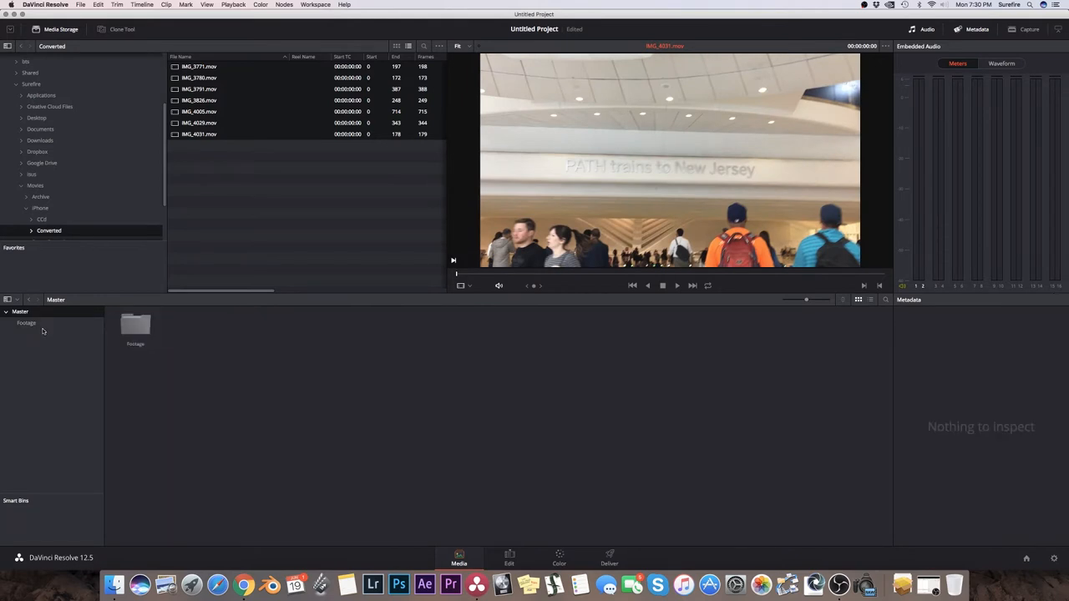
mouse_move(185, 340)
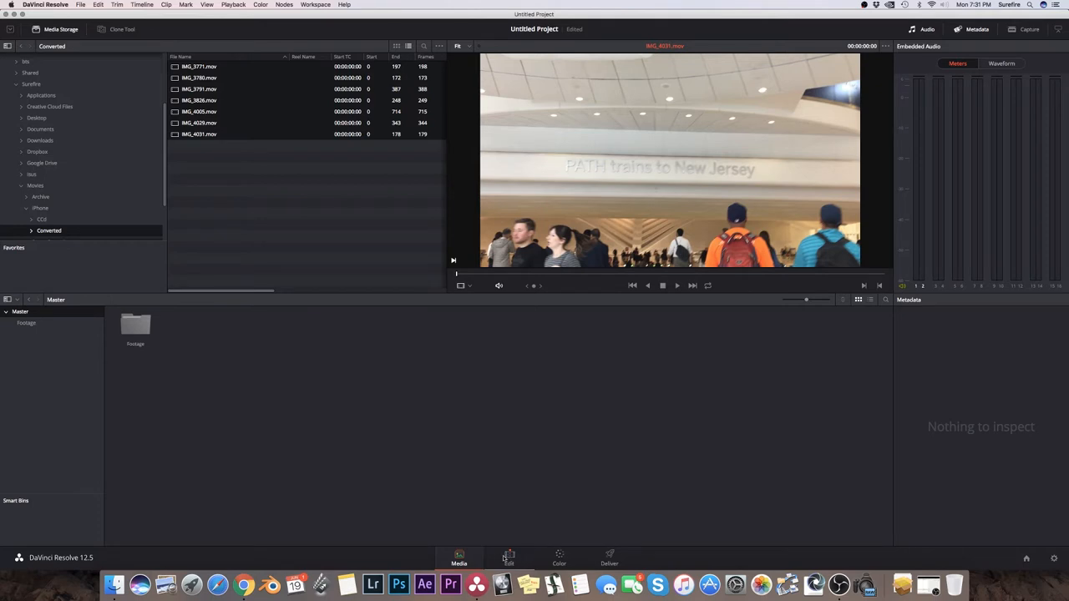
On the Edit page, create Timeline 1 and lay all seven Footage clips end to end.
click(509, 557)
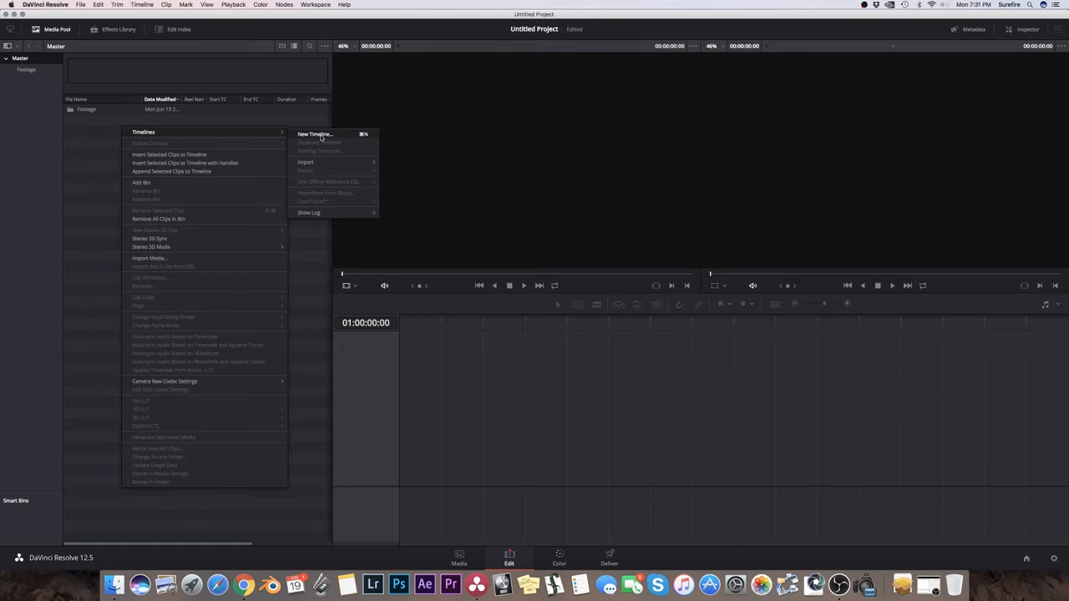
click(314, 135)
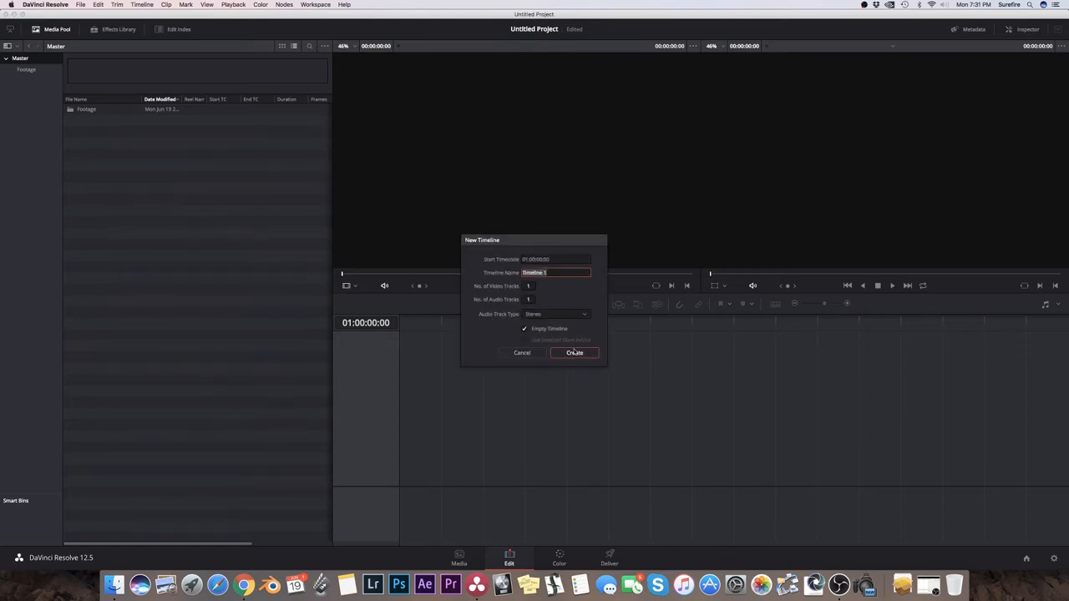
click(574, 352)
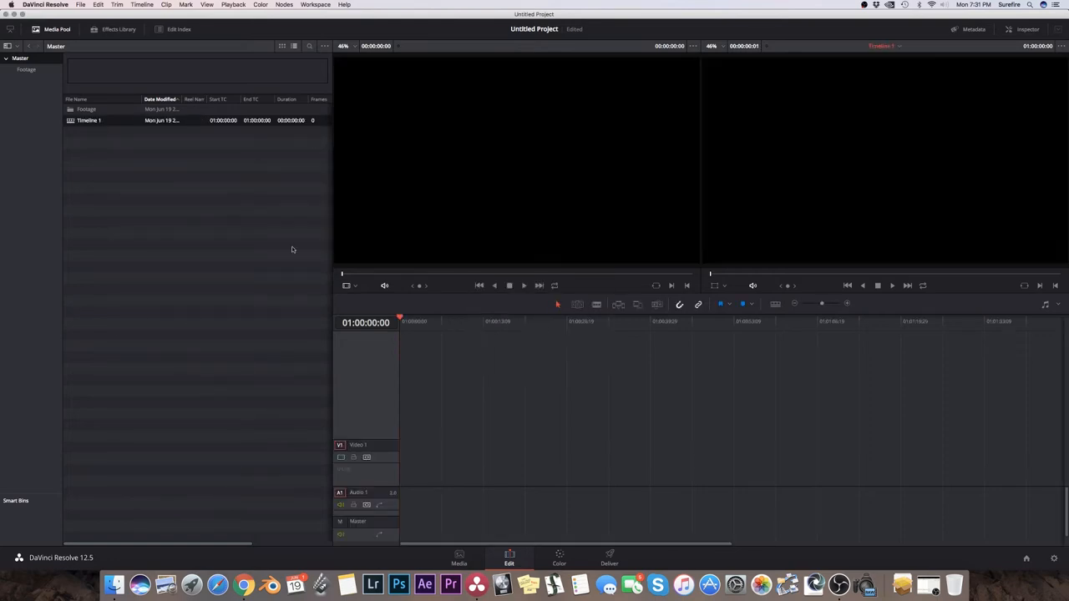
click(87, 109)
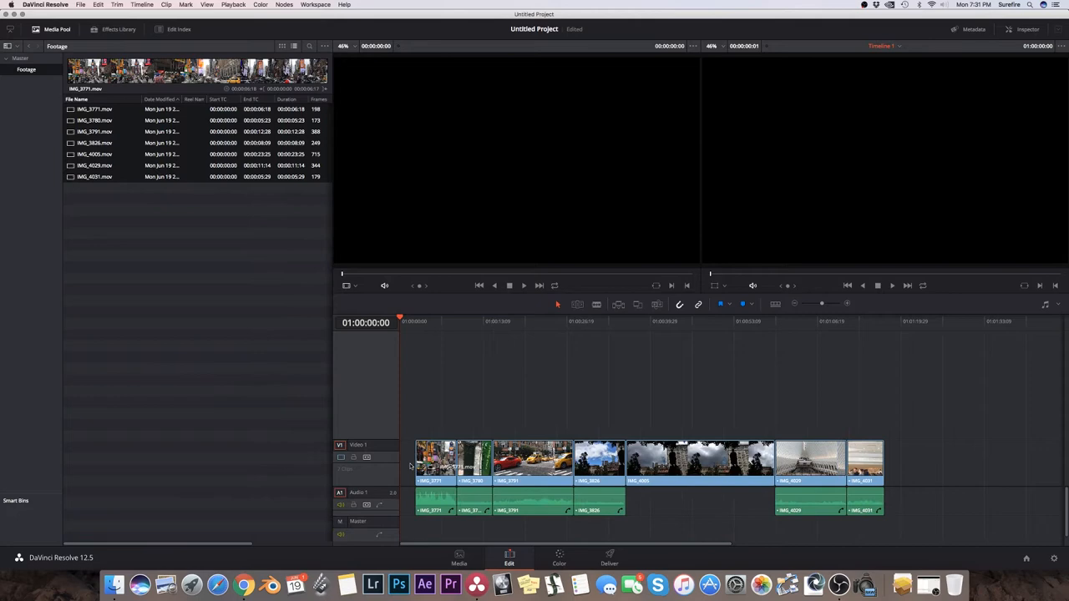
click(869, 320)
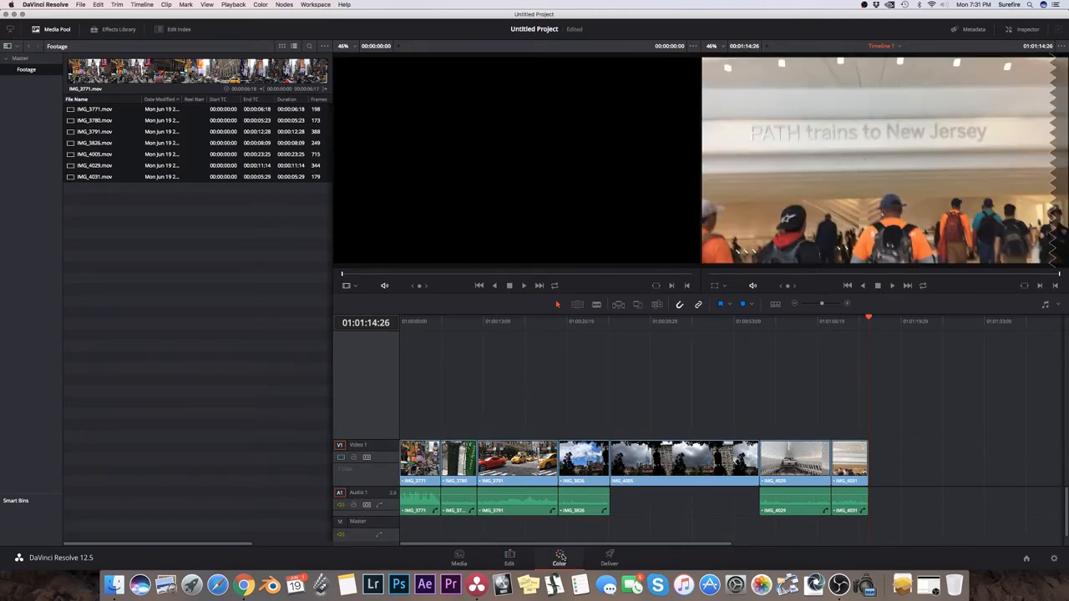
Open the Color page and select the first Times Square clip for grading.
click(558, 557)
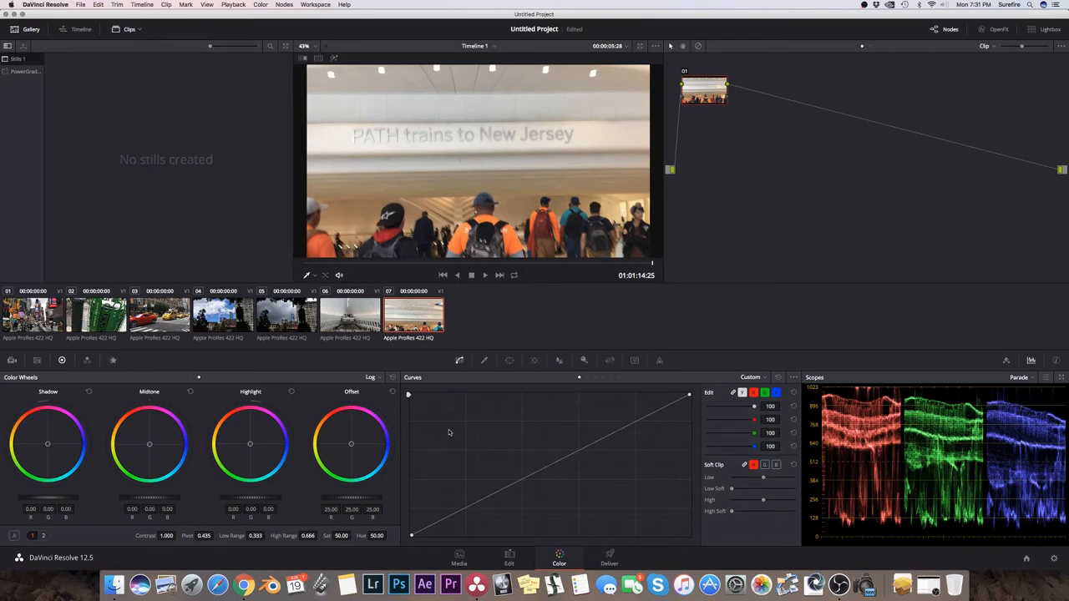
click(34, 316)
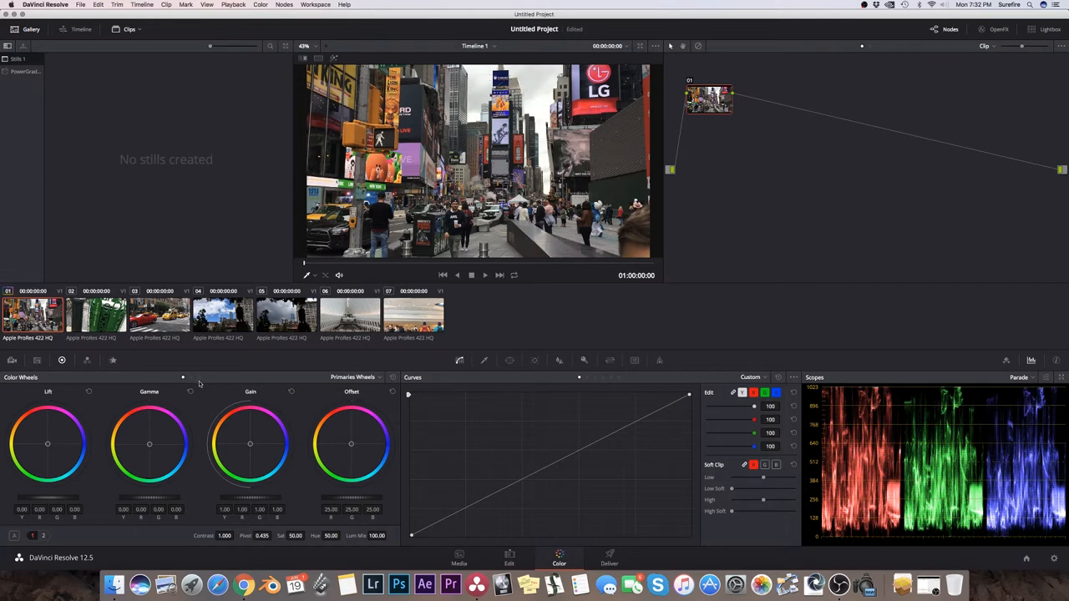
Set the master wheels to lift 0.01 and gamma -0.01 on the first clip.
click(365, 377)
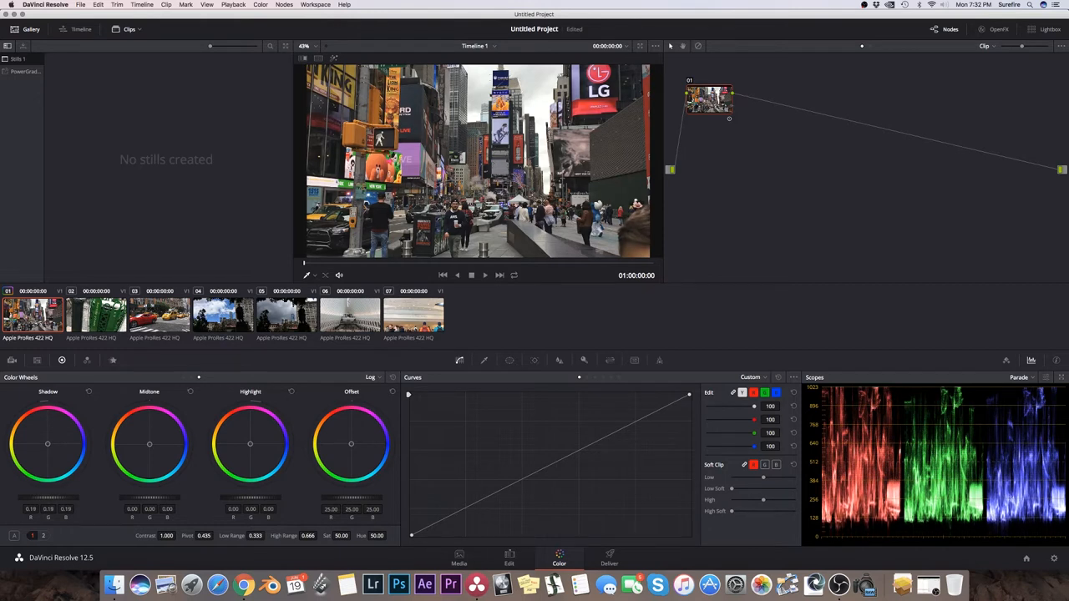
mouse_move(188, 384)
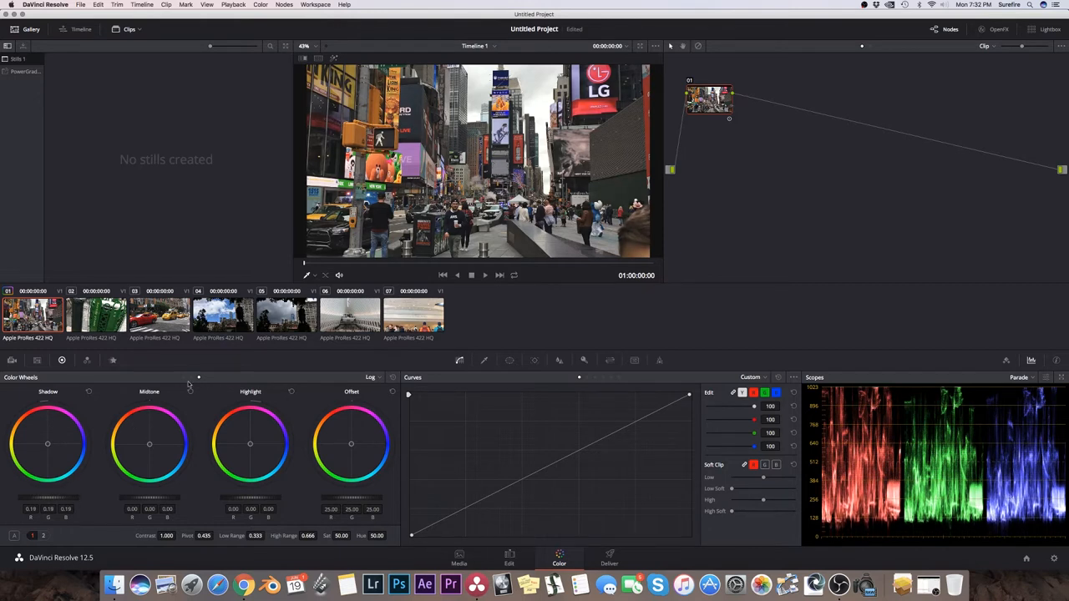
click(372, 377)
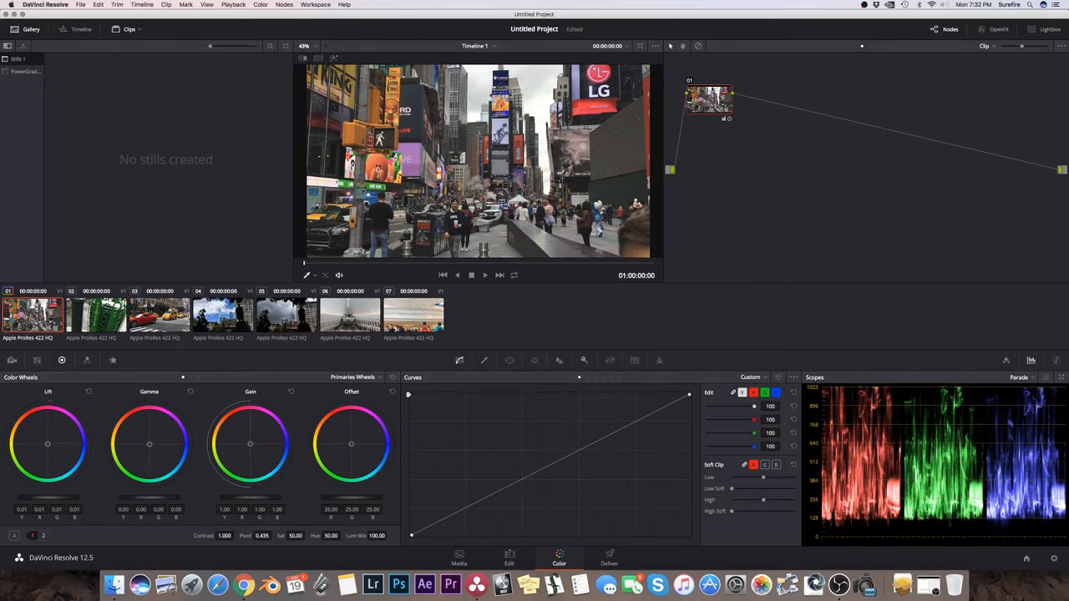
mouse_move(902, 521)
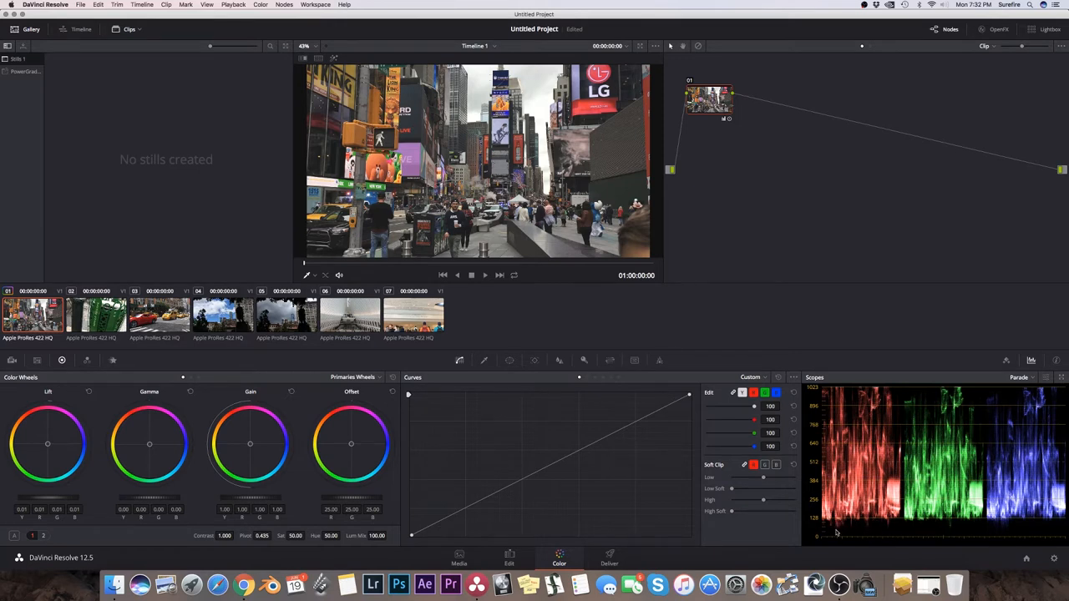
mouse_move(843, 535)
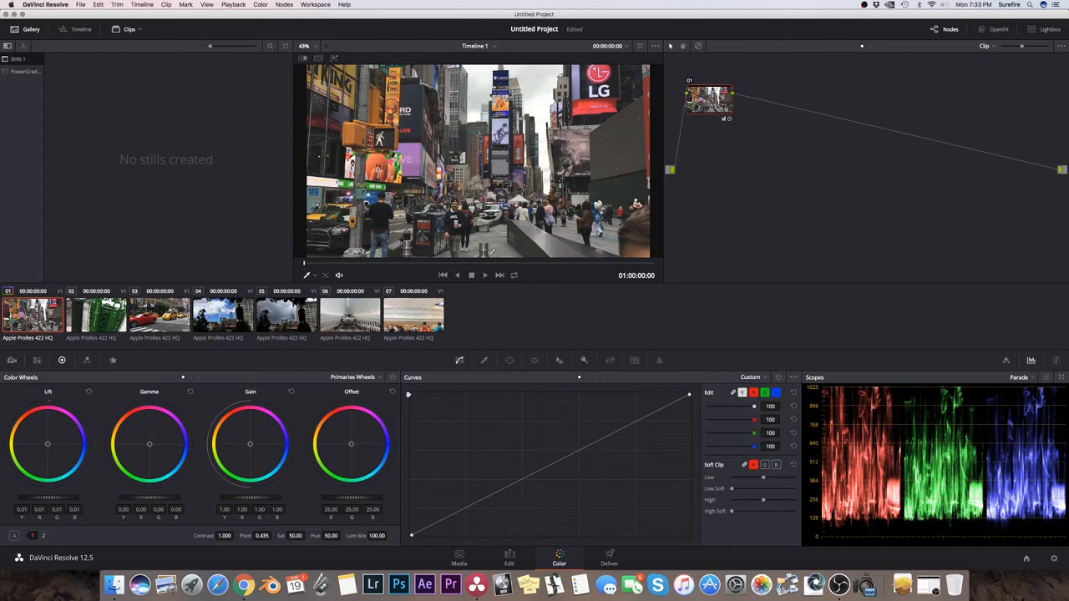
mouse_move(150, 429)
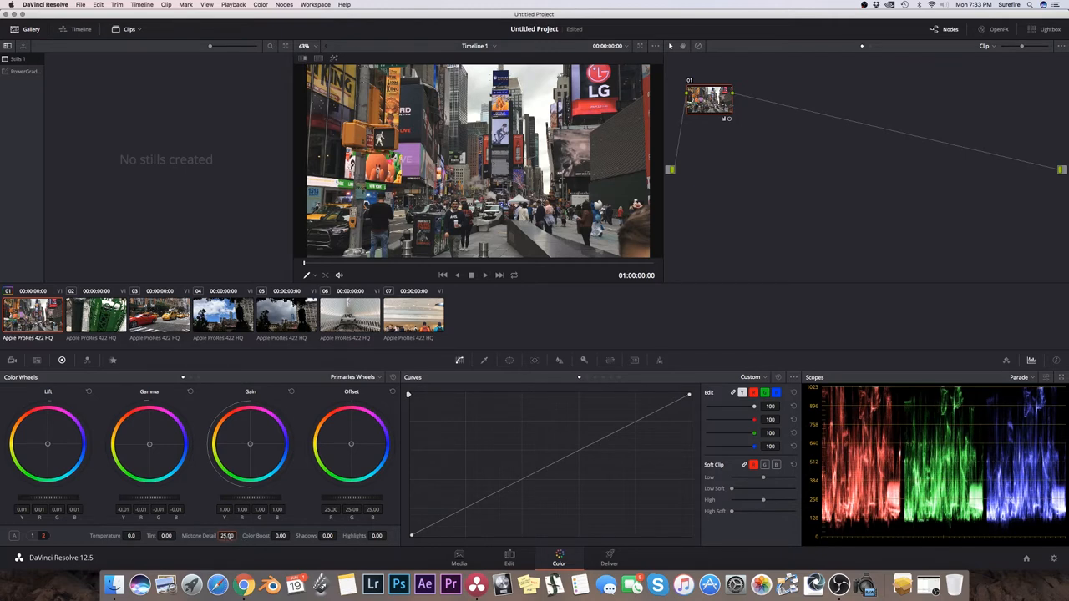
Grade the first Times Square clip with lift -0.02, gain 0.99, saturation 55, then play it.
click(471, 275)
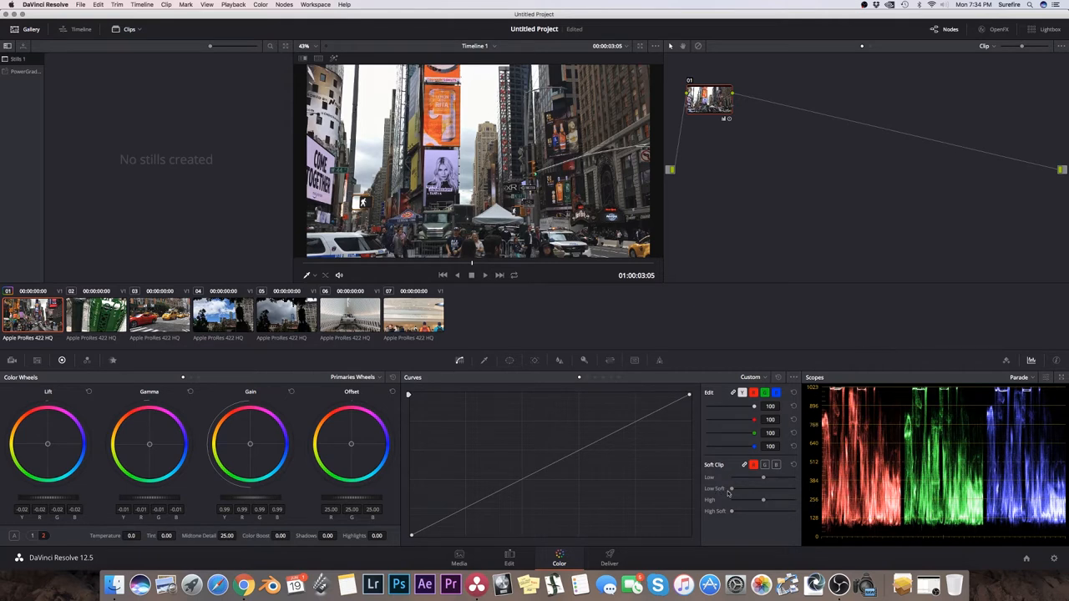
mouse_move(730, 513)
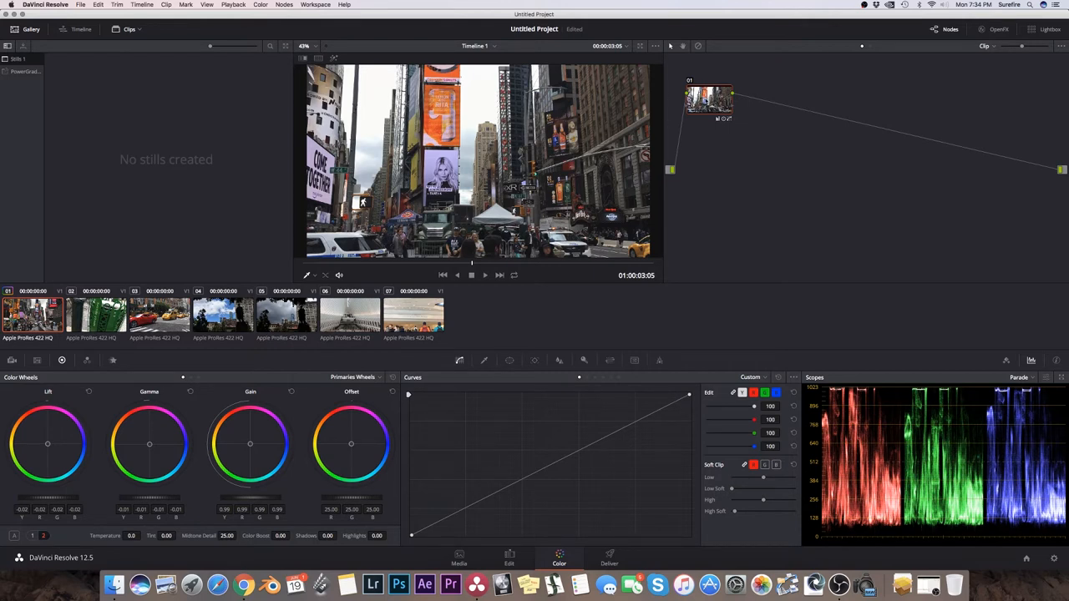
mouse_move(710, 100)
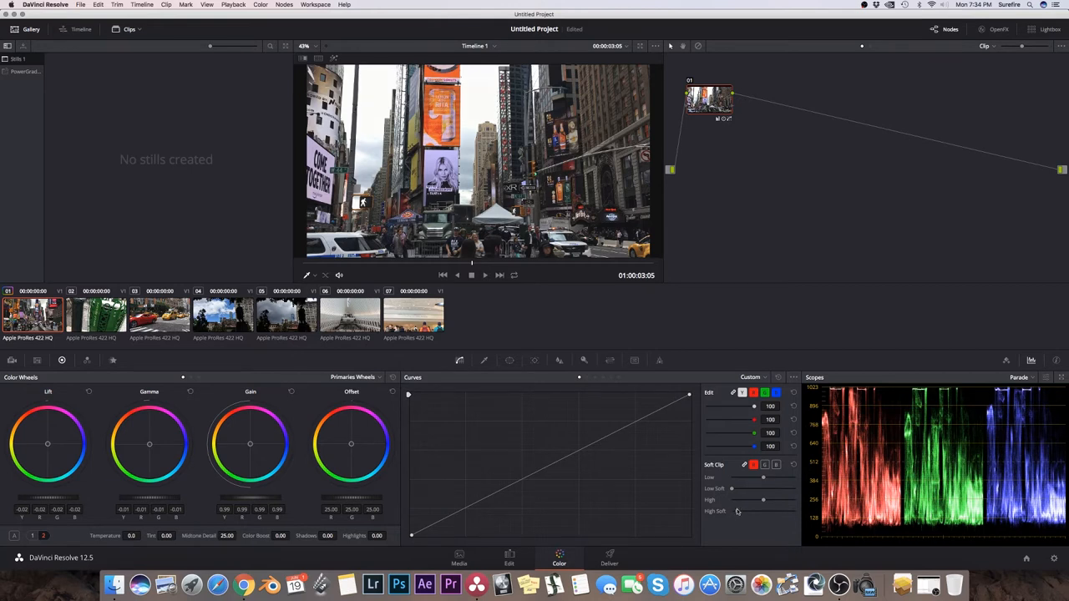
mouse_move(754, 194)
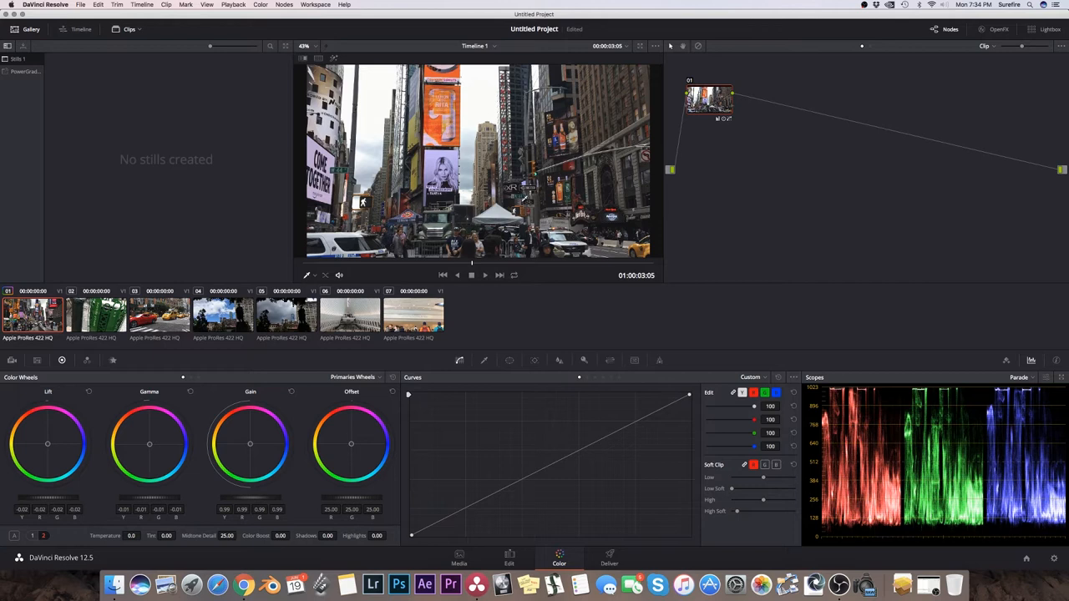
mouse_move(240, 551)
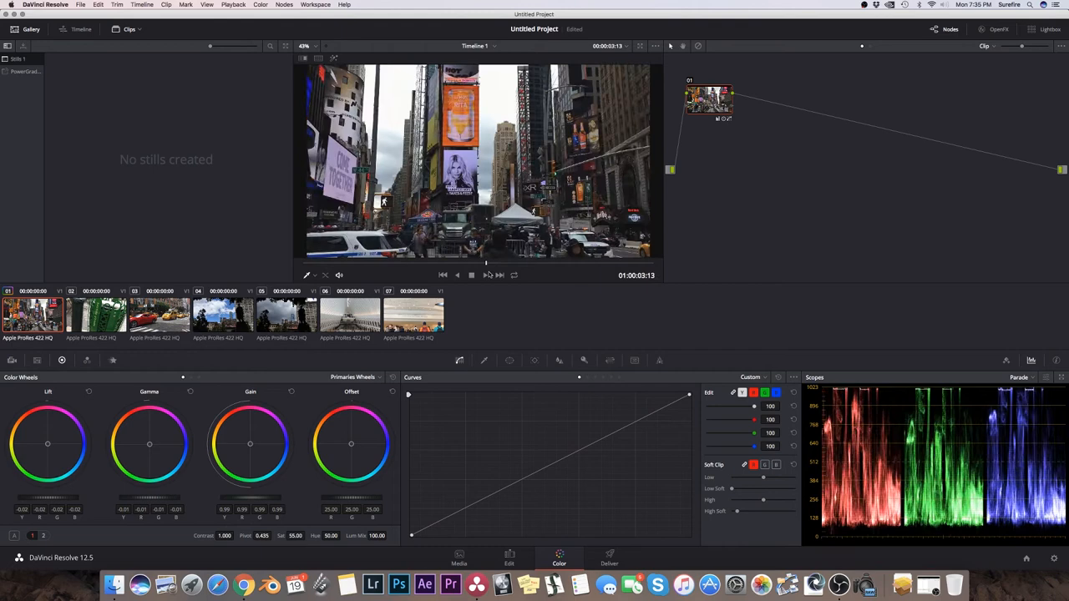
click(471, 275)
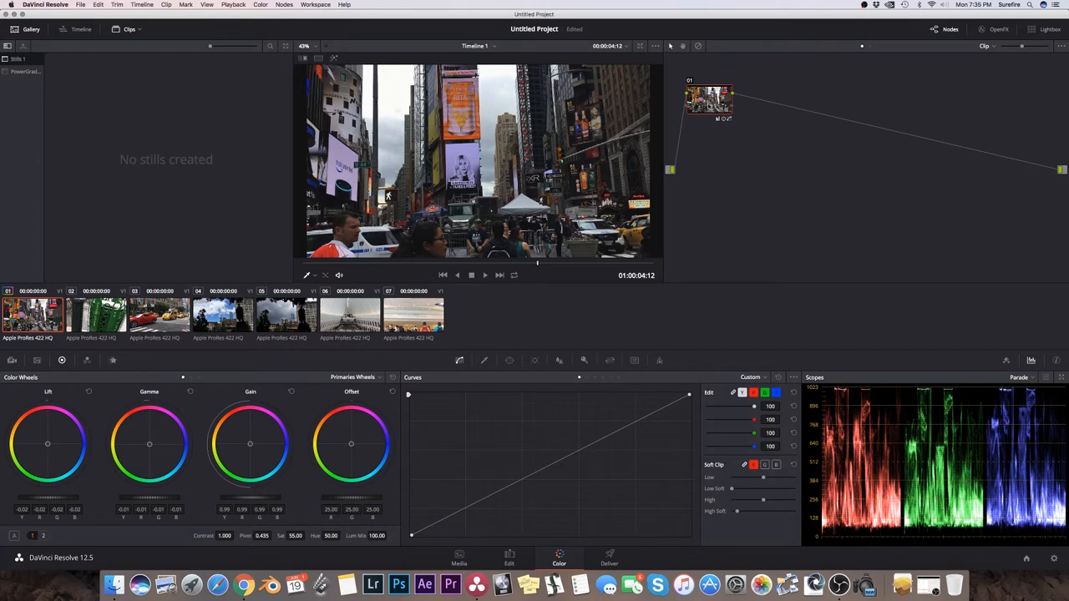
Add serial node 02 and draw an S-shaped contrast curve in Custom Curves.
click(284, 4)
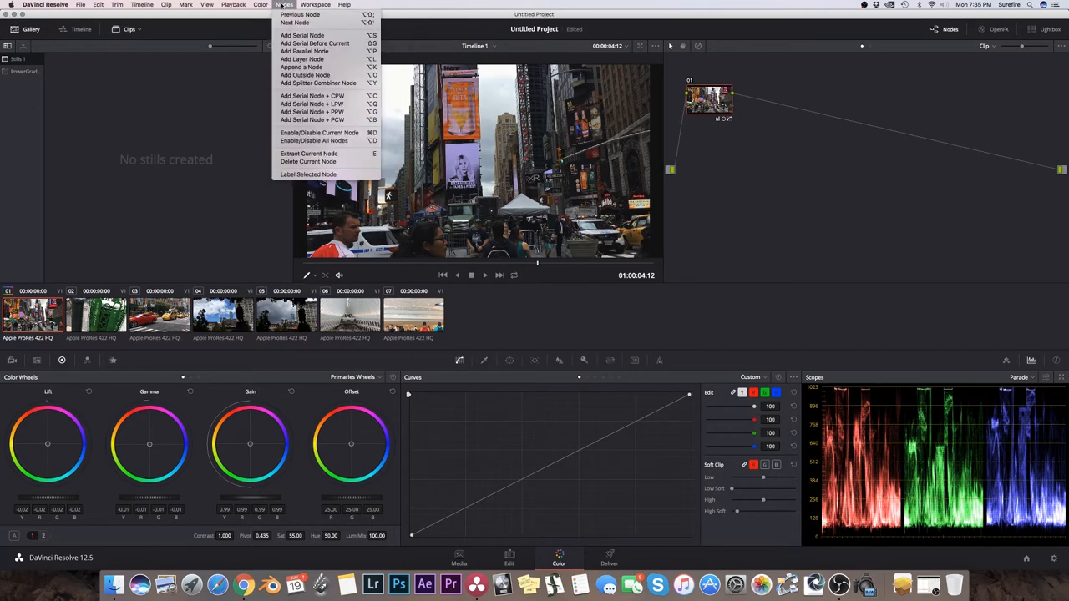
click(302, 35)
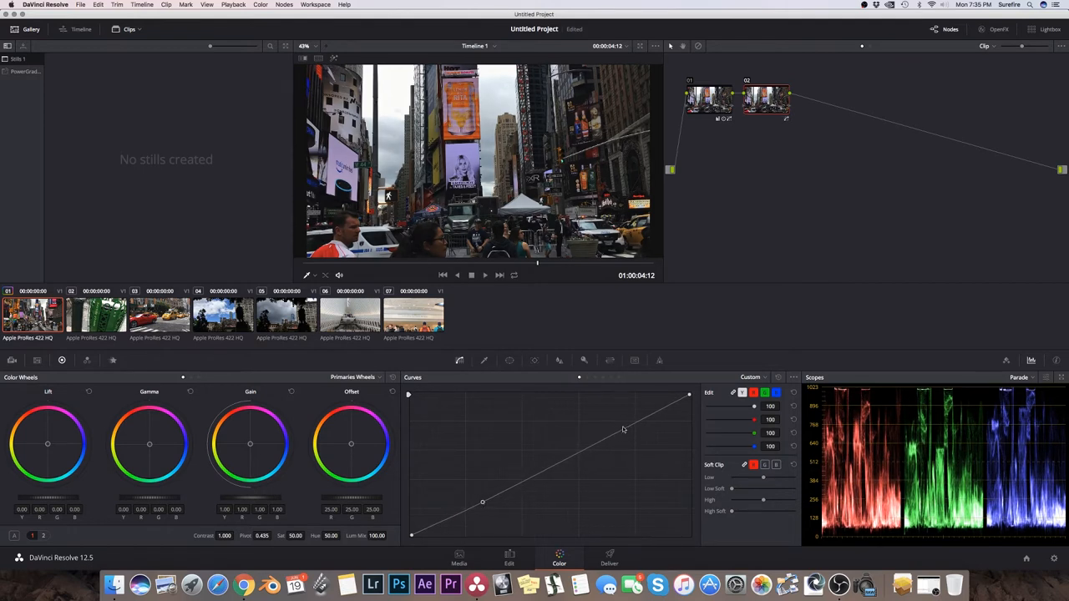
drag(622, 429, 614, 428)
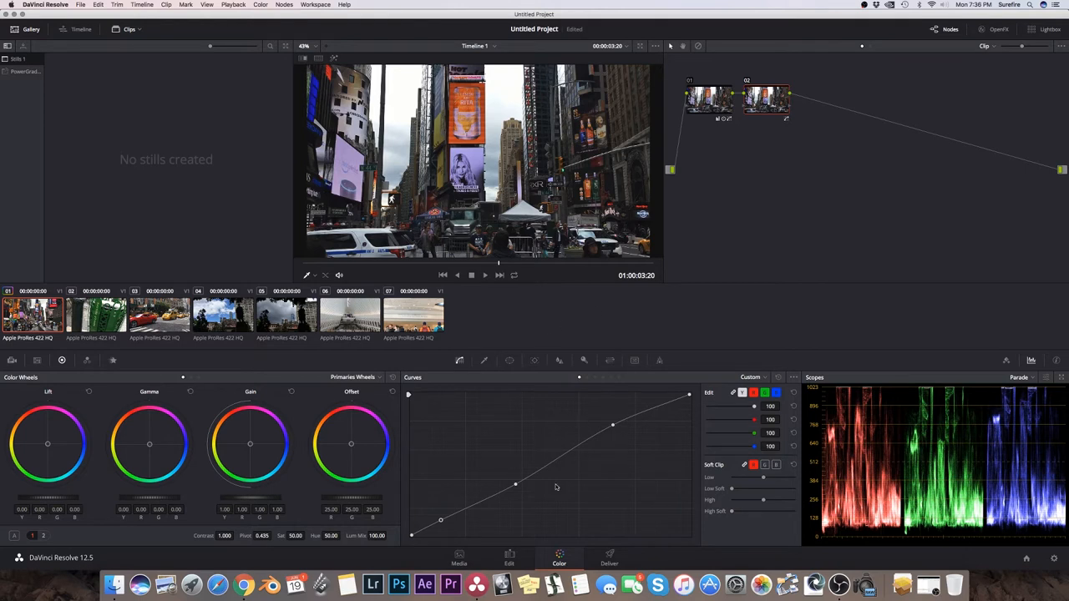
mouse_move(666, 295)
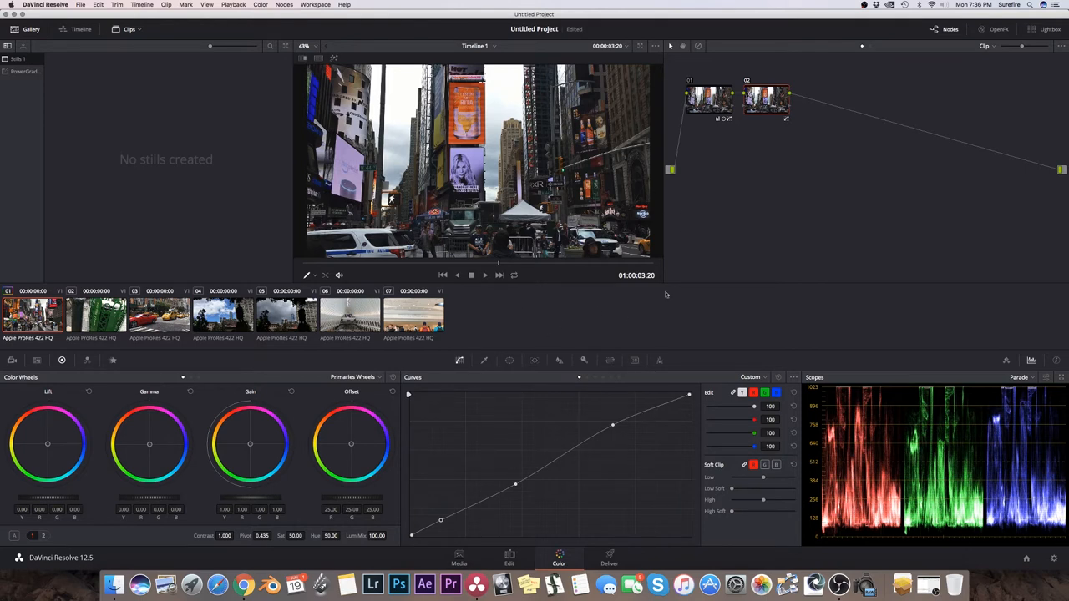
mouse_move(687, 281)
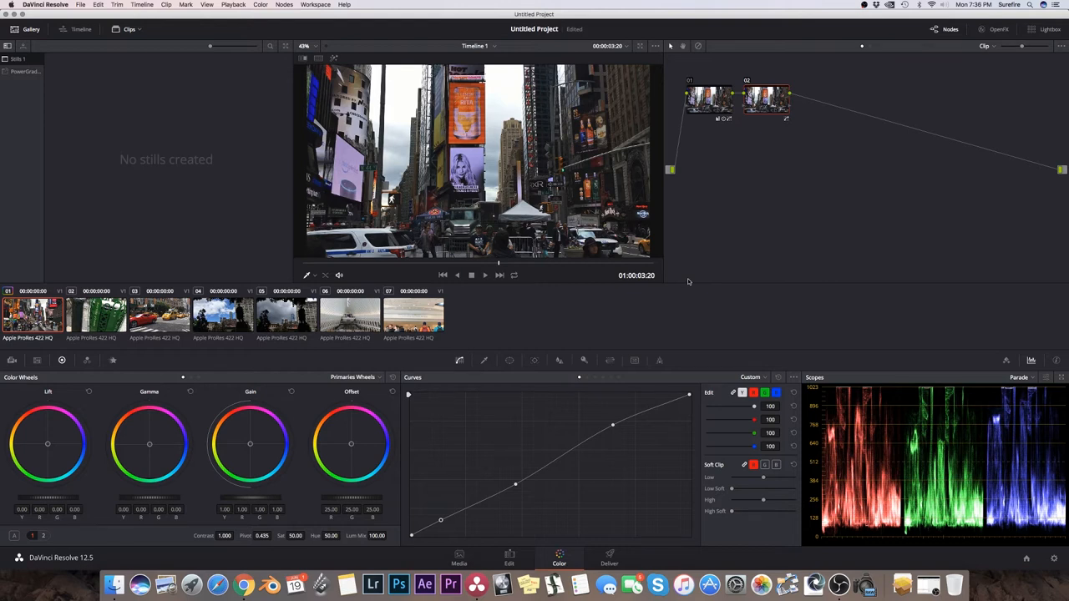
mouse_move(645, 301)
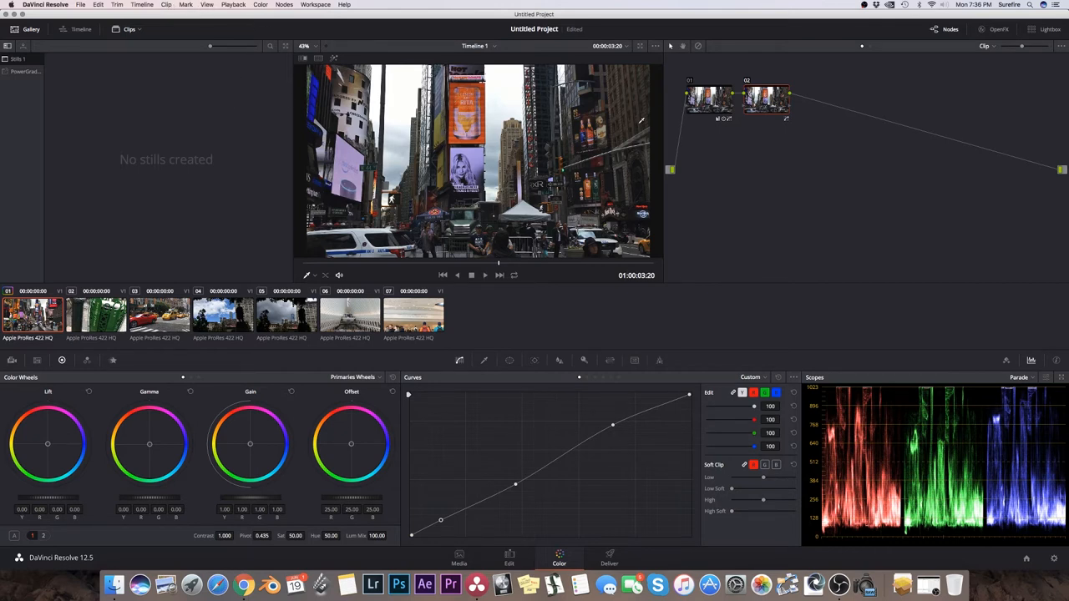
Grab a still of the grade and save the project as iphone_footage_test.
click(207, 5)
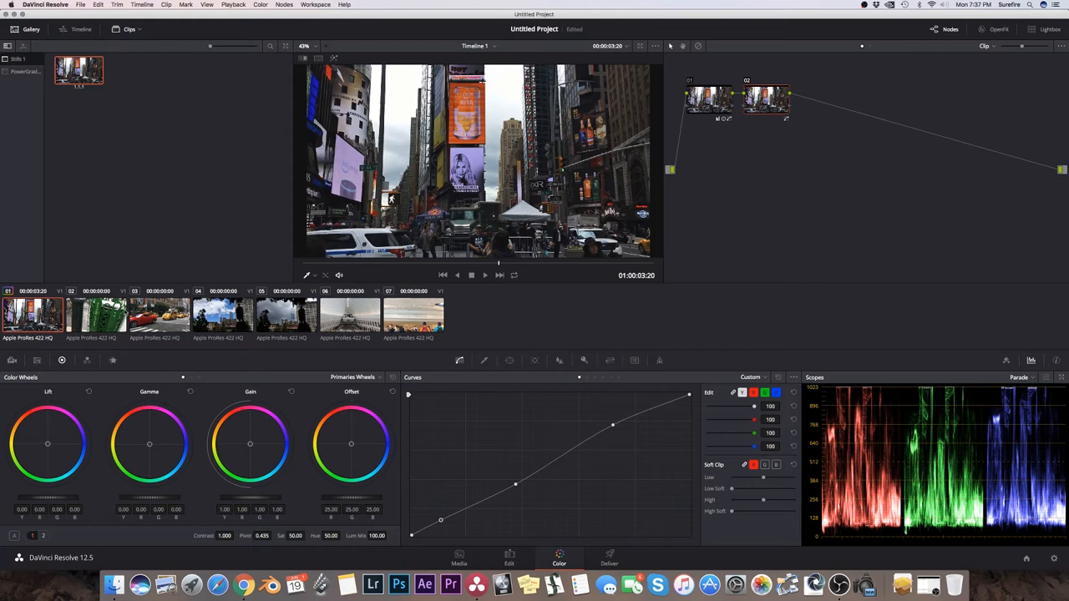
mouse_move(154, 130)
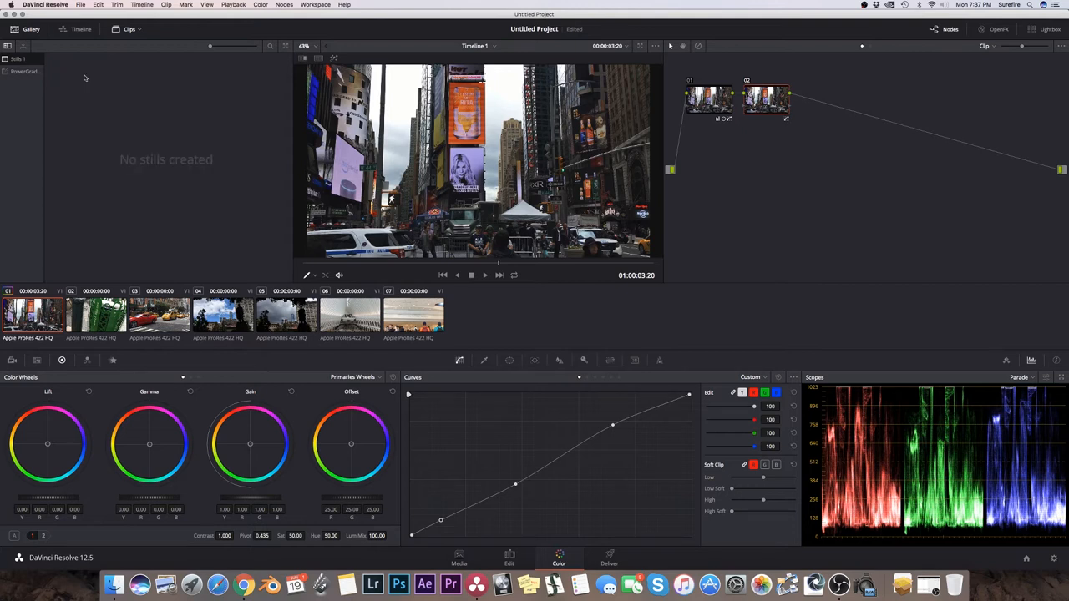
mouse_move(188, 132)
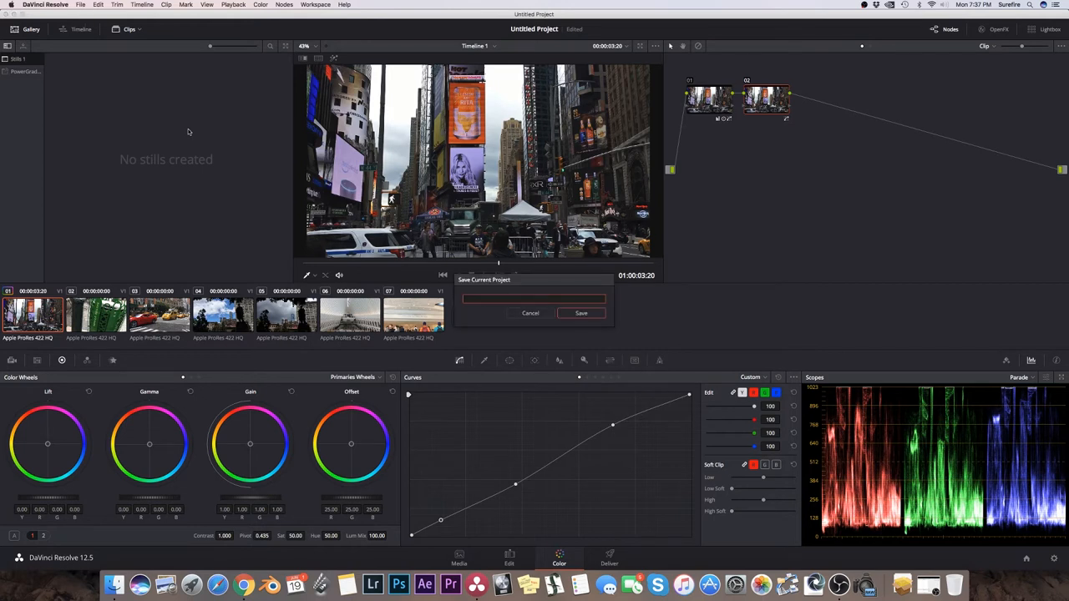
text(0)
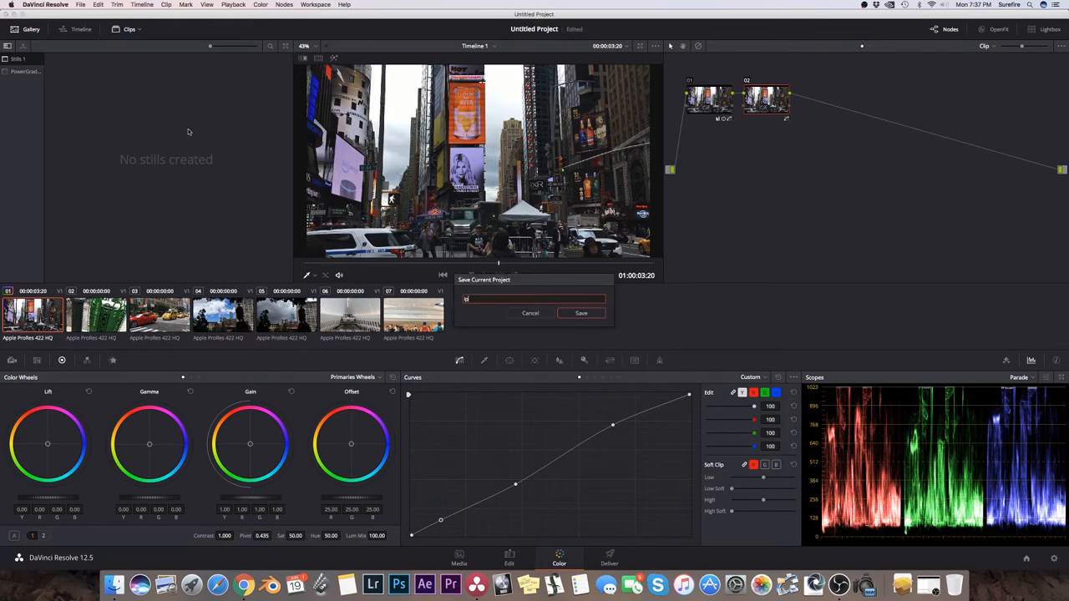
text(iphone_footage_test)
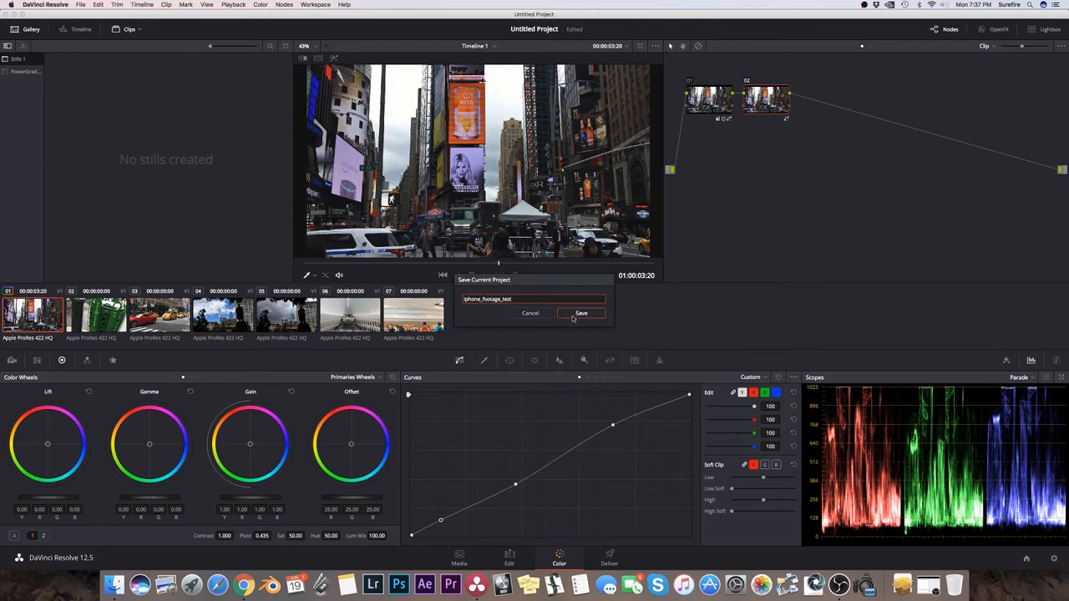
click(582, 313)
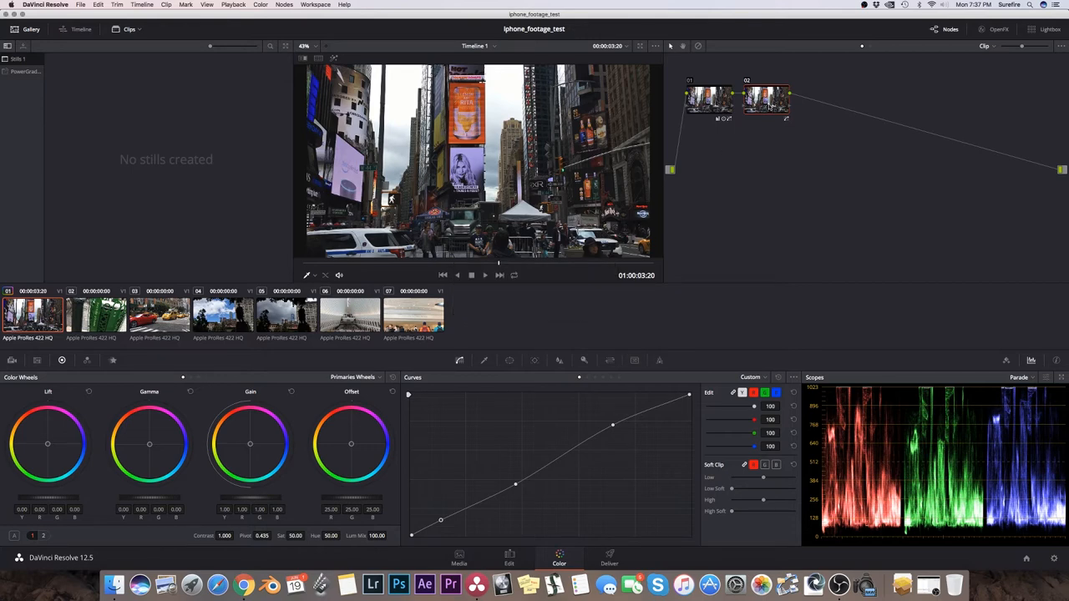
Add node 03 with a Lum vs Sat curve lowering shadow and highlight saturation.
click(284, 5)
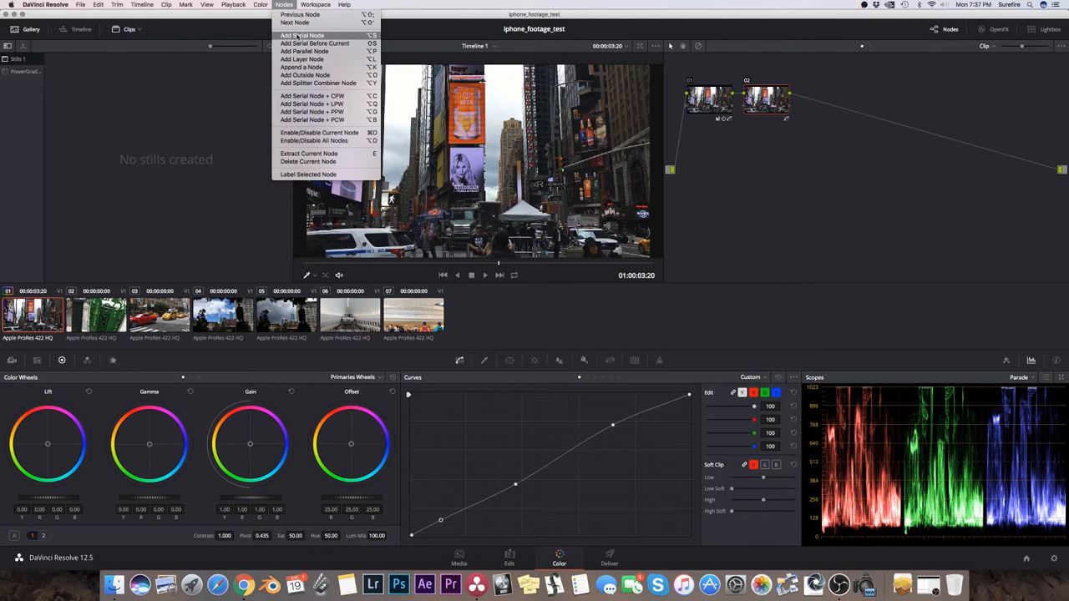
click(302, 35)
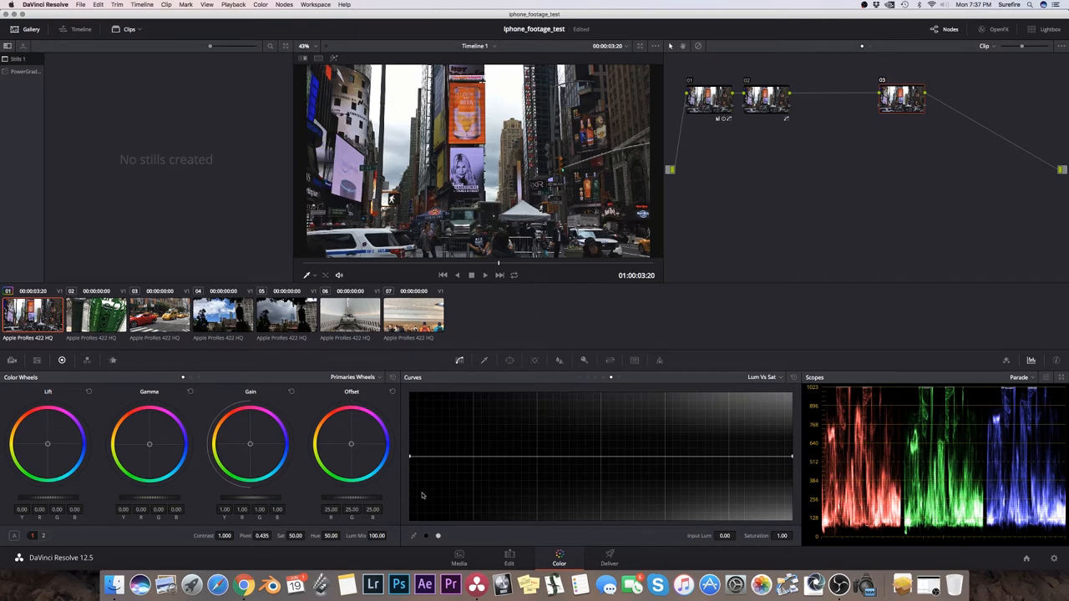
mouse_move(410, 485)
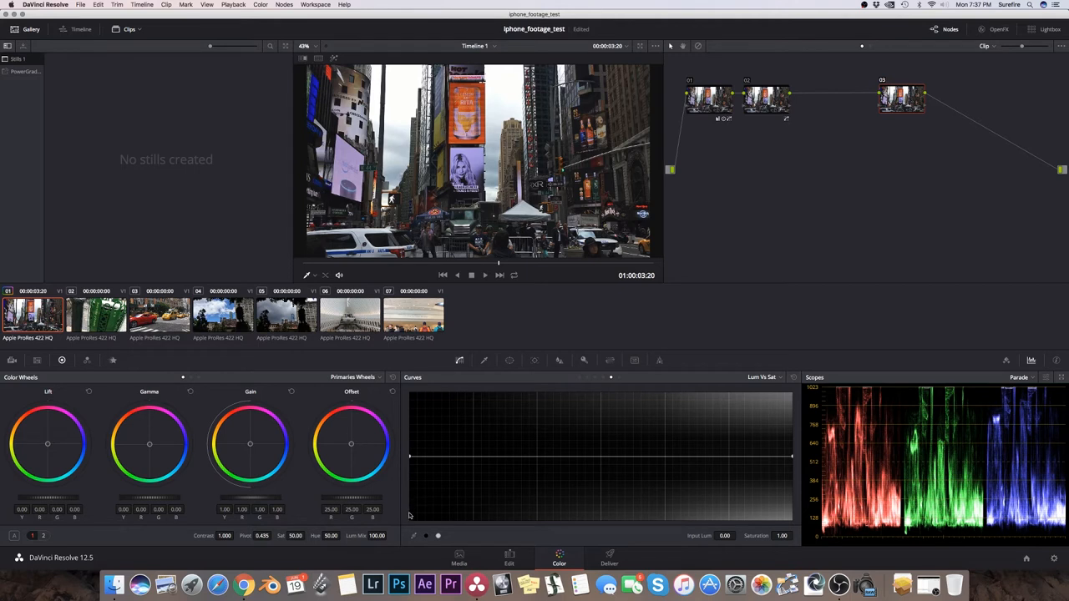
mouse_move(791, 498)
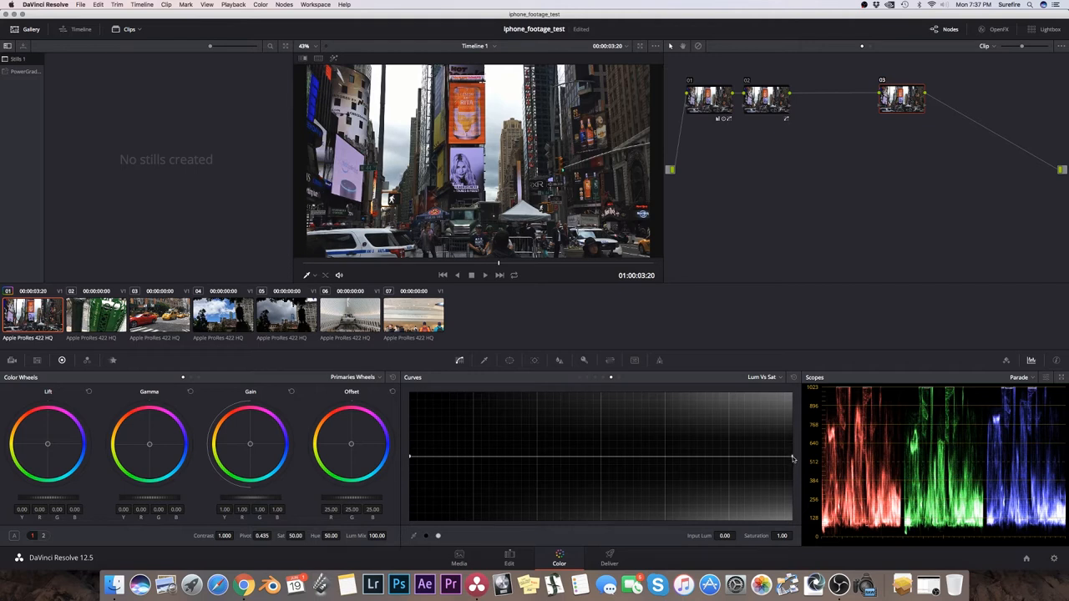
mouse_move(781, 457)
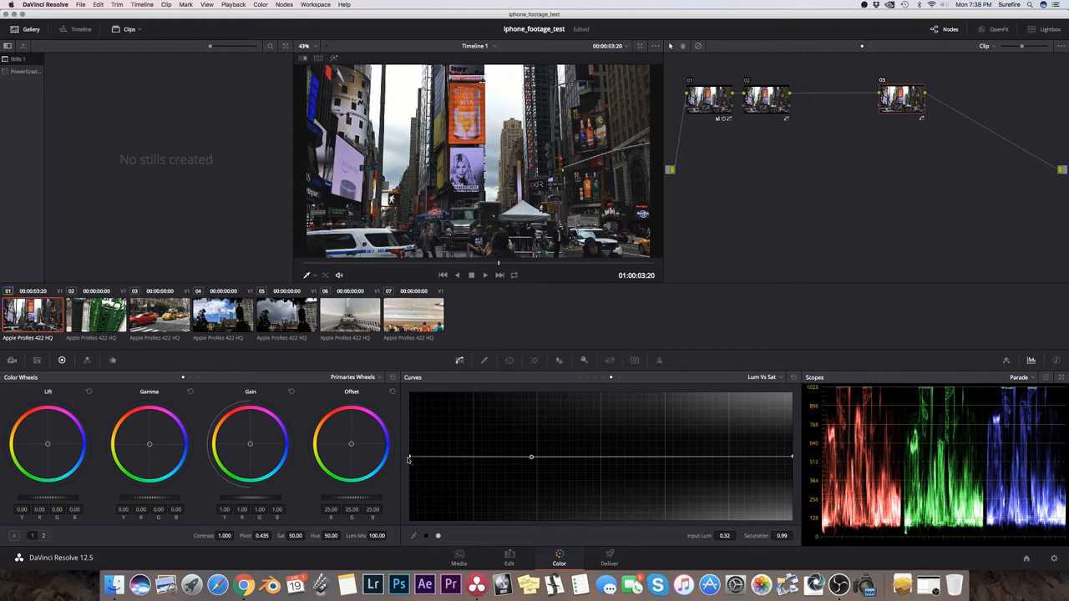
drag(409, 458, 400, 495)
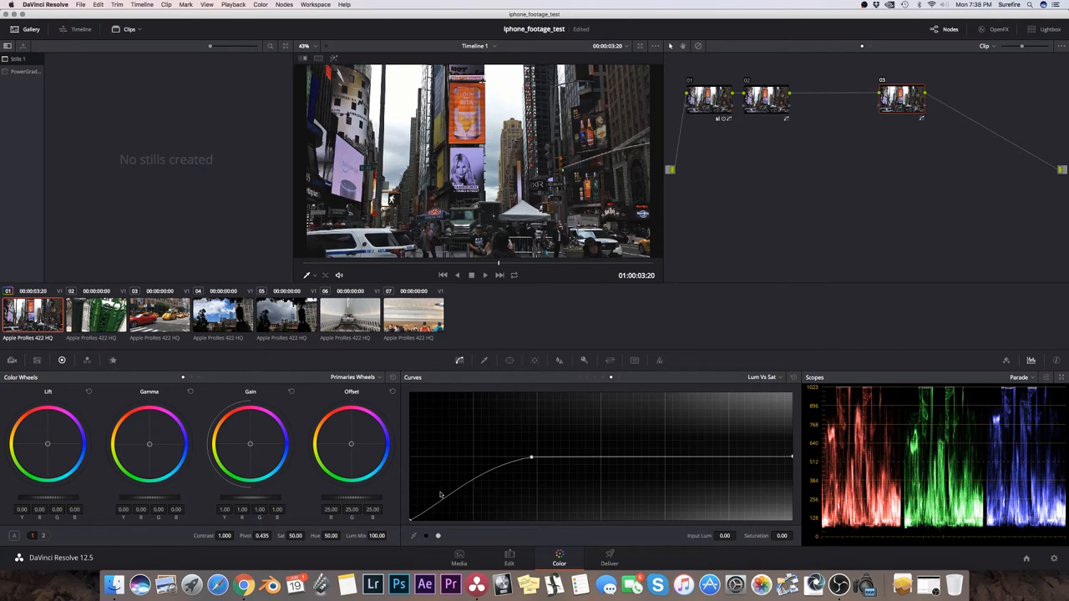
mouse_move(447, 511)
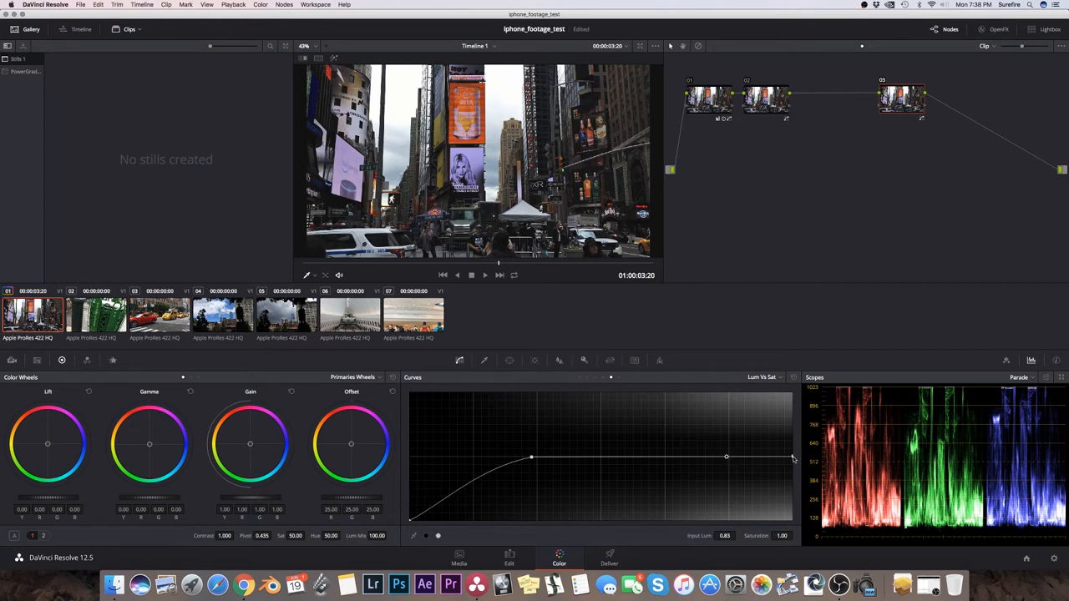
drag(791, 459, 791, 481)
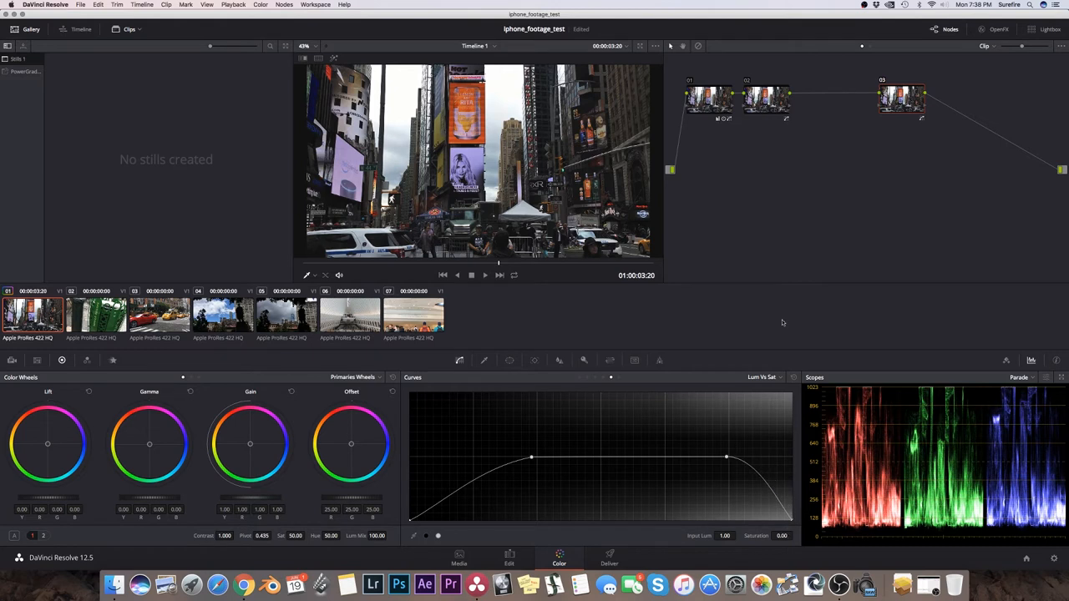
mouse_move(713, 178)
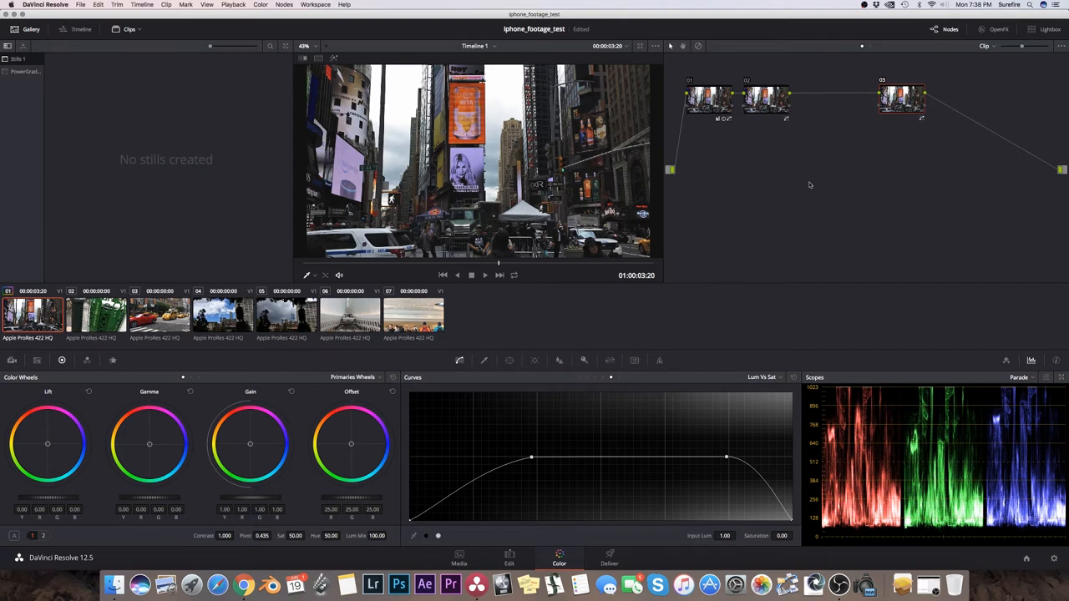
mouse_move(706, 175)
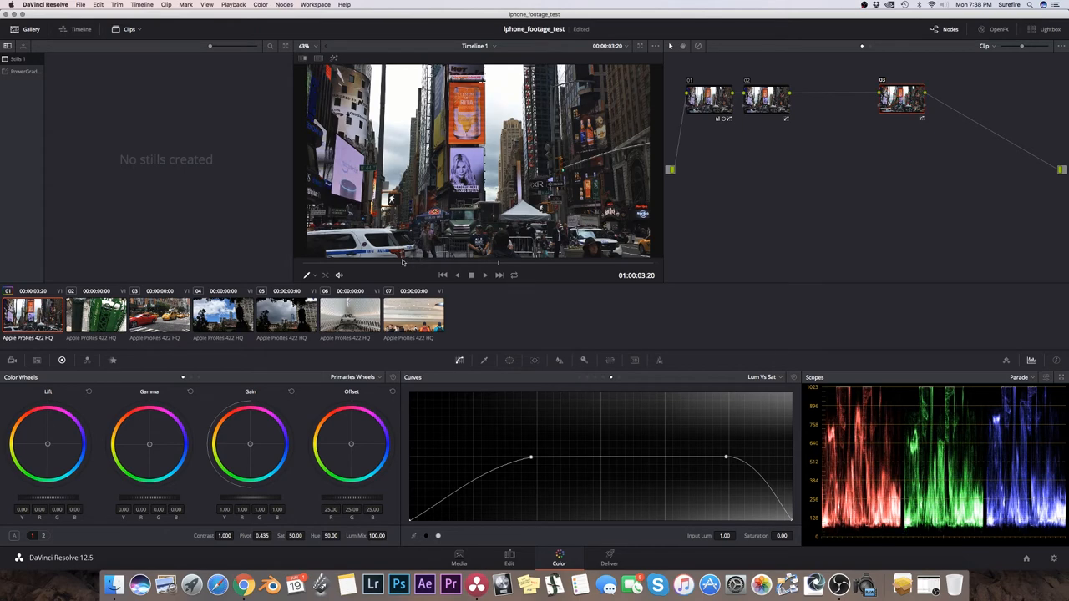
mouse_move(531, 264)
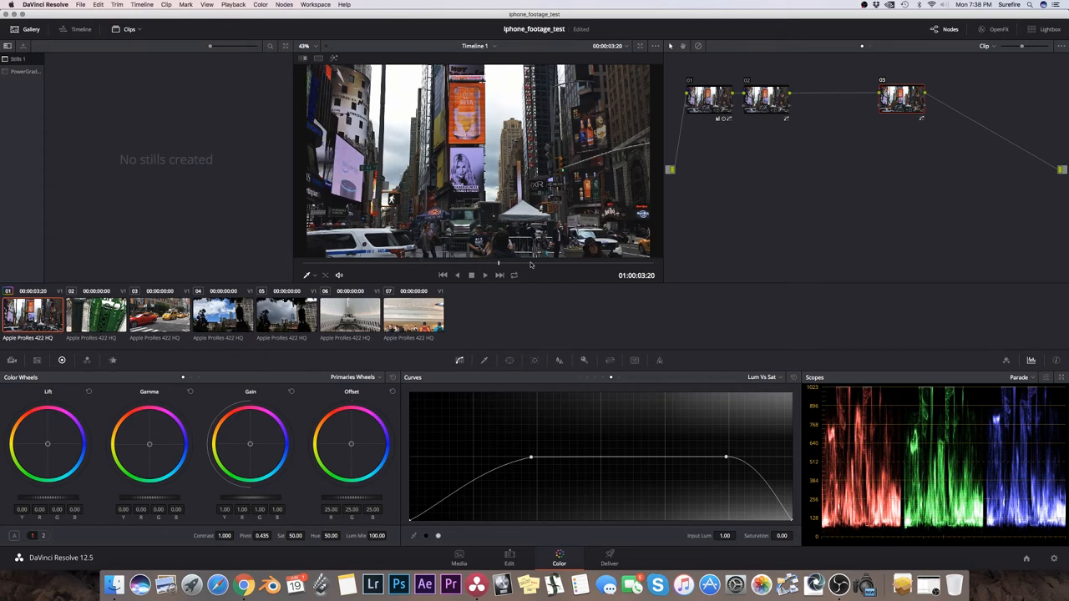
click(485, 275)
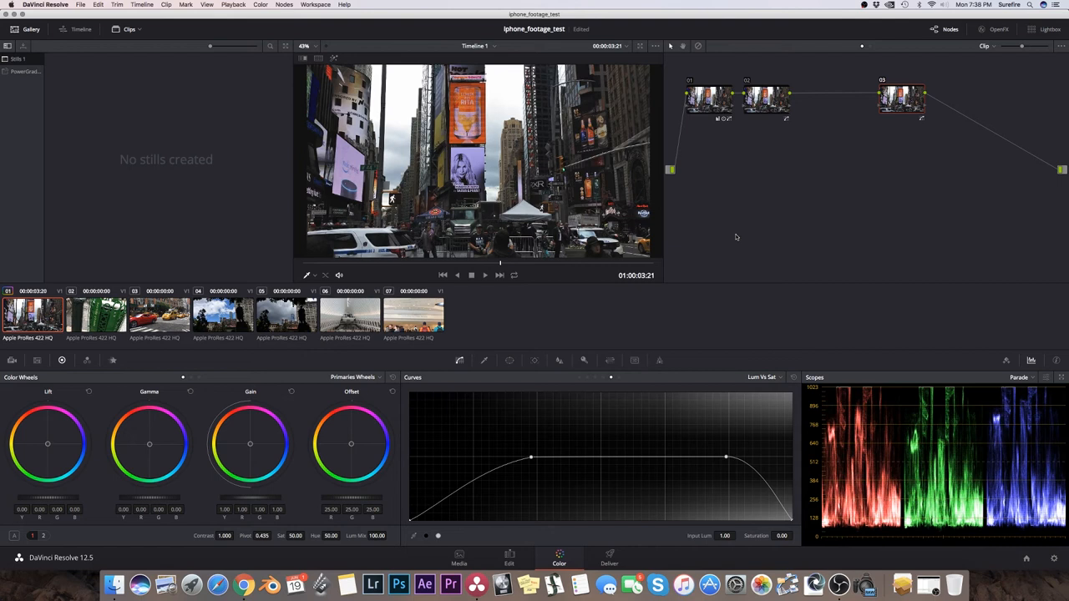
mouse_move(157, 44)
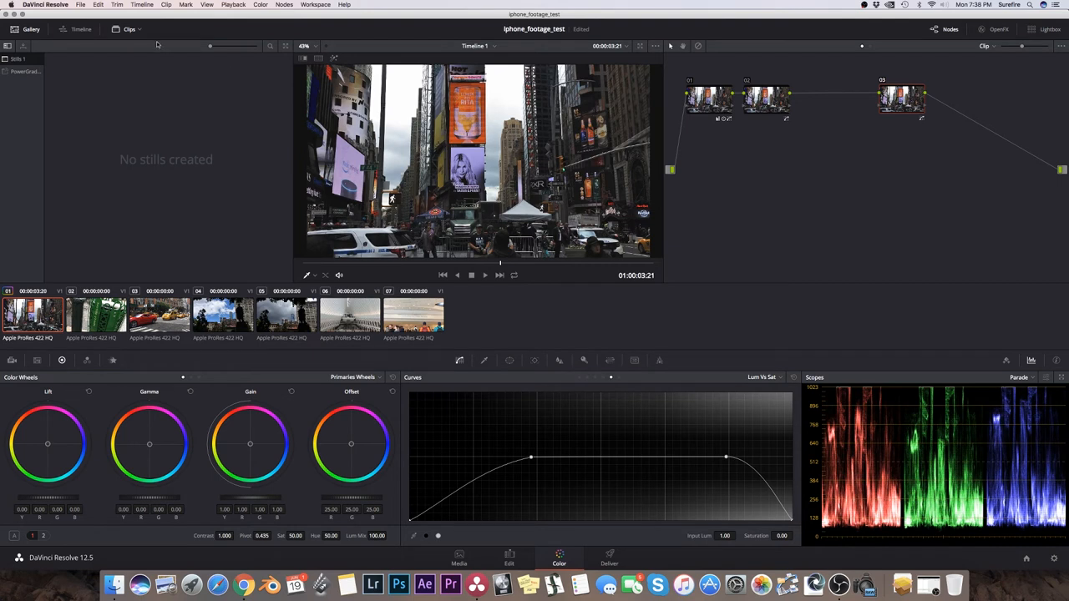
Grab the Times Square still, apply it to taxi clip 03, and grab the taxi still.
click(206, 5)
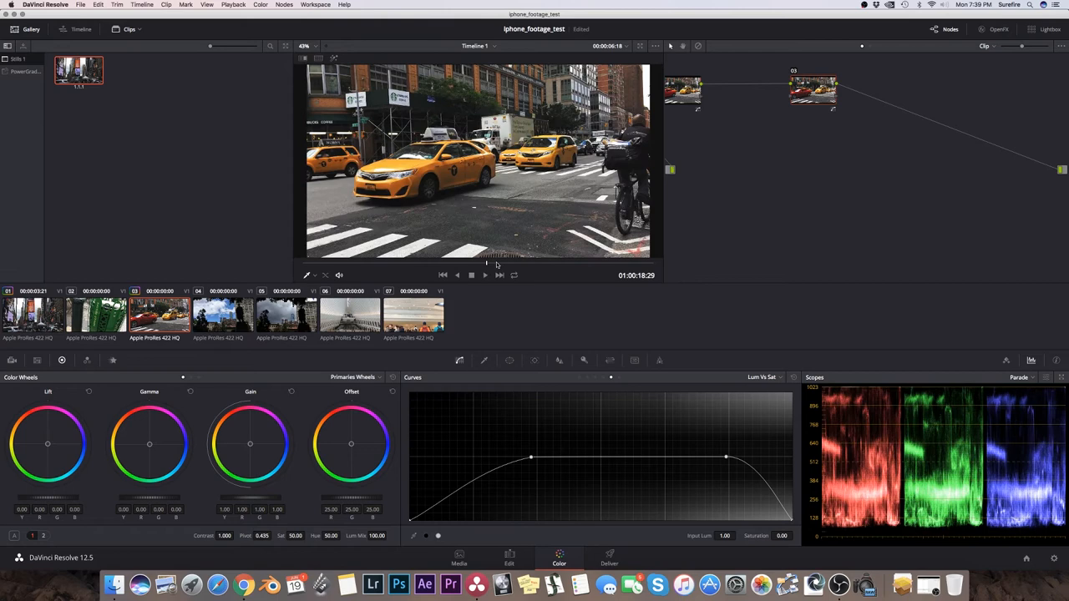
click(748, 377)
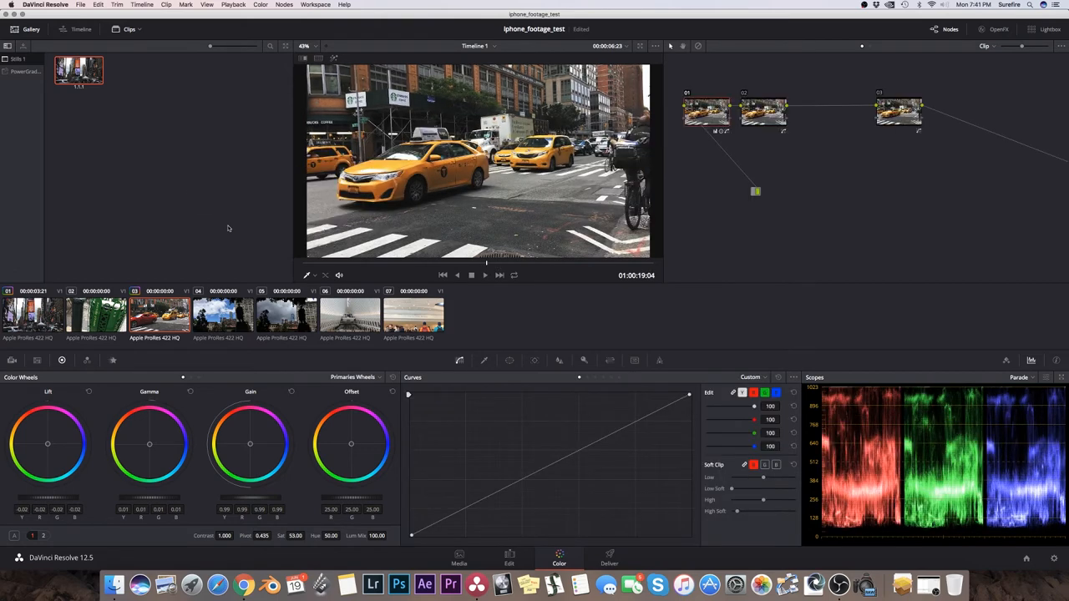
mouse_move(150, 7)
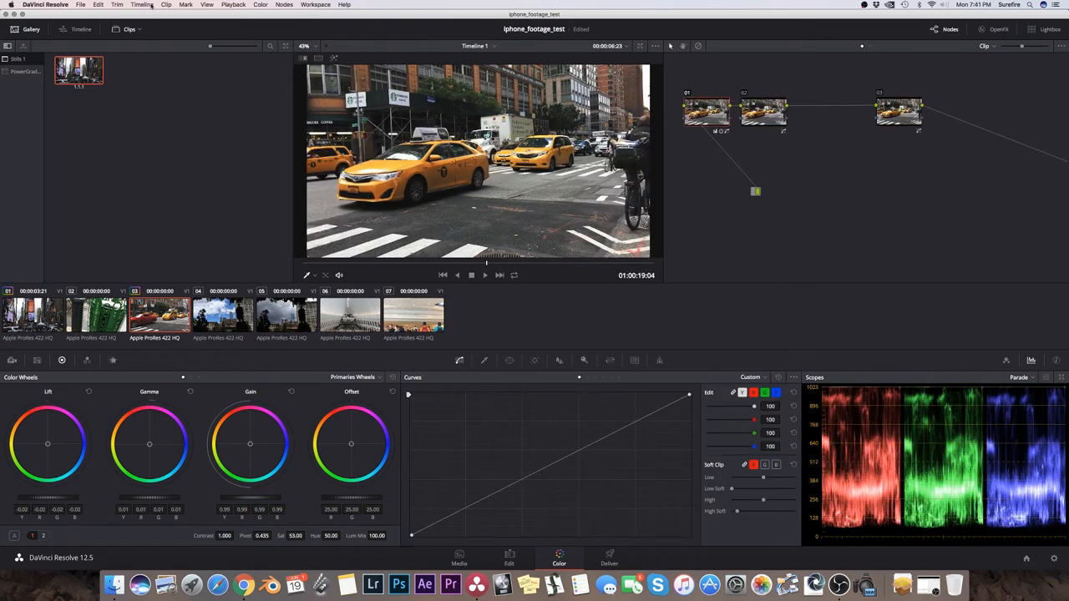
click(206, 5)
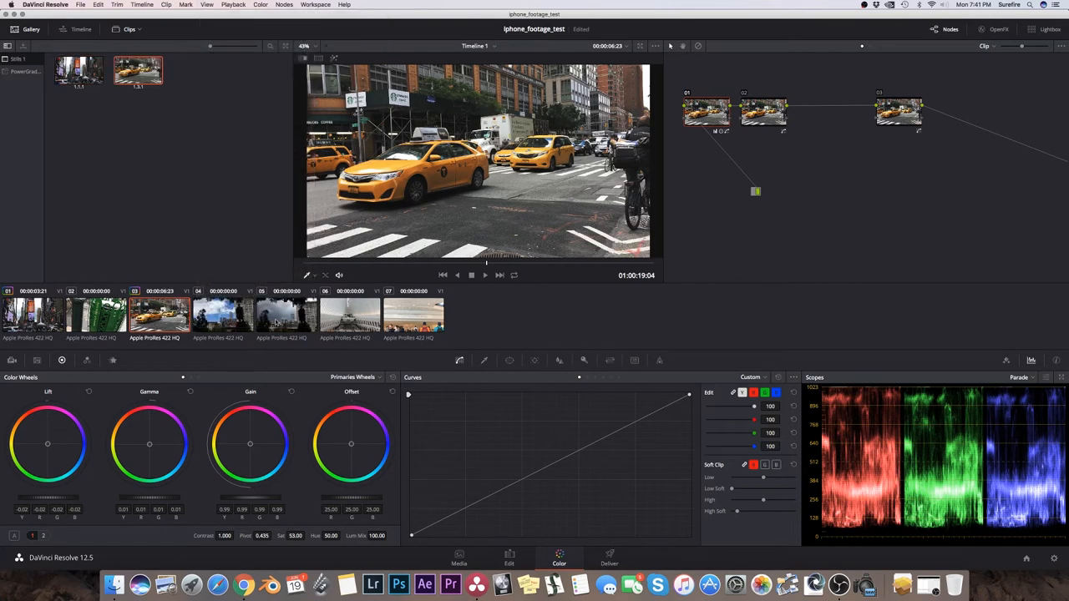
click(223, 315)
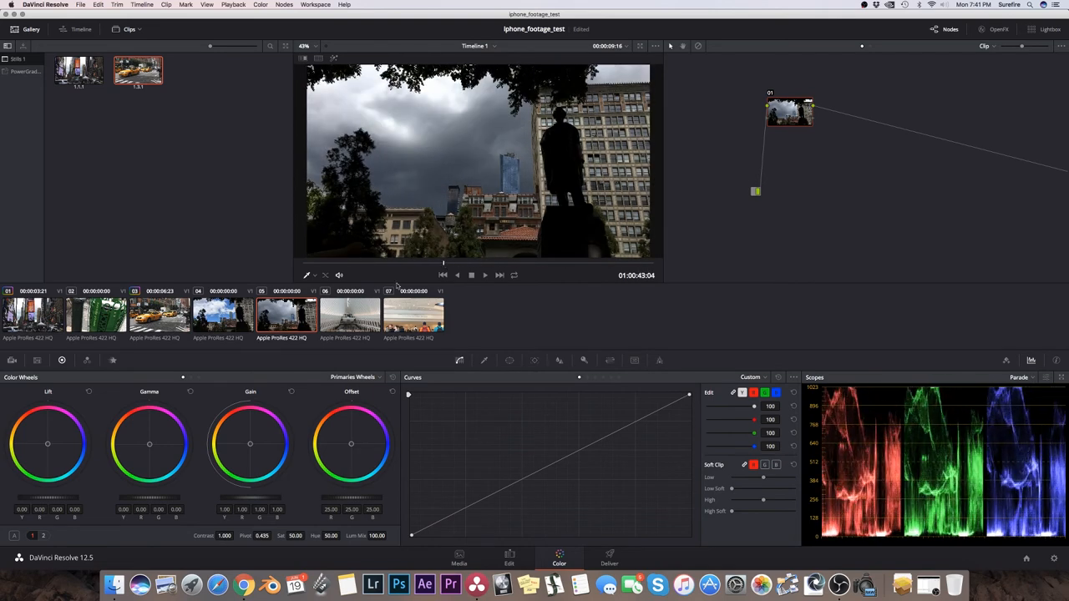
Apply the saved grade to statue clip 04, bypass to compare, and grab its still.
click(223, 315)
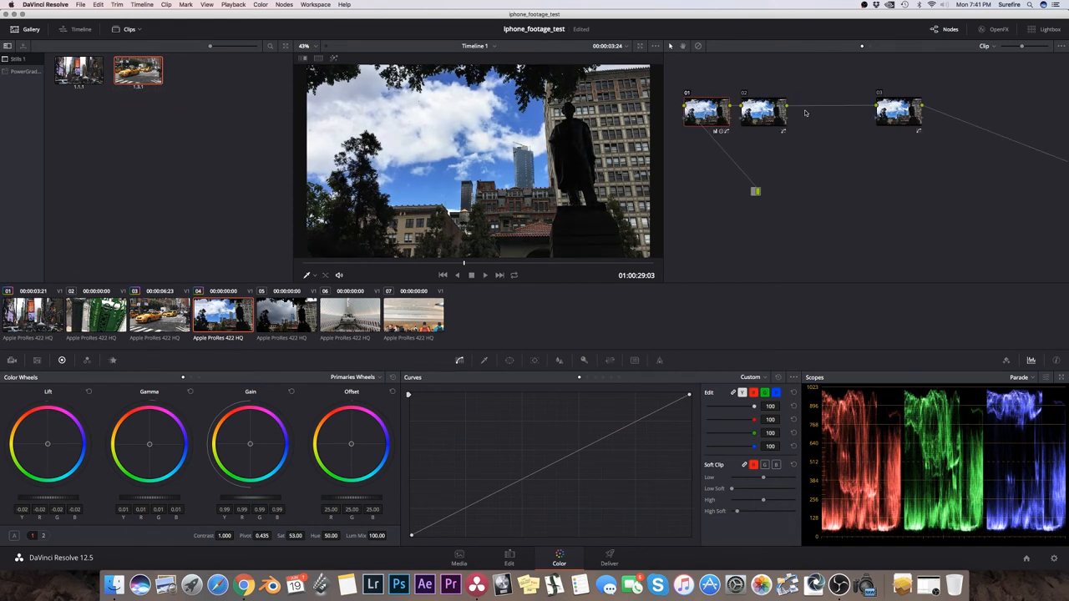
click(80, 71)
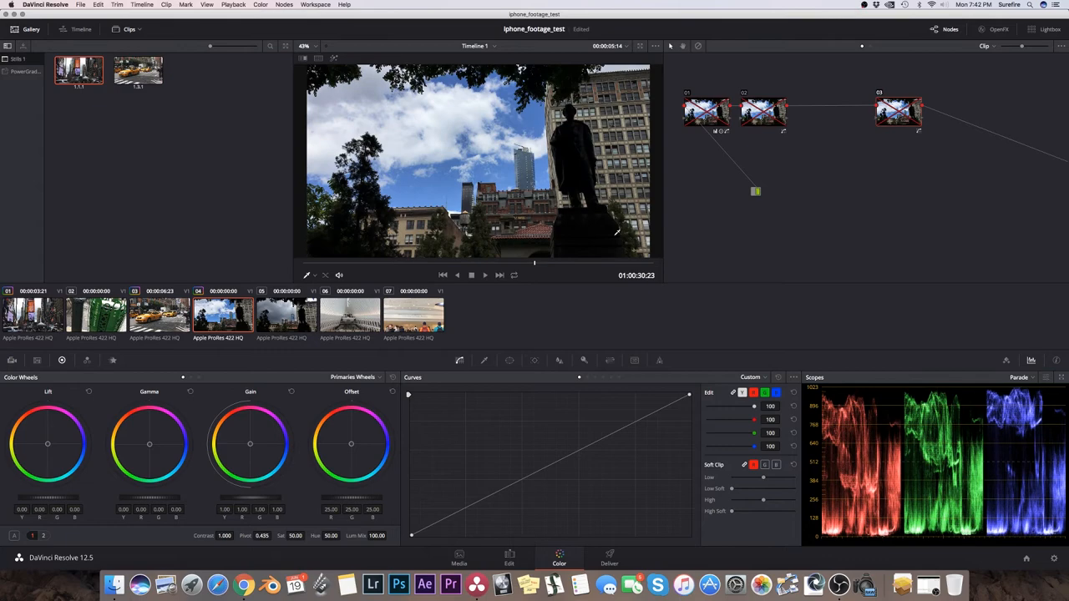
click(207, 4)
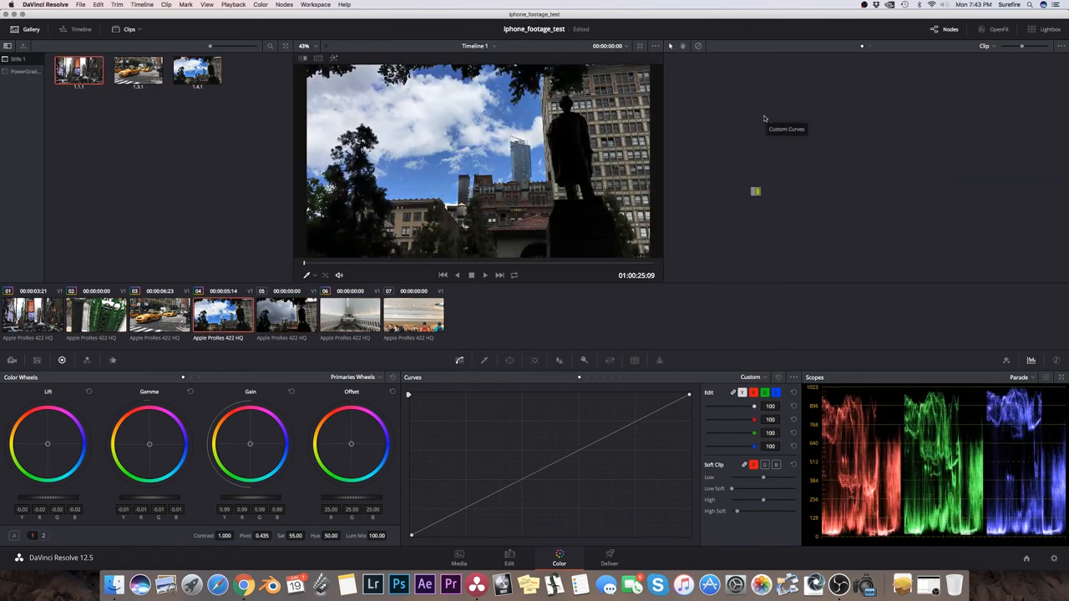
click(509, 557)
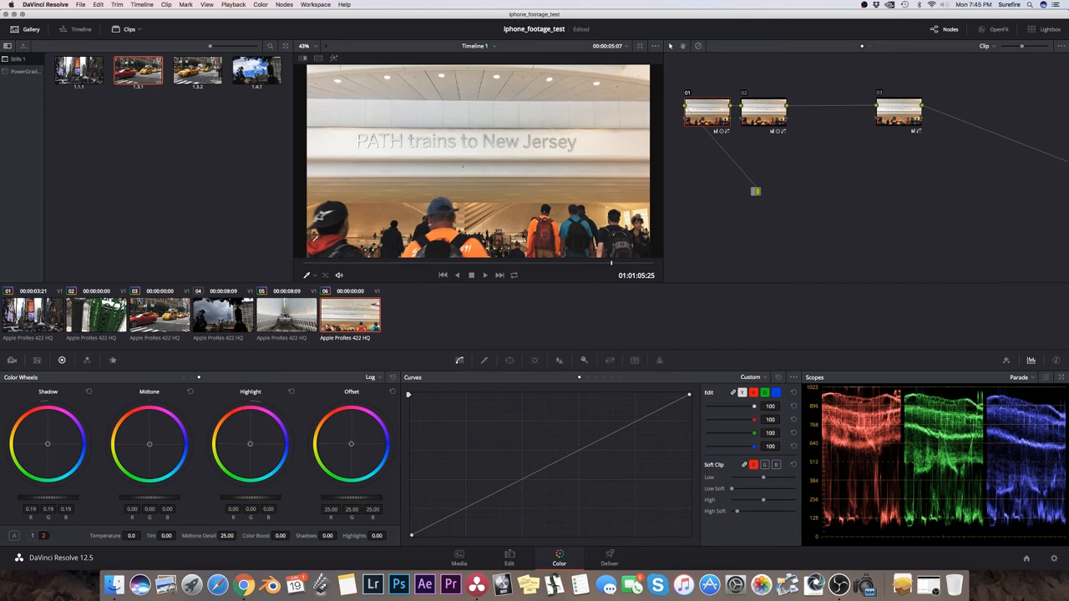
Review the red-car street clip 03's curves, then move to the Deliver page.
click(284, 316)
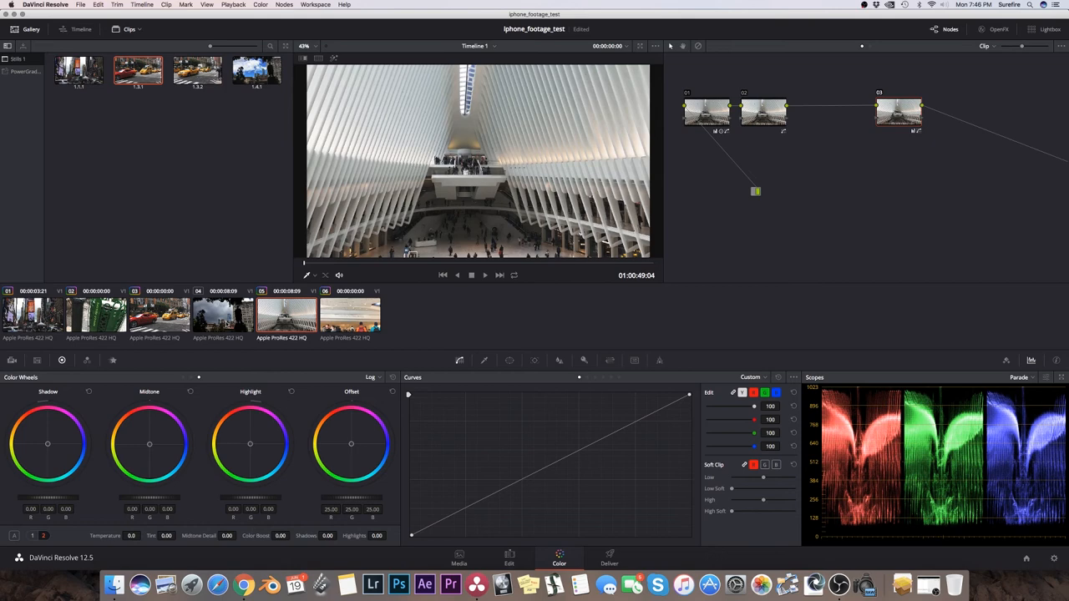
click(222, 315)
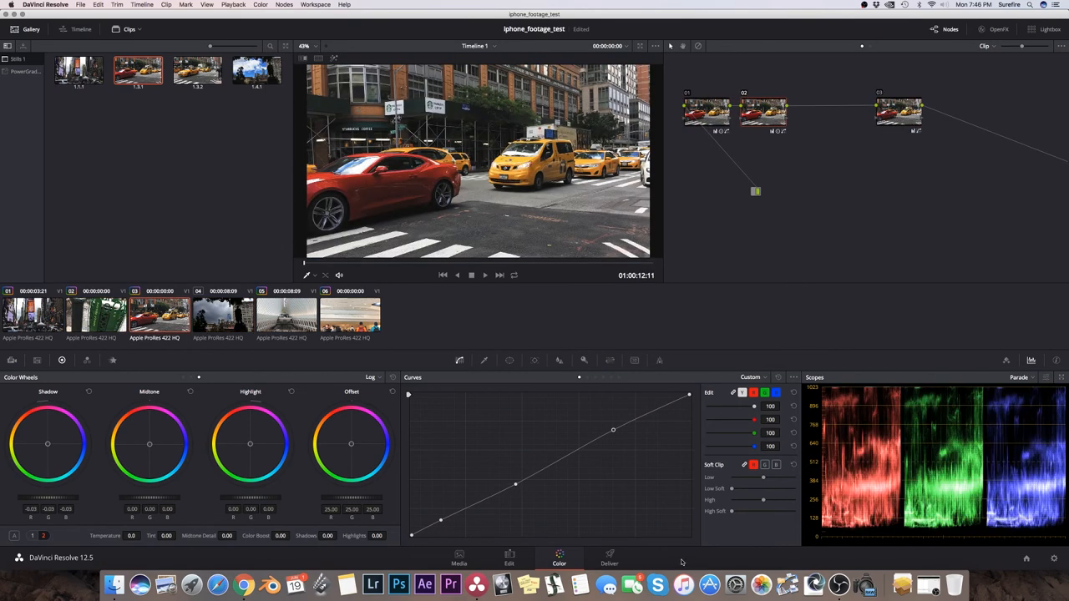
mouse_move(494, 383)
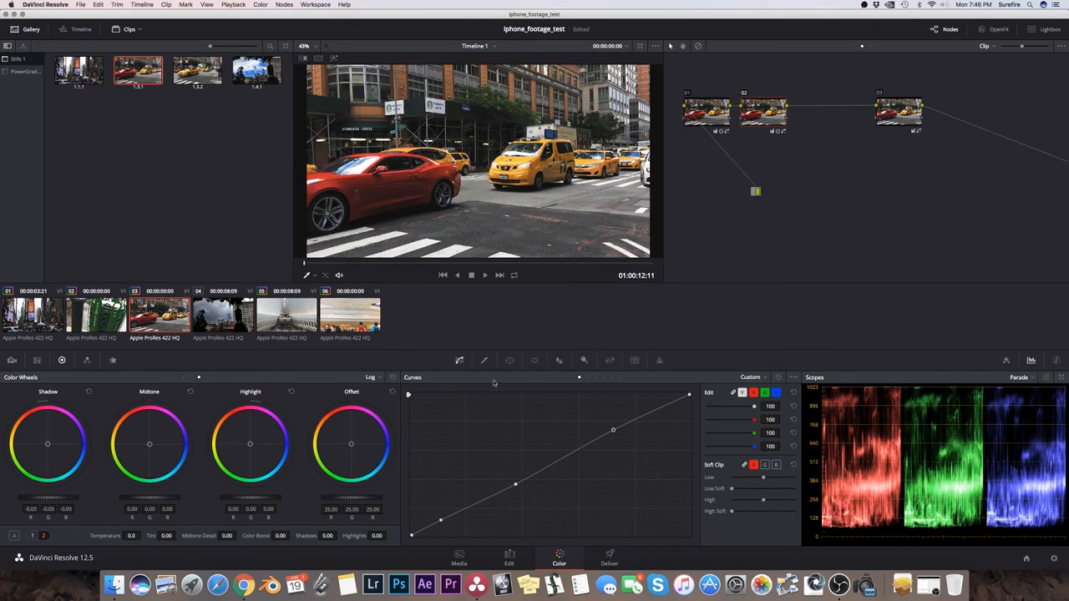
click(609, 555)
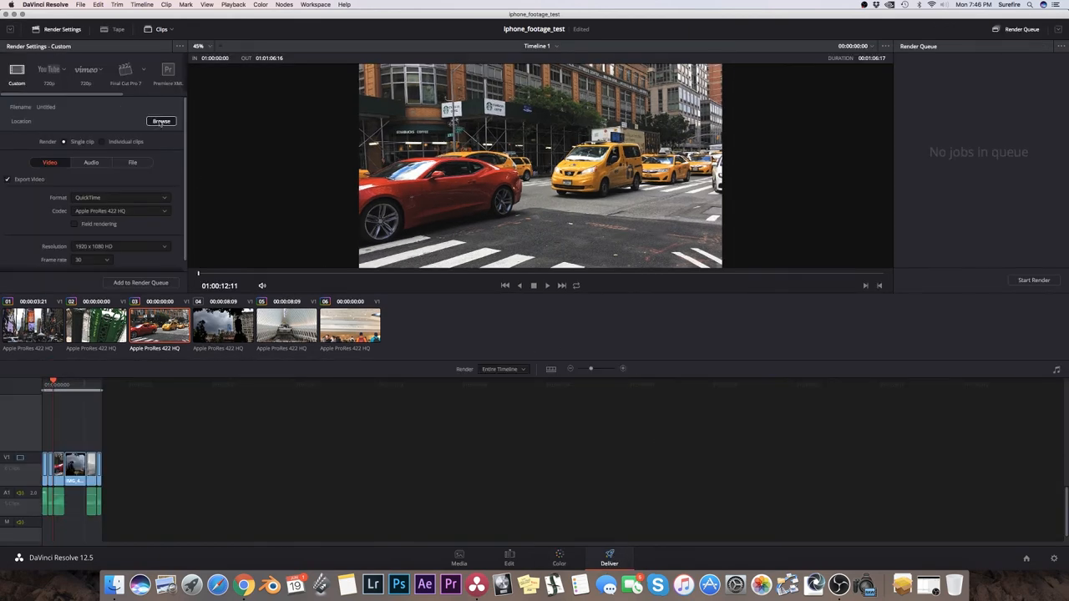
Set the render location to Data > Users > Surefire > Movies > iPhone.
click(161, 121)
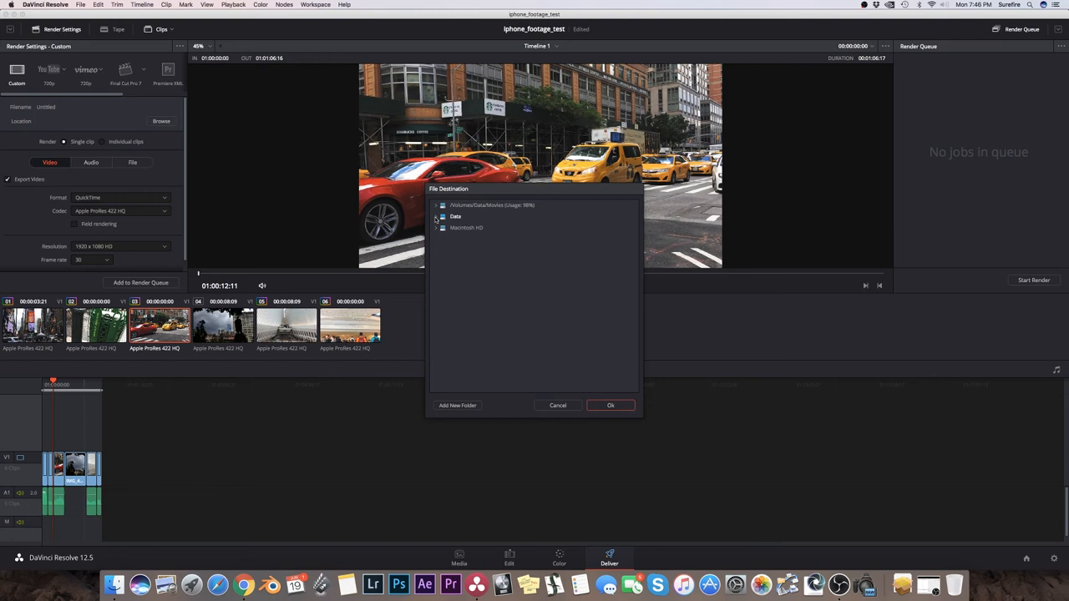
click(436, 217)
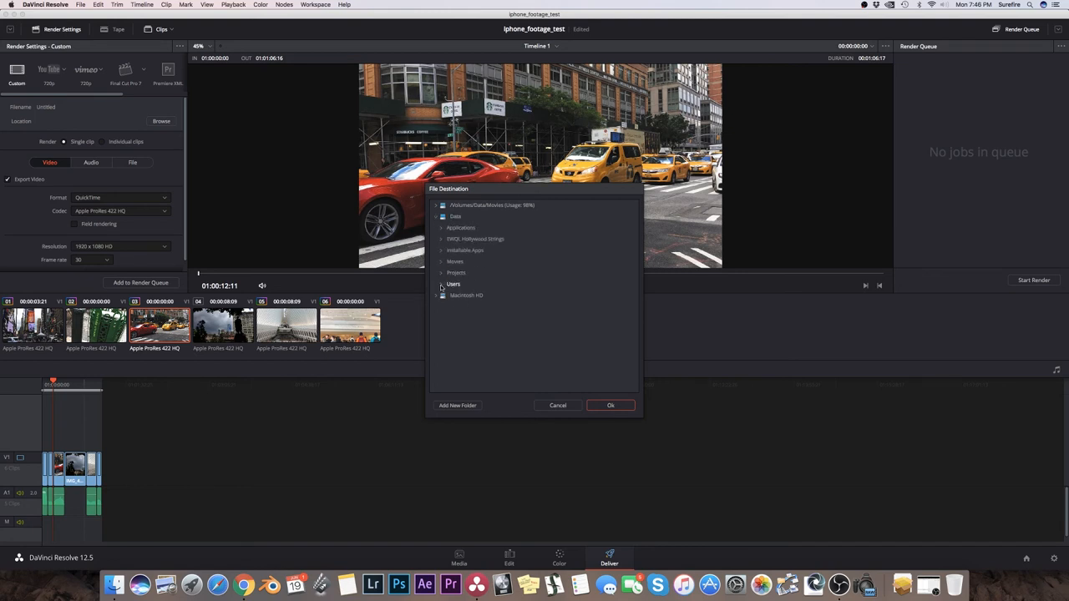
click(441, 284)
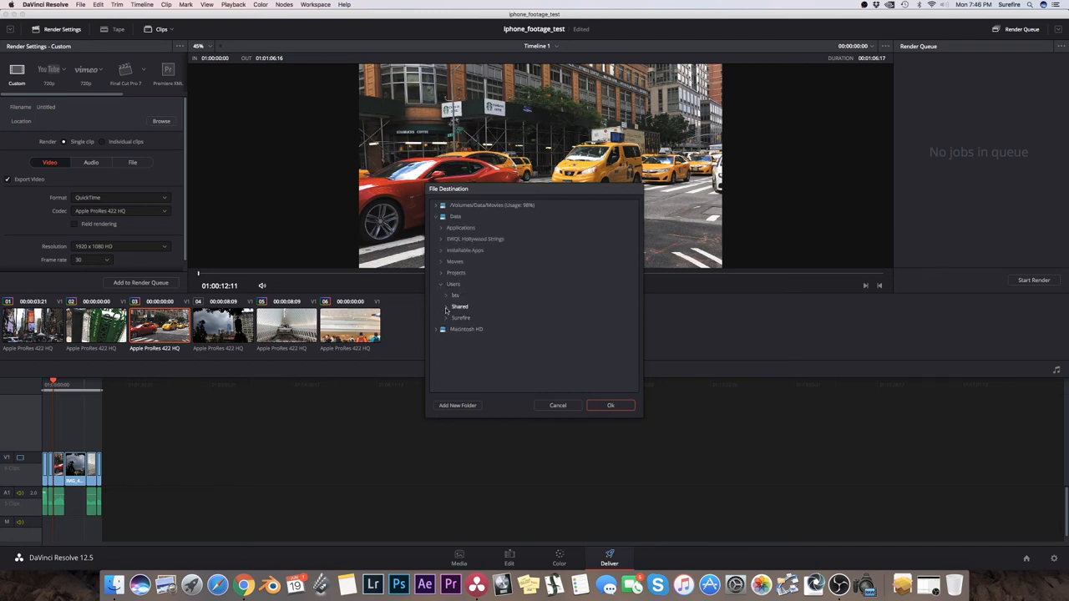
click(446, 317)
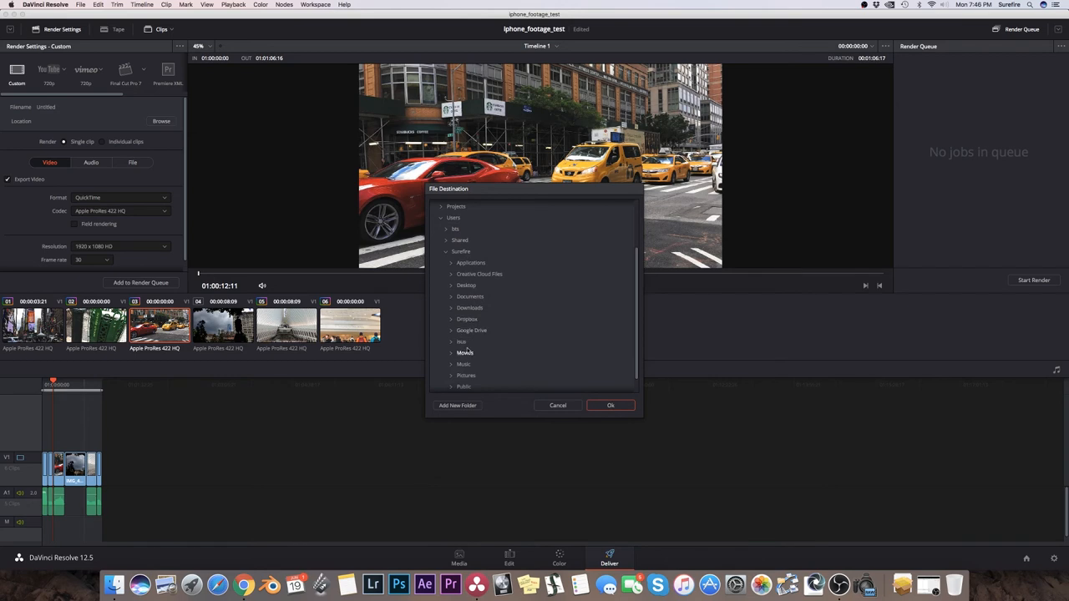
click(465, 352)
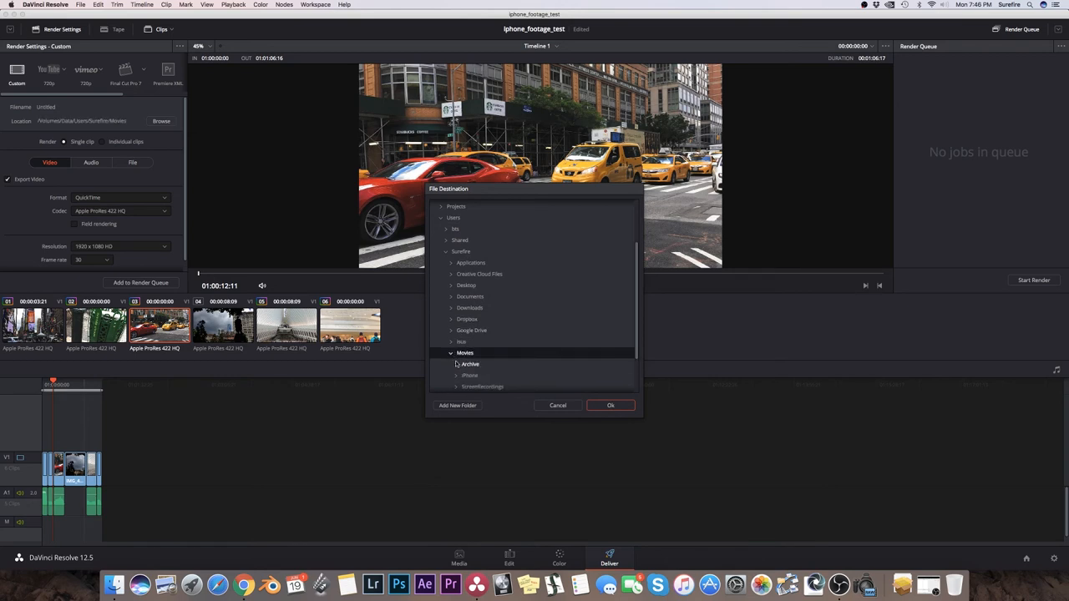
click(456, 375)
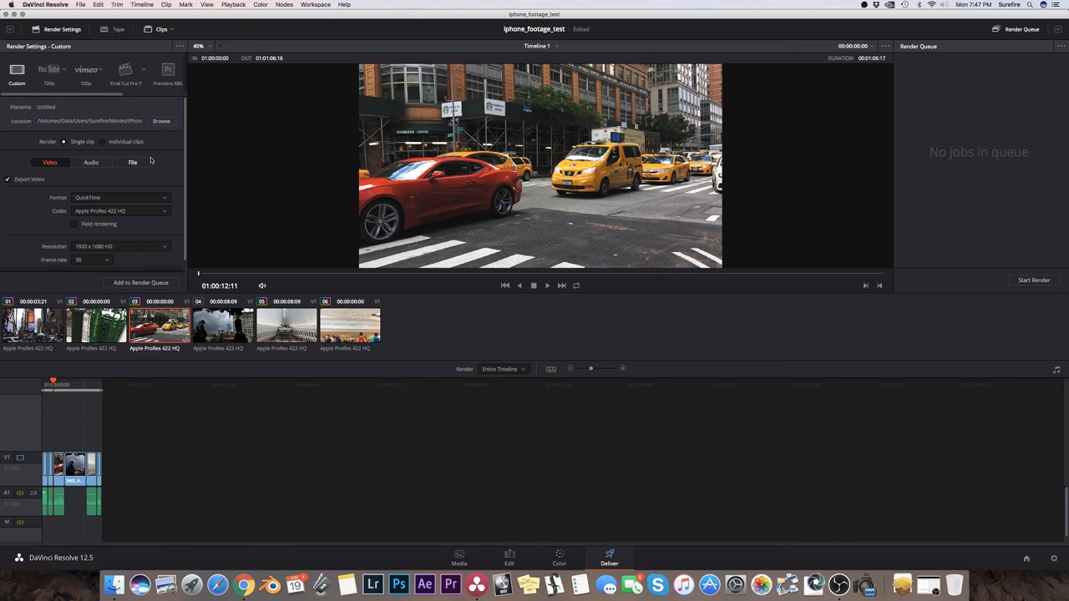
mouse_move(113, 156)
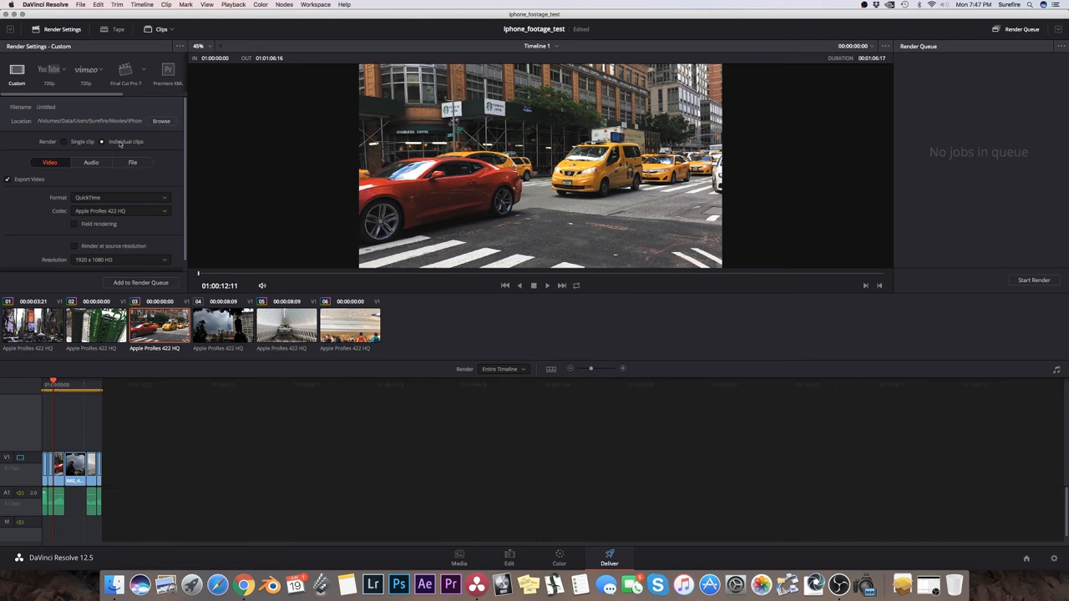
Name rendered files by Source Name and check the Linear PCM audio settings.
click(132, 162)
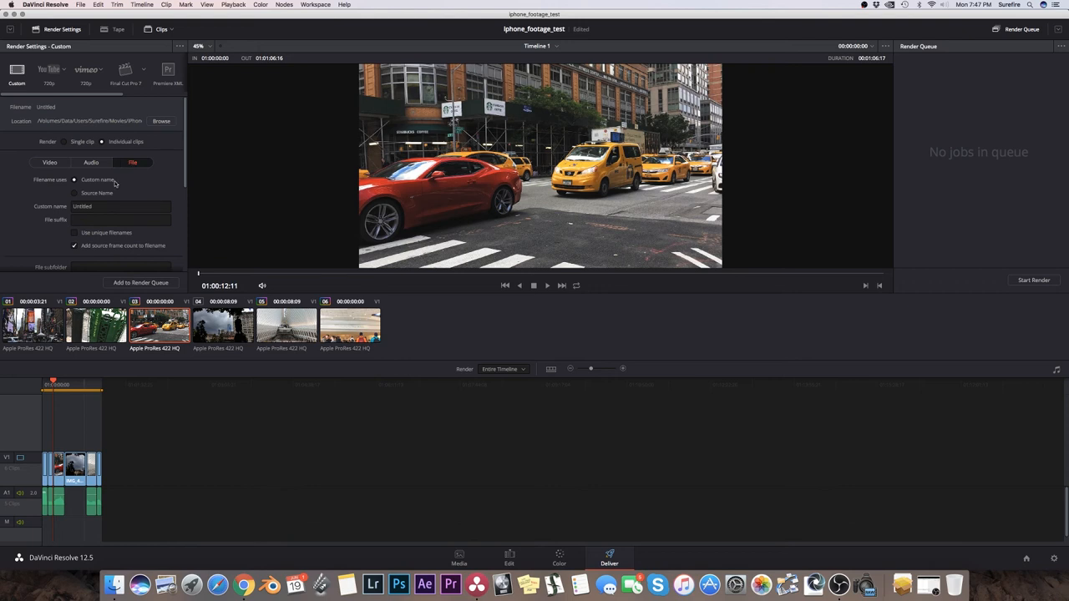
click(74, 193)
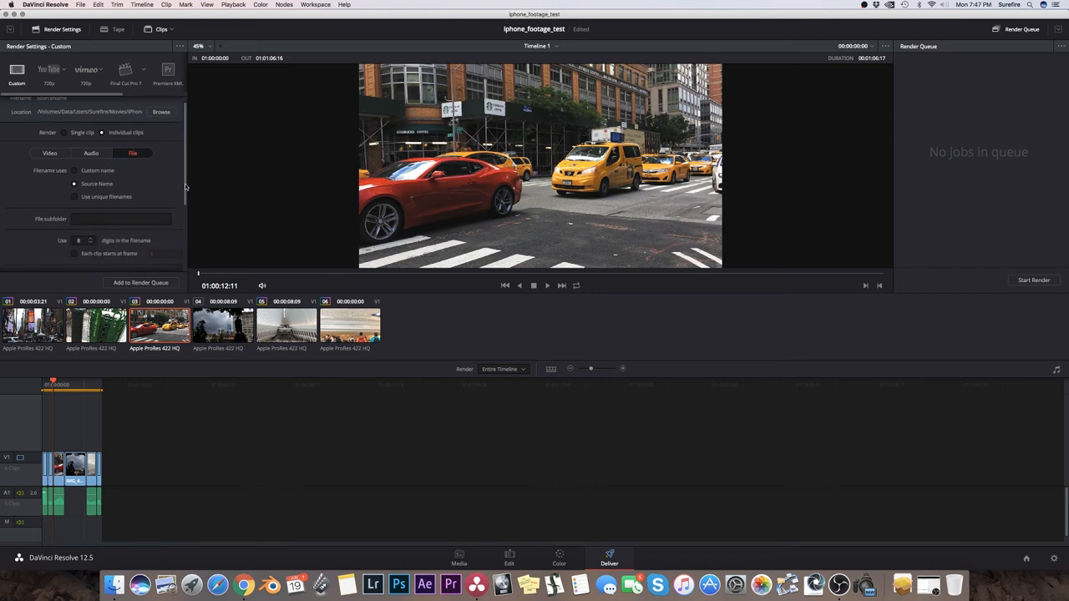
scroll(down, 3)
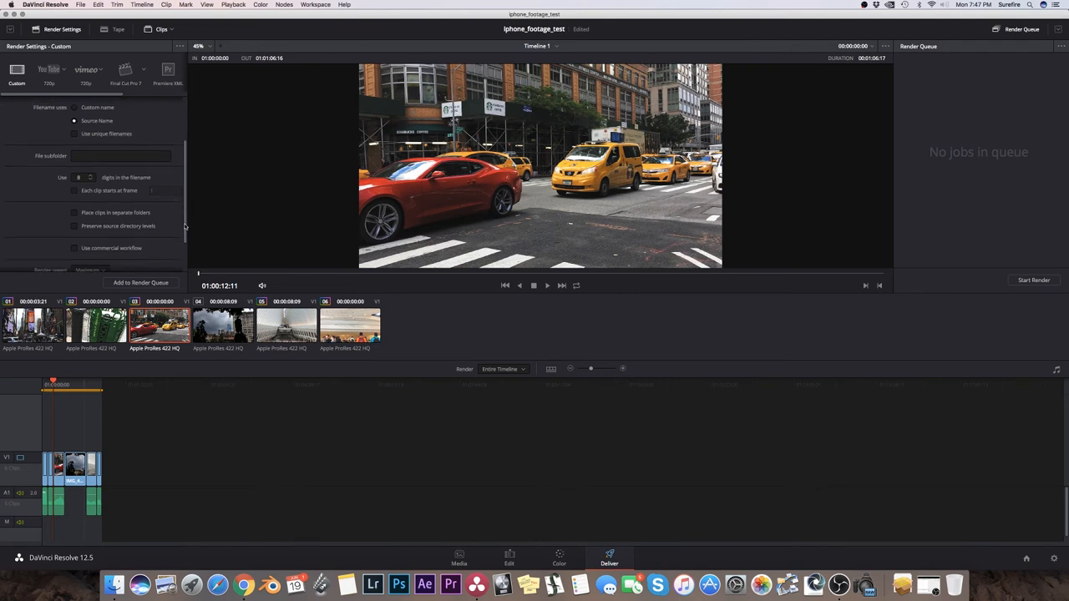
scroll(down, 3)
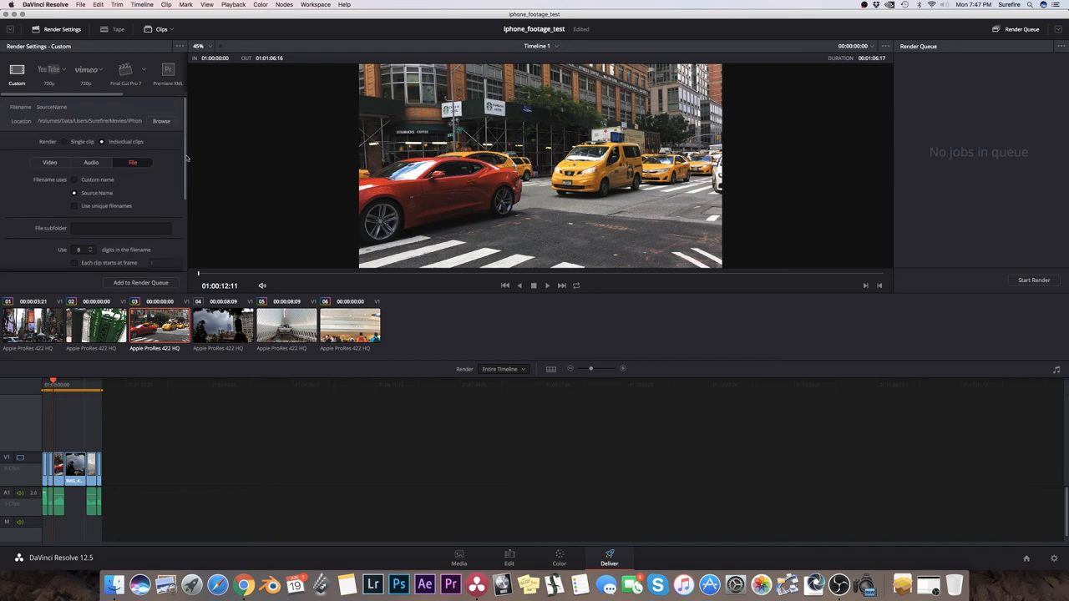
mouse_move(191, 189)
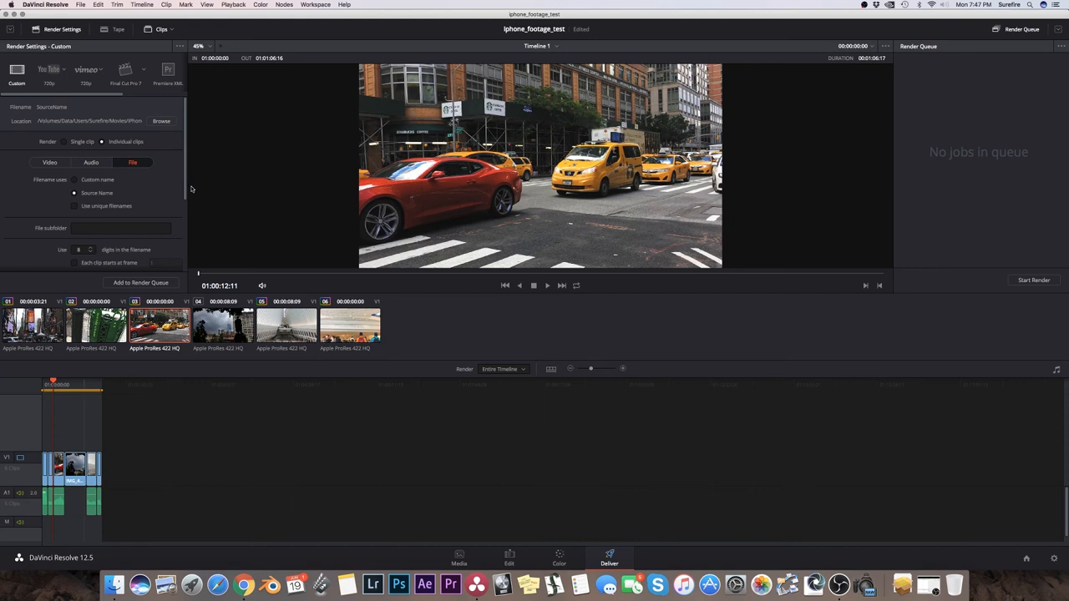
scroll(down, 3)
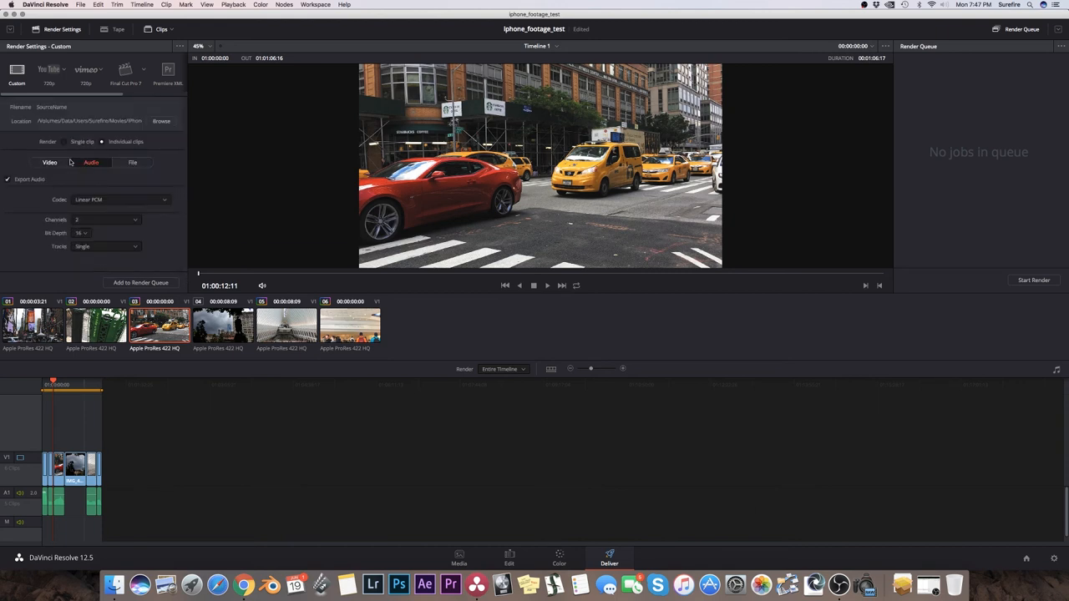
click(49, 162)
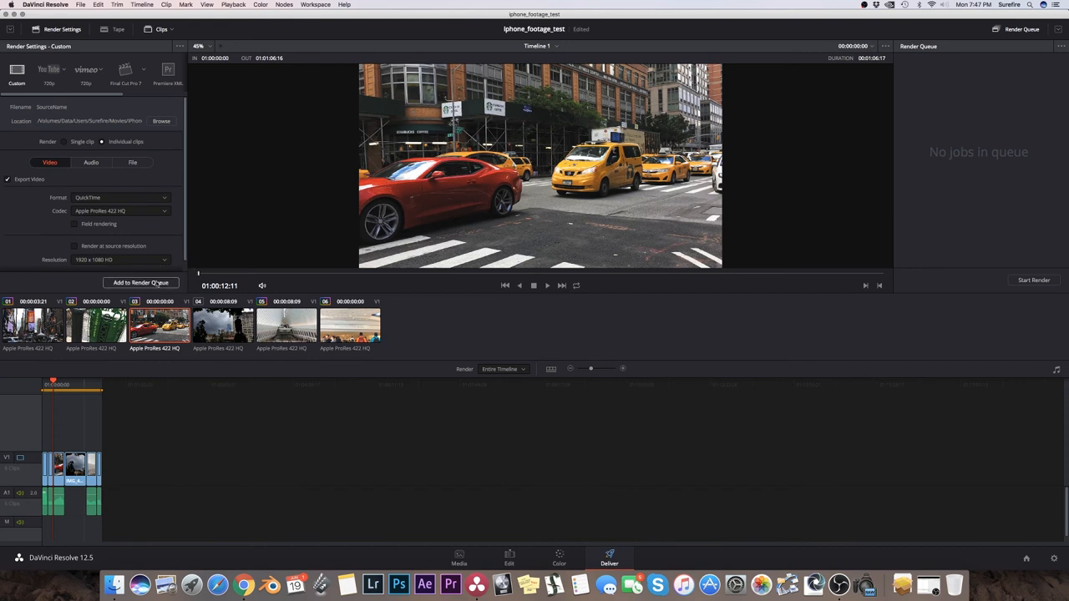
Queue and render the Timeline 1 job, then hide DaVinci Resolve.
click(140, 282)
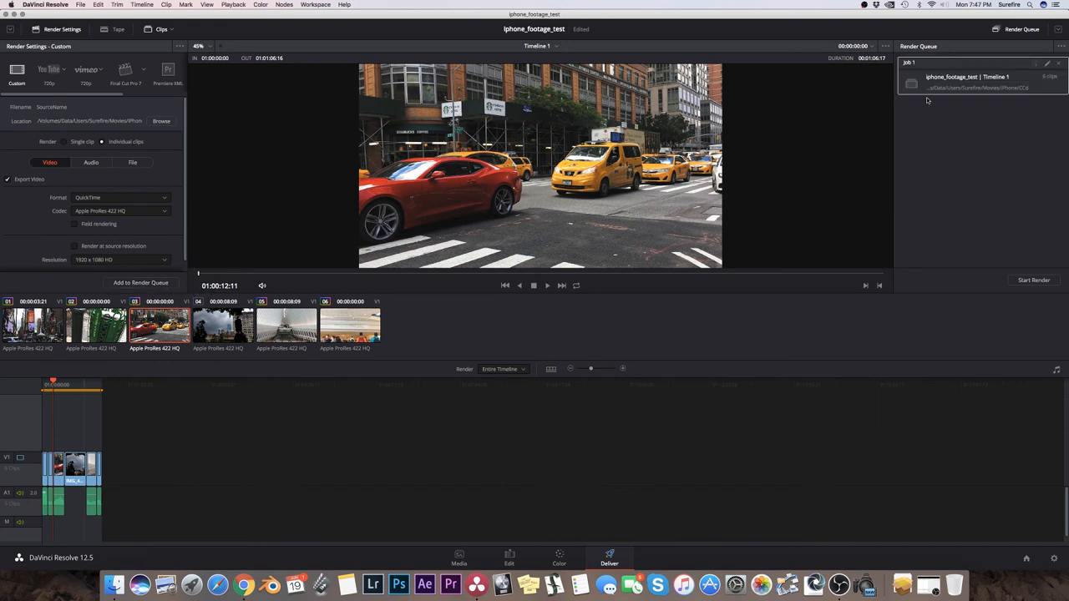
mouse_move(941, 140)
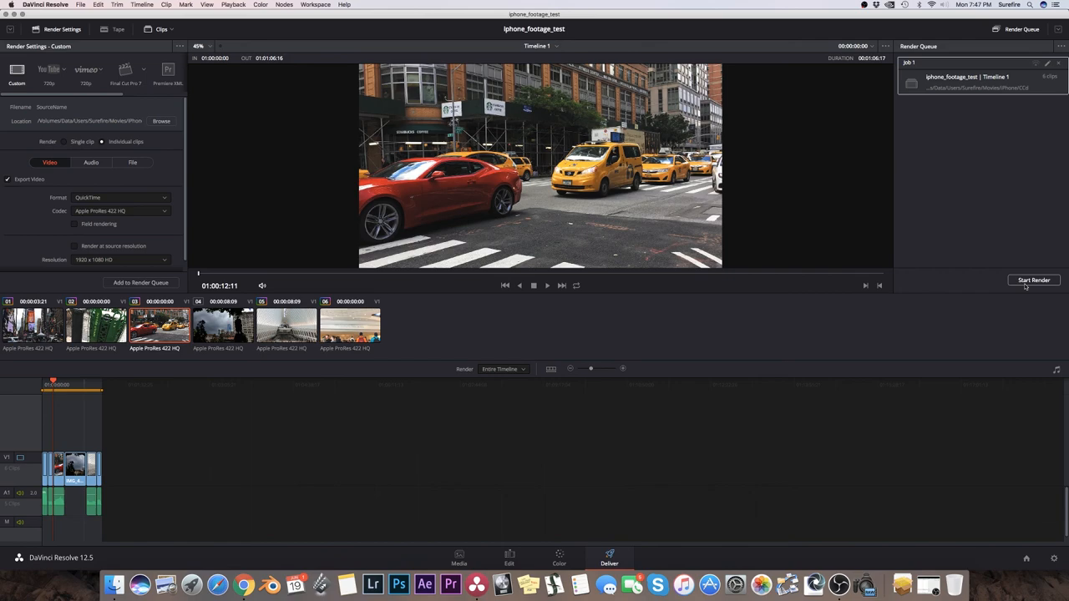
click(1034, 279)
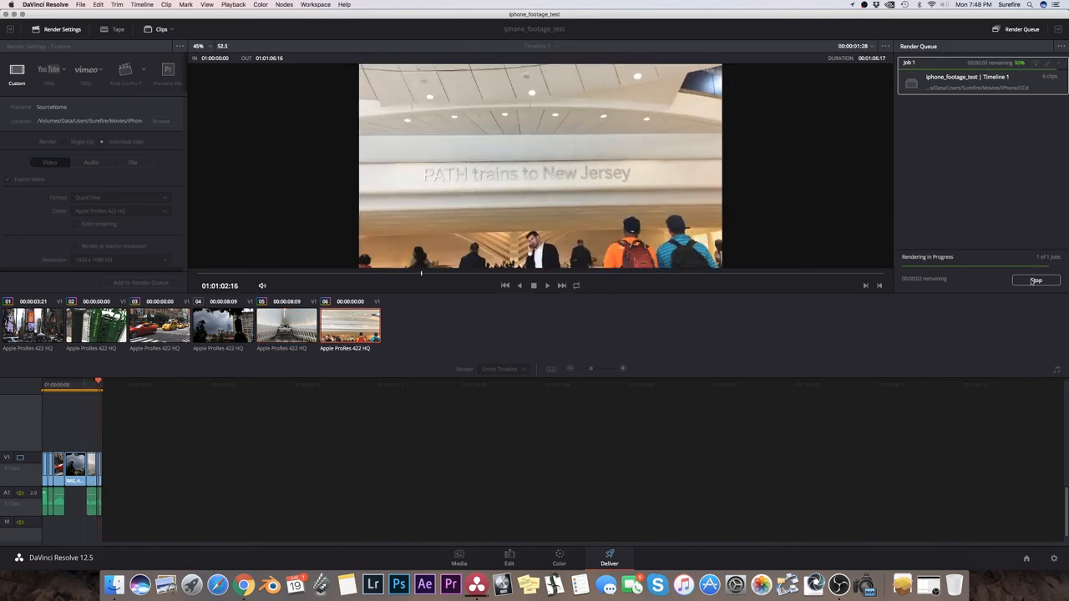
click(1036, 280)
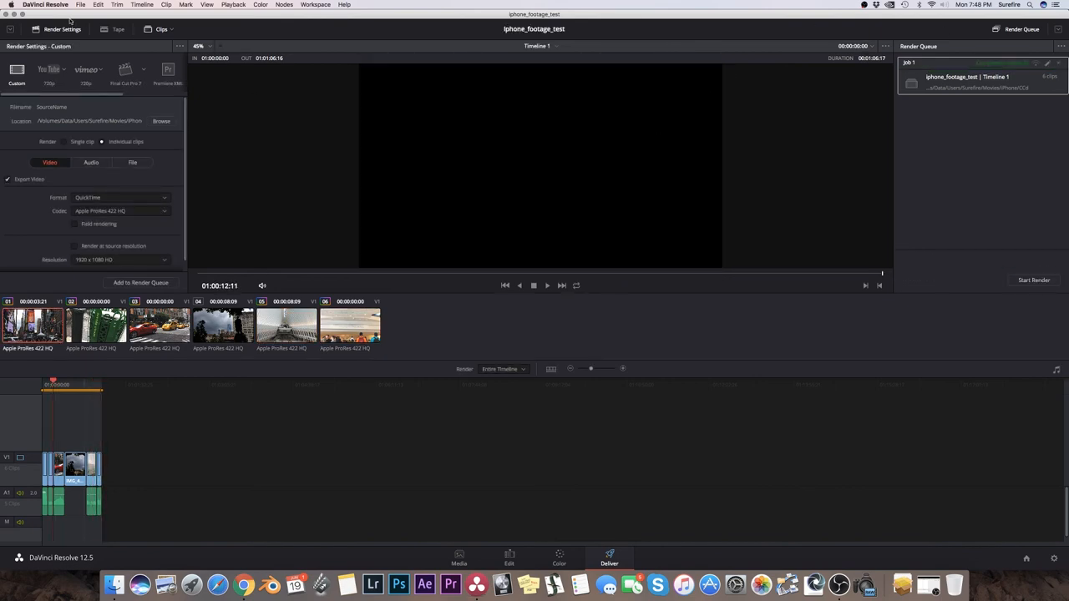
click(45, 4)
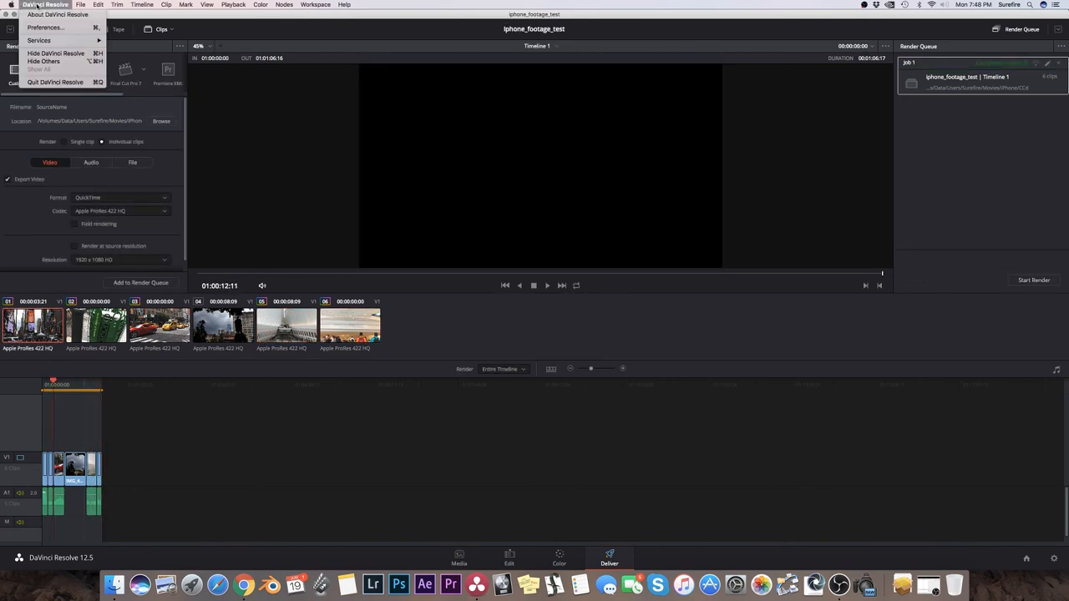
click(56, 53)
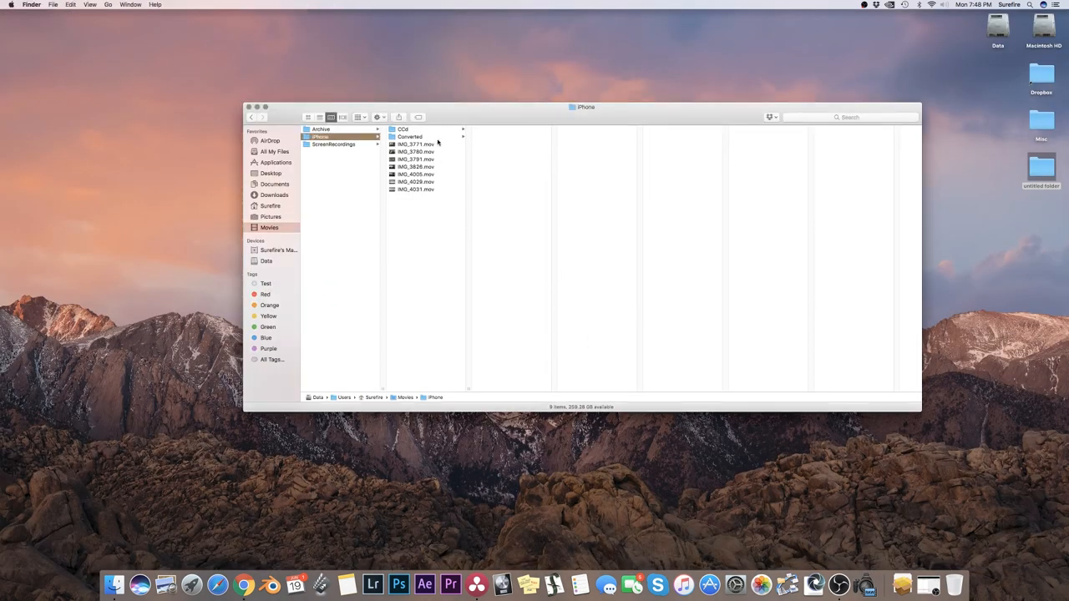
Preview the rendered IMG_3791.mov among six 1920x1080 clips in CCd, then close Finder.
click(403, 129)
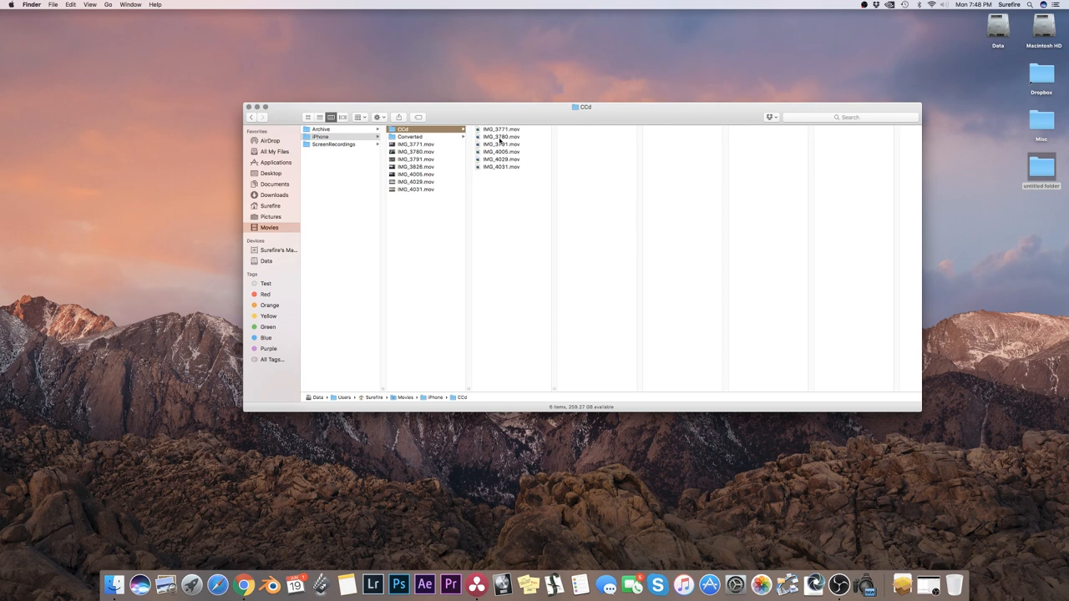
click(501, 143)
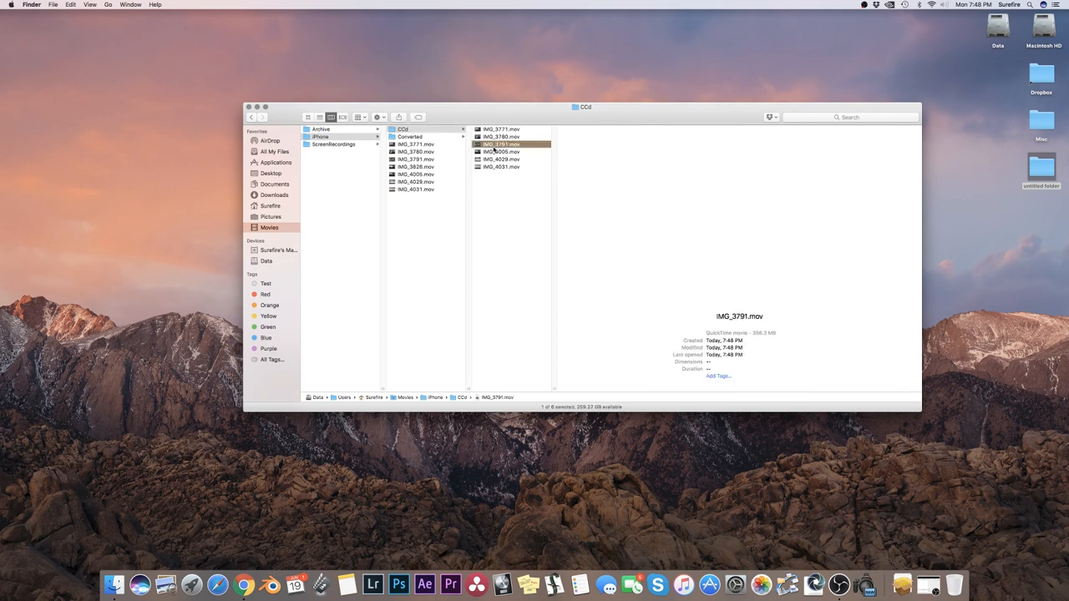
click(501, 144)
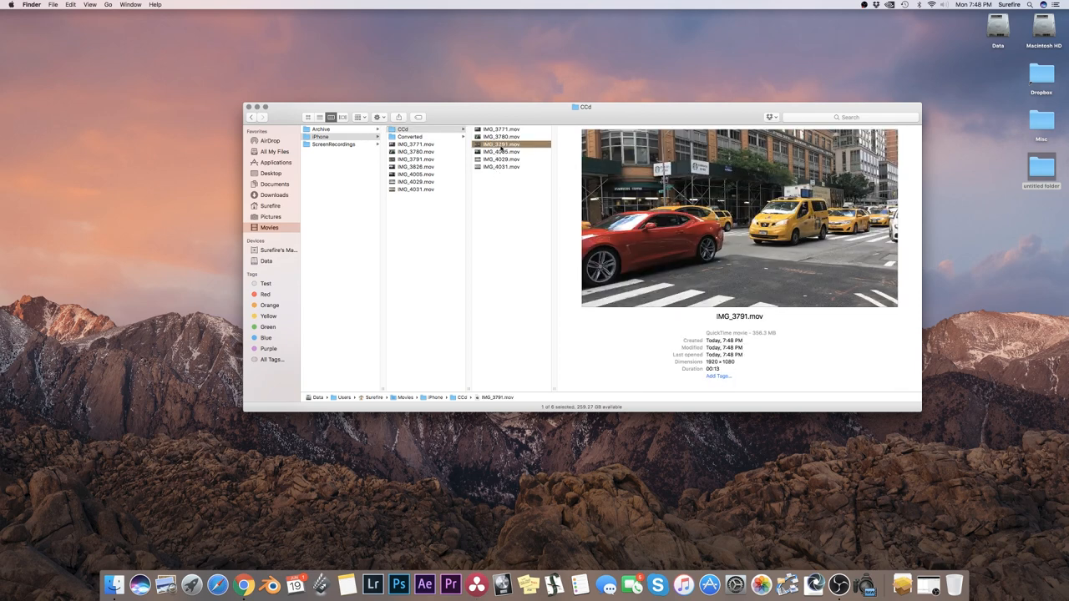
right_click(501, 144)
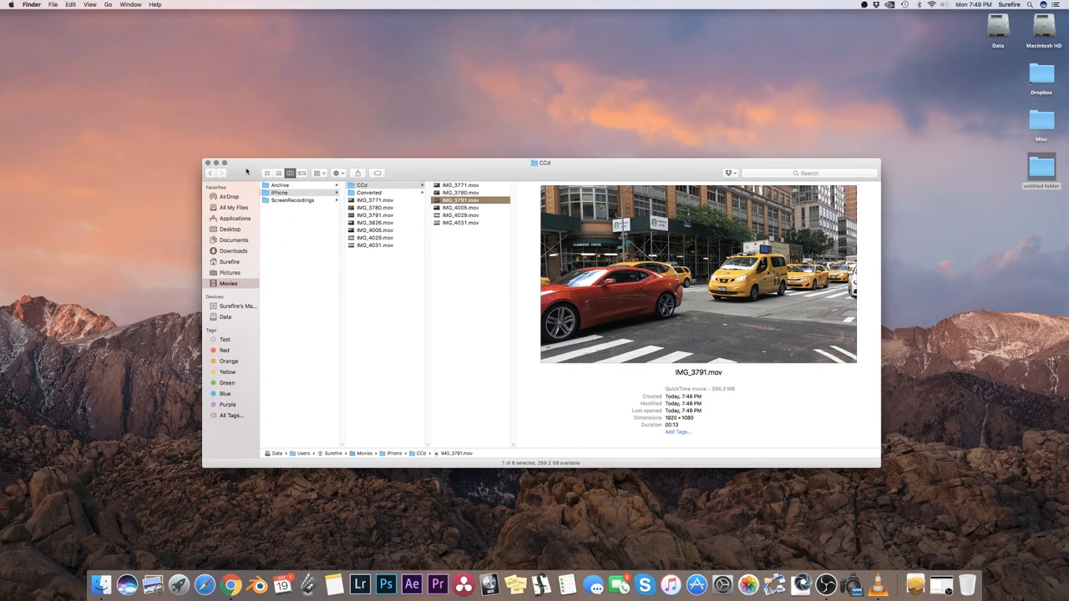
click(209, 163)
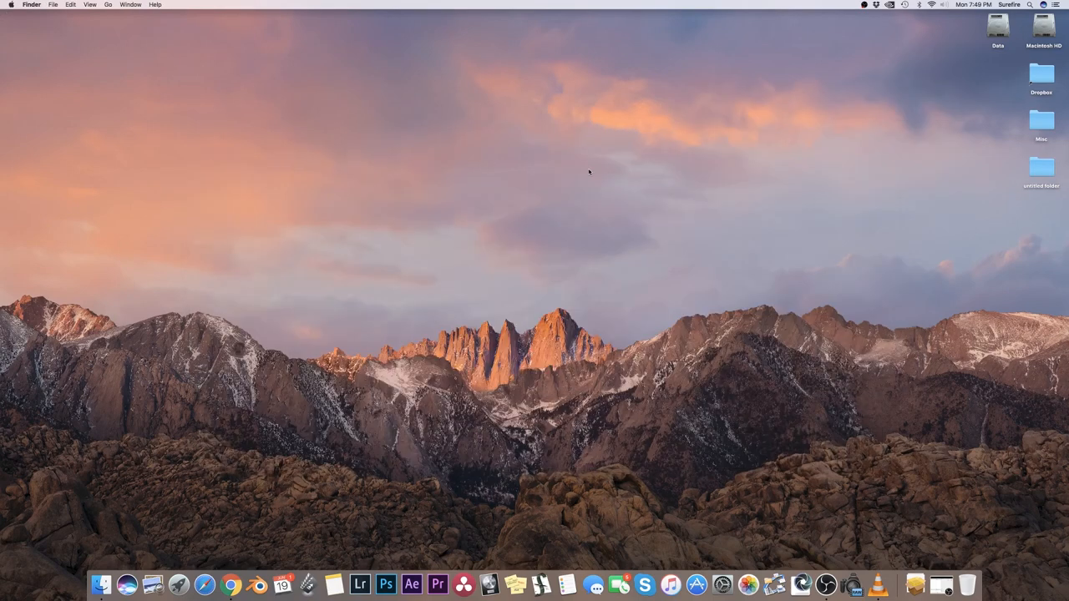